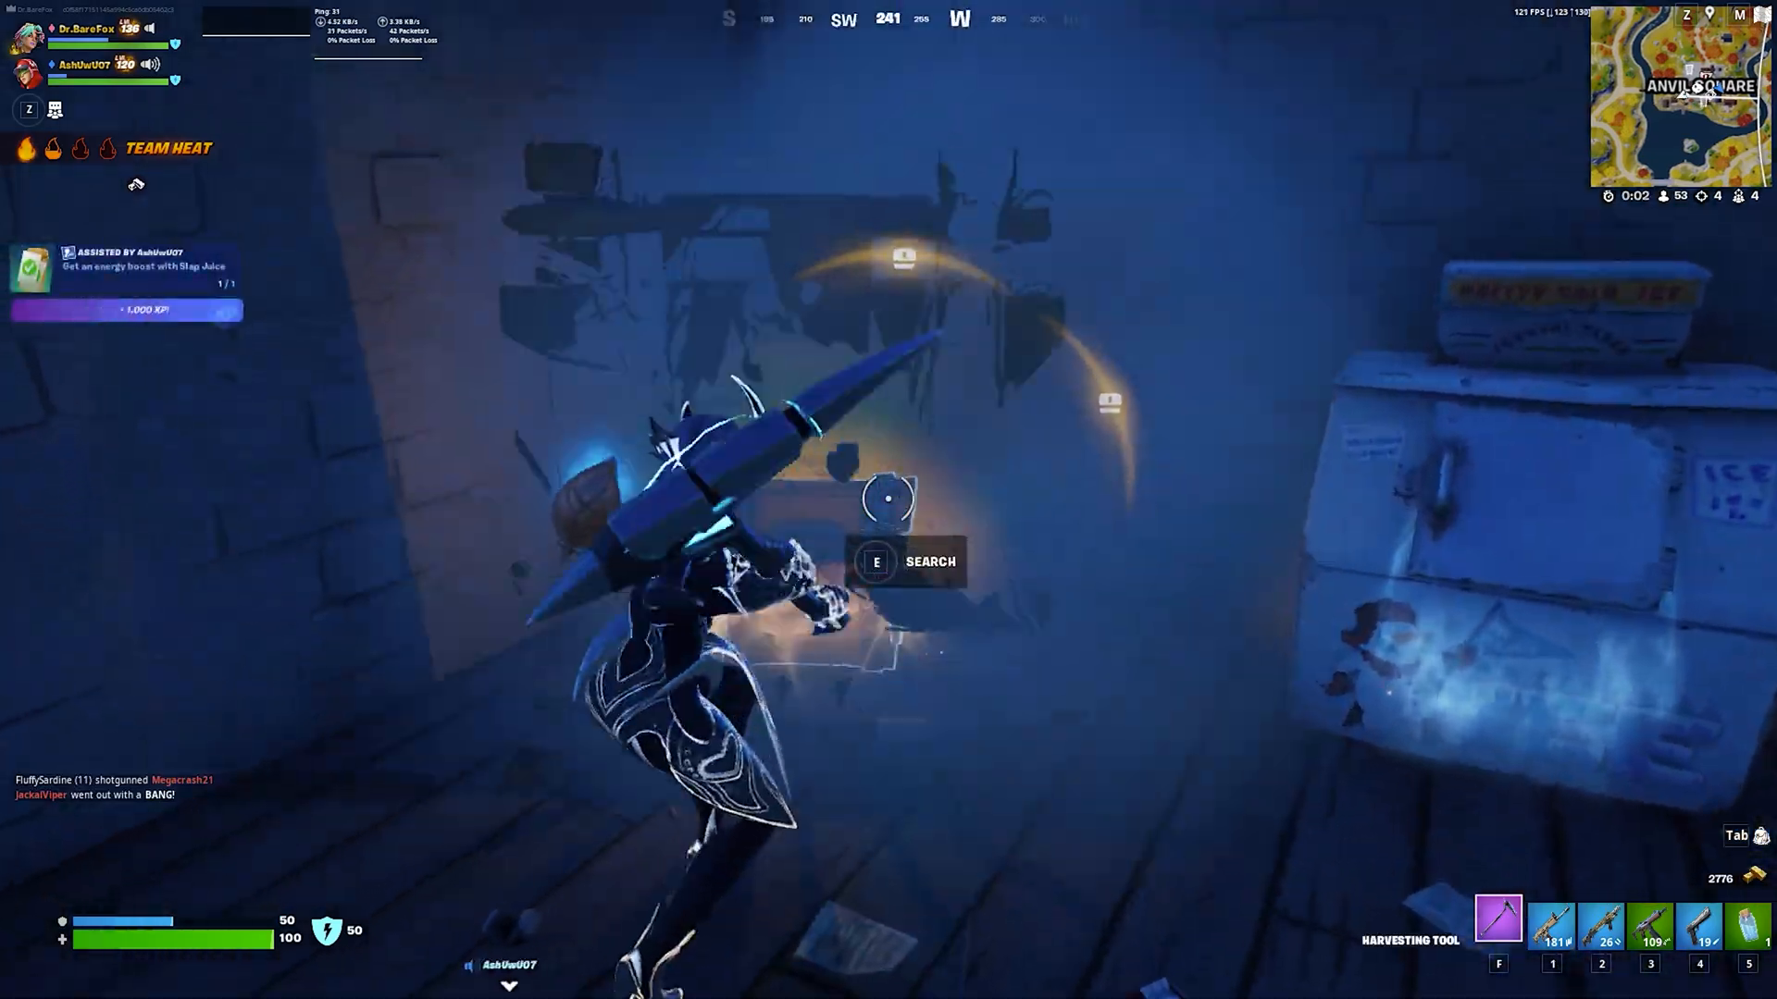
Step: Leave the Fortnite gameplay and return to the desktop with the GeForce NOW shortcuts
key("e")
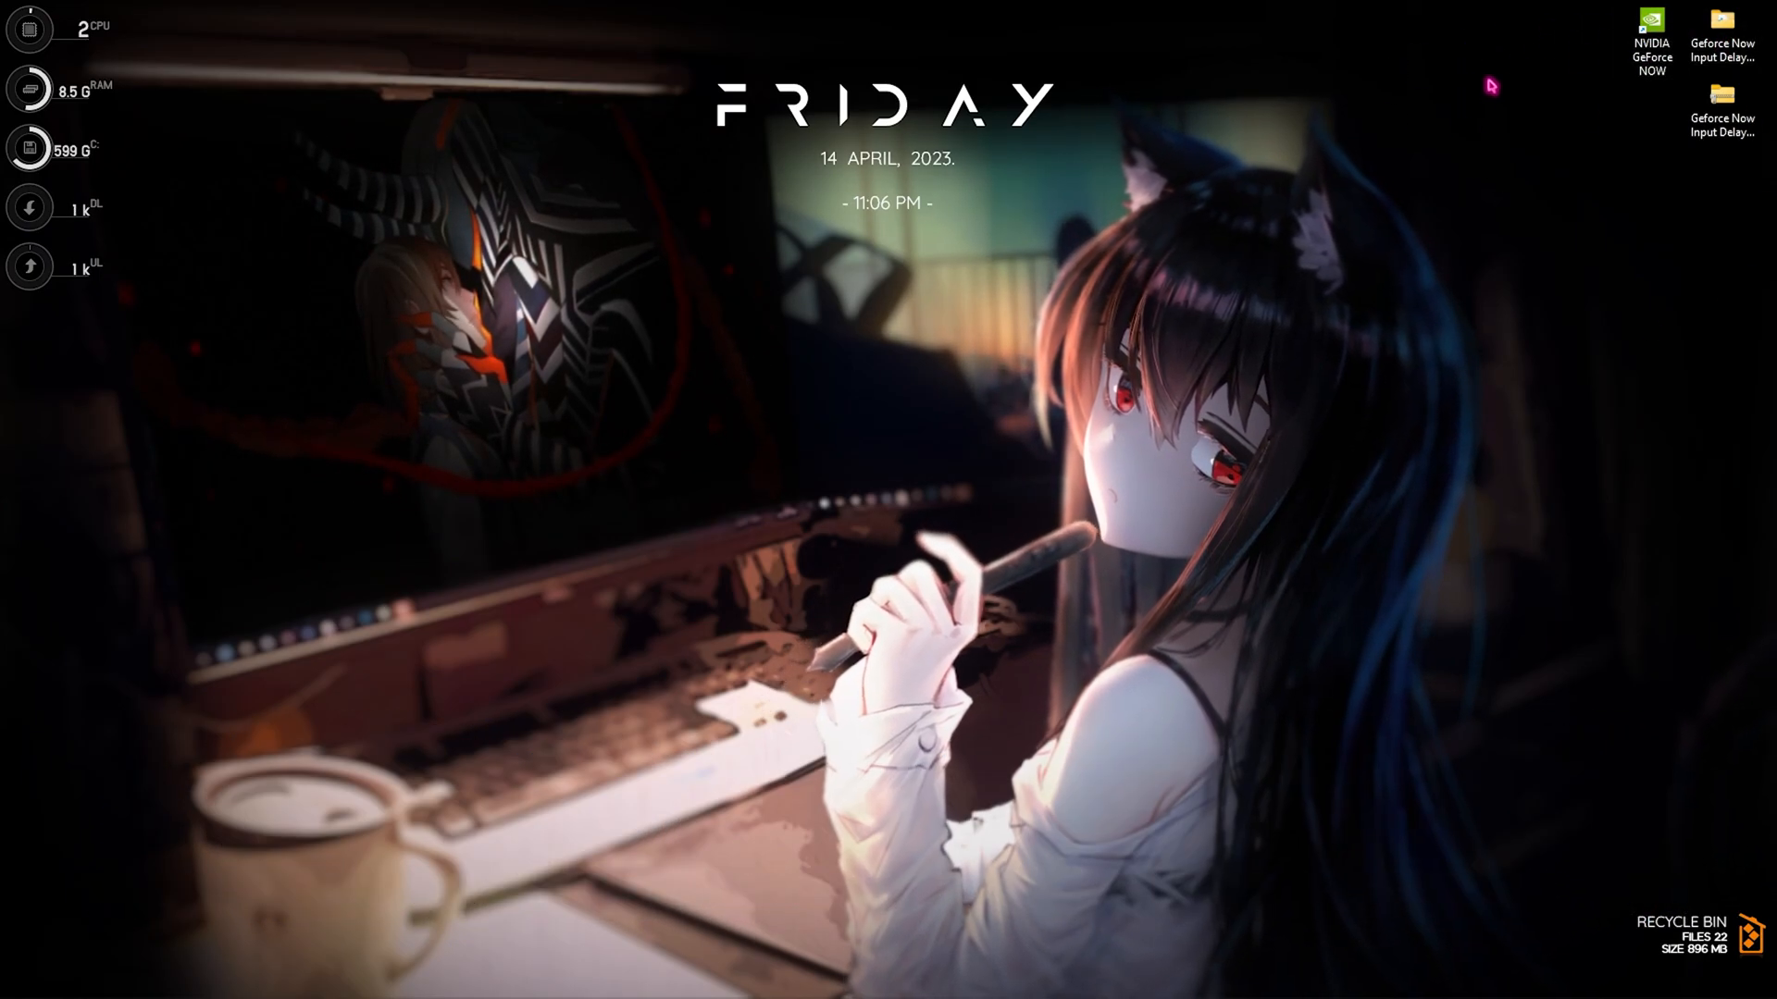
Step: Go to the NVIDIA GeForce NOW shortcut's file location and open GeForceNOW.json
right_click(1650, 29)
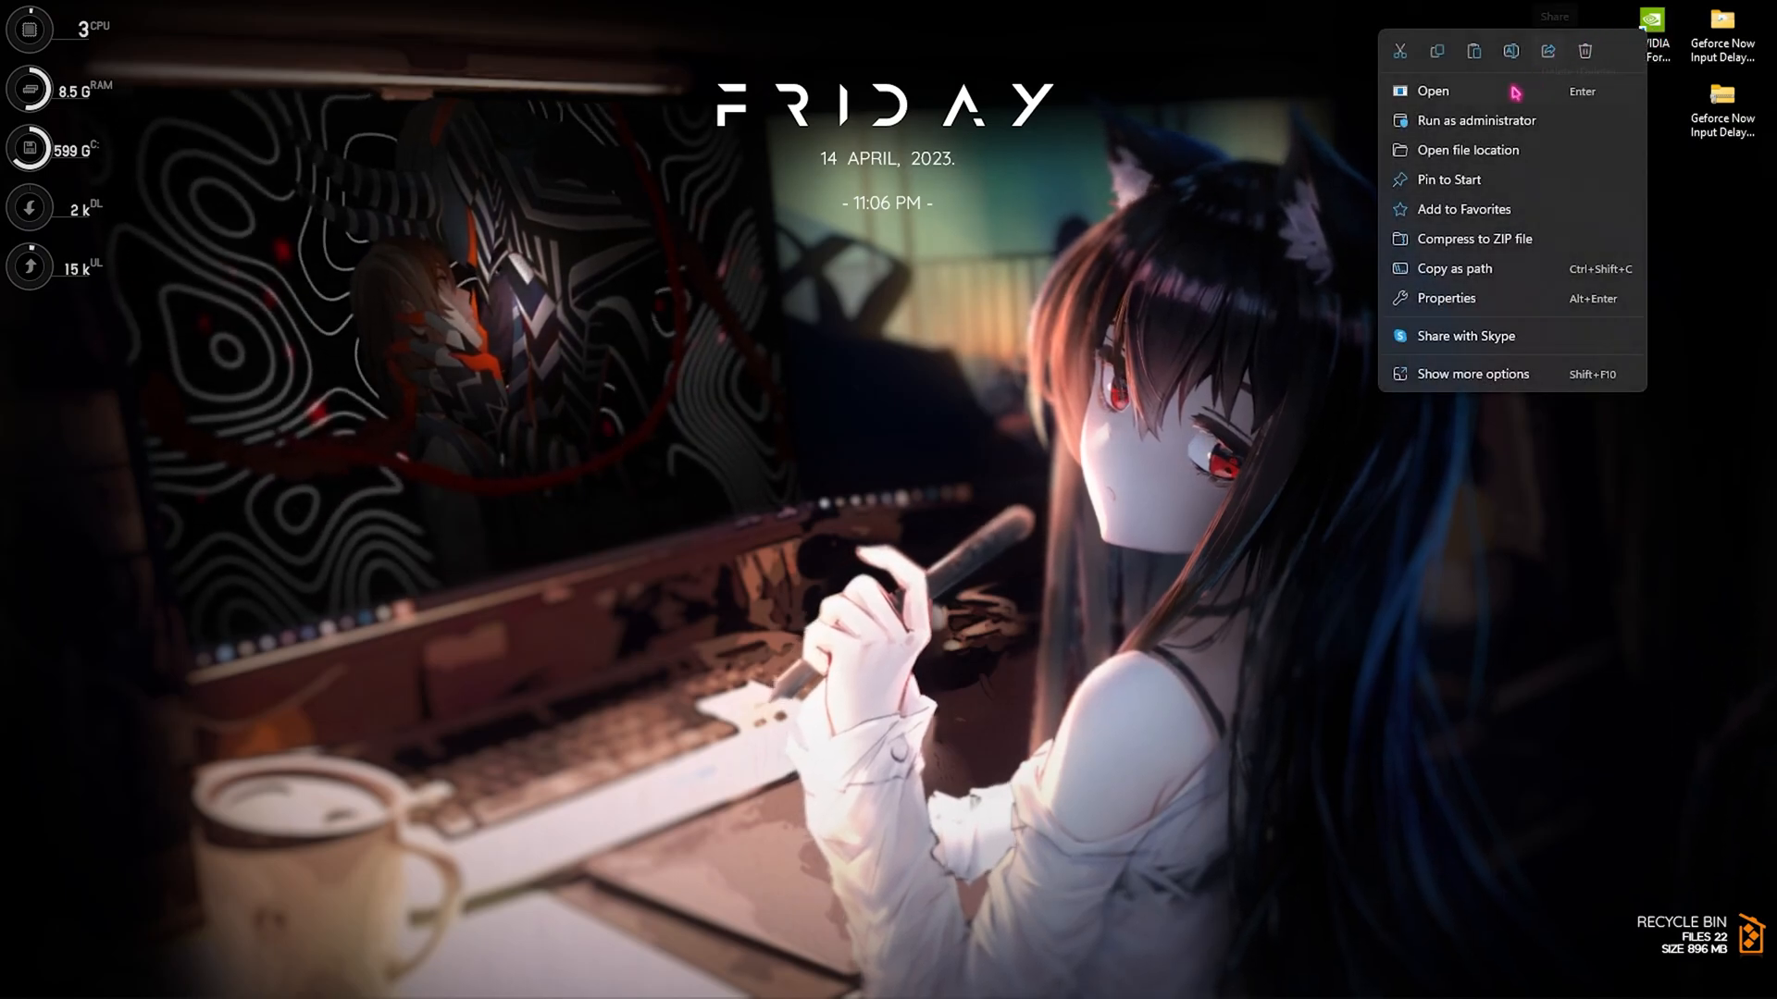
mouse_move(1468, 150)
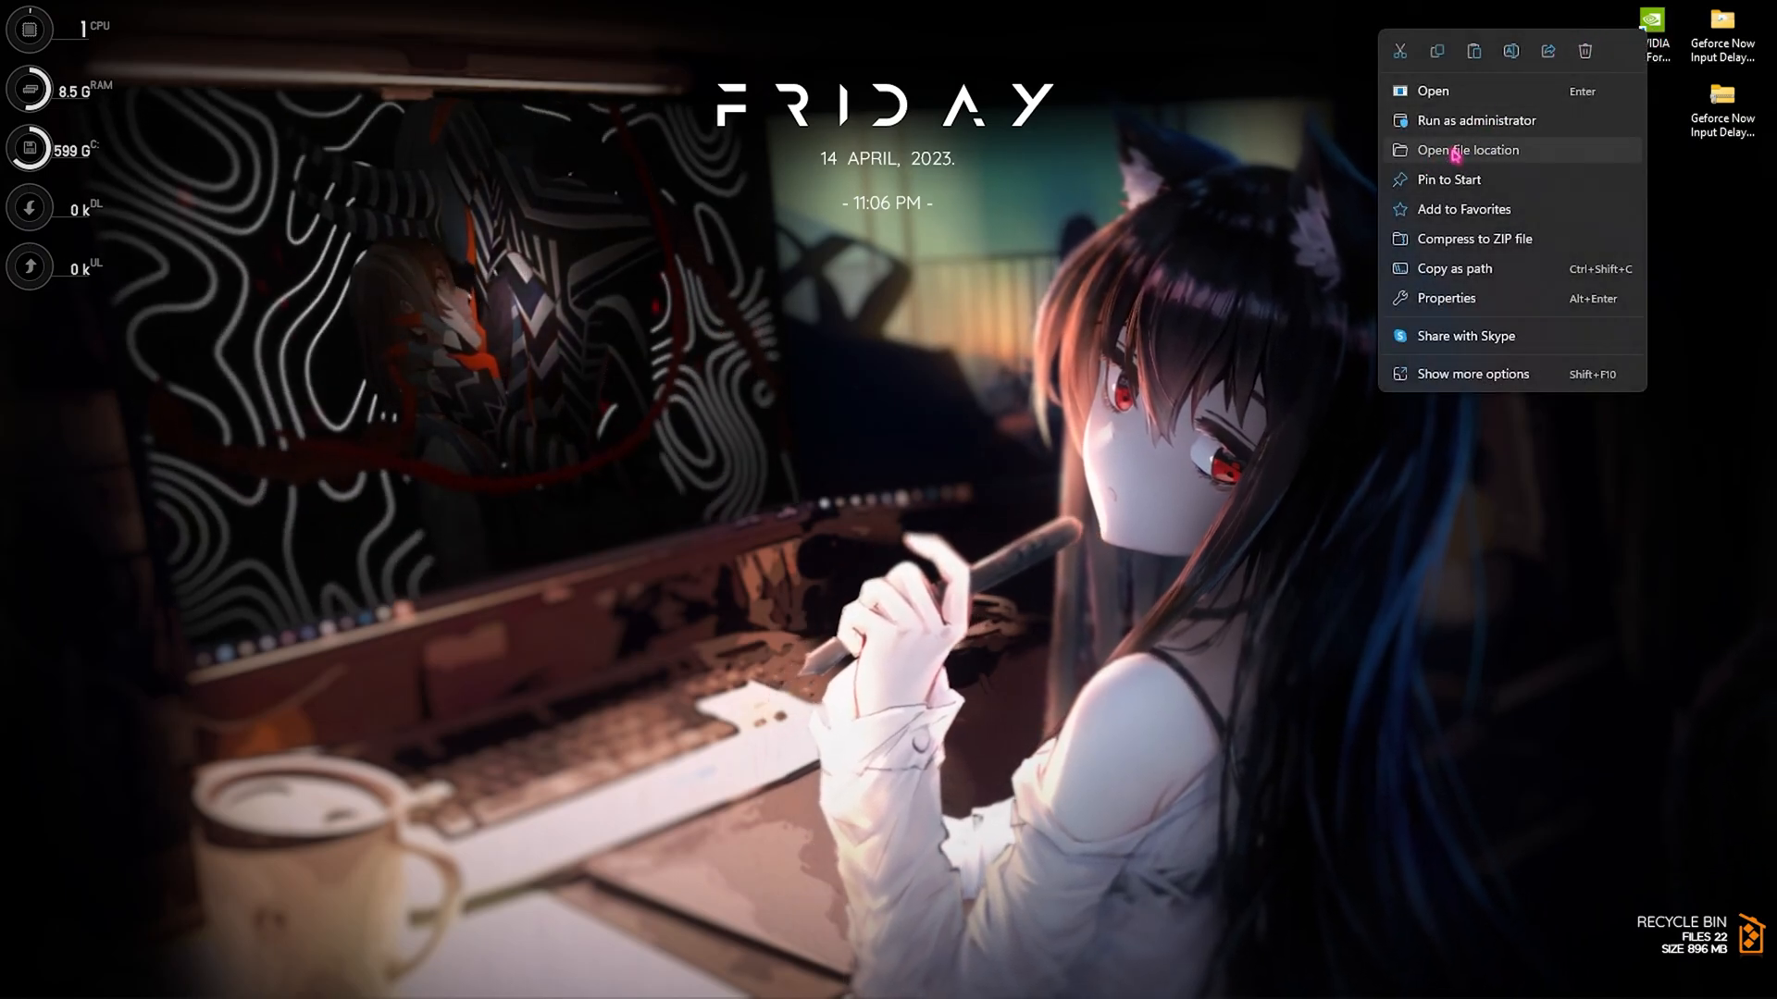
left_click(1467, 150)
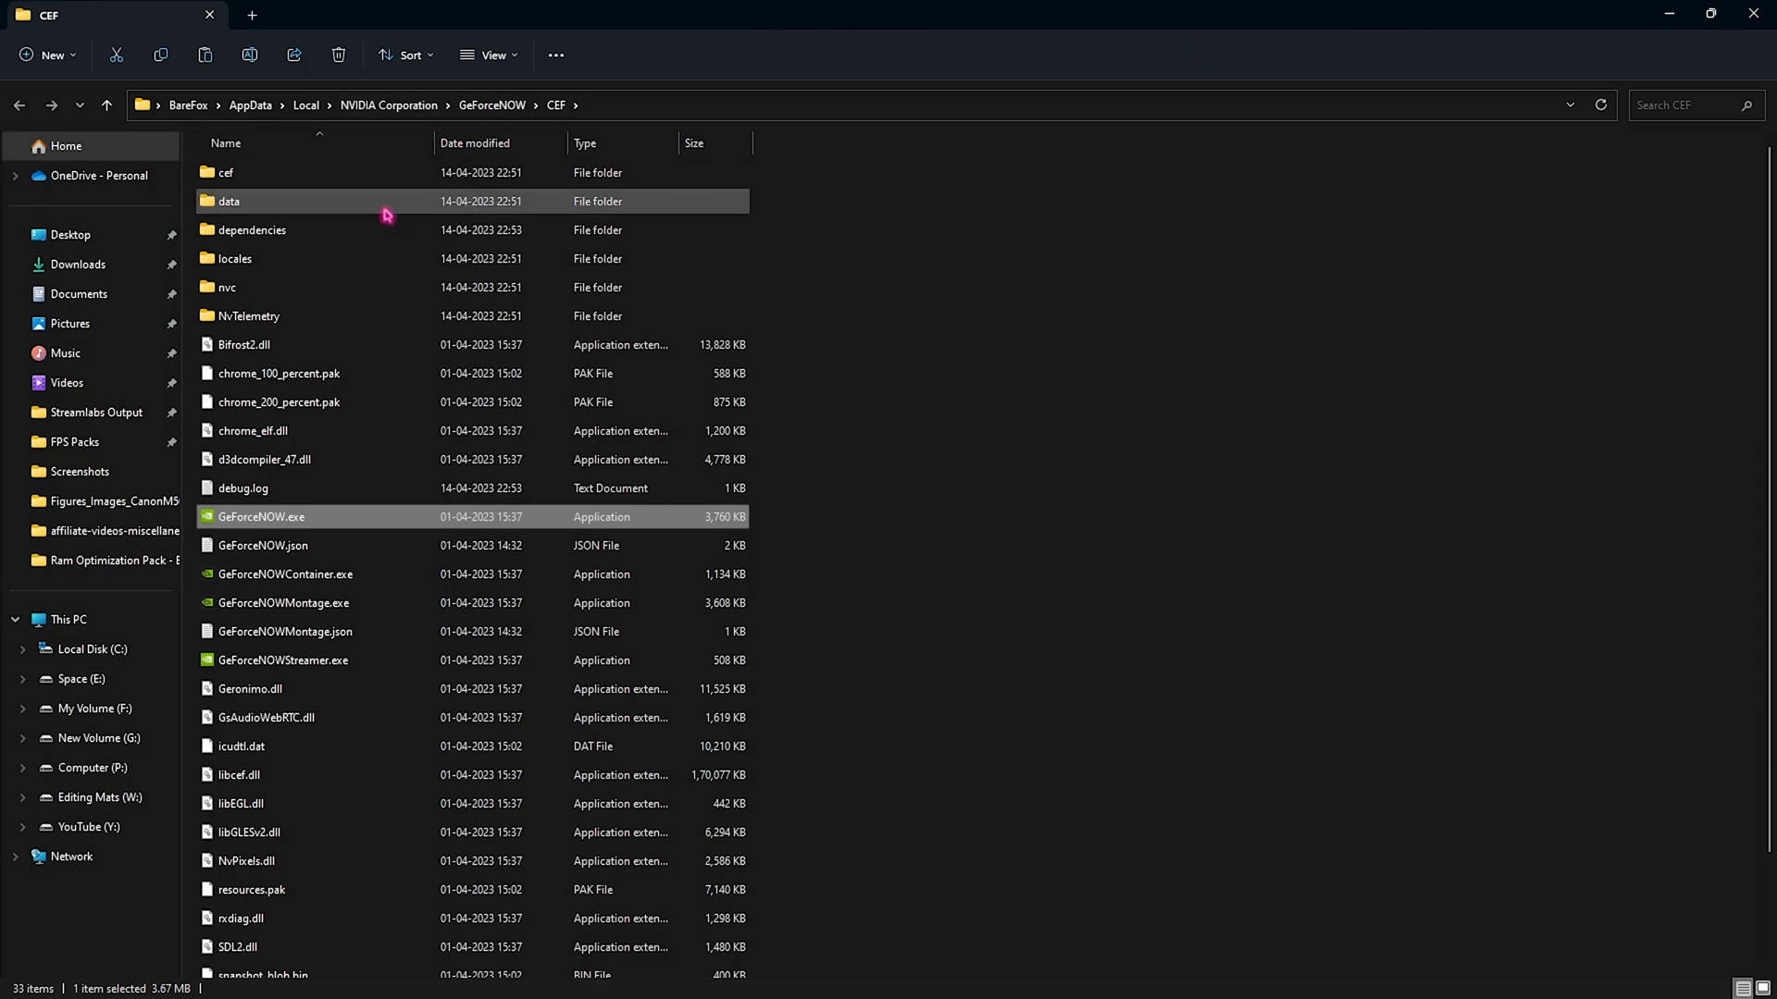
left_click(263, 545)
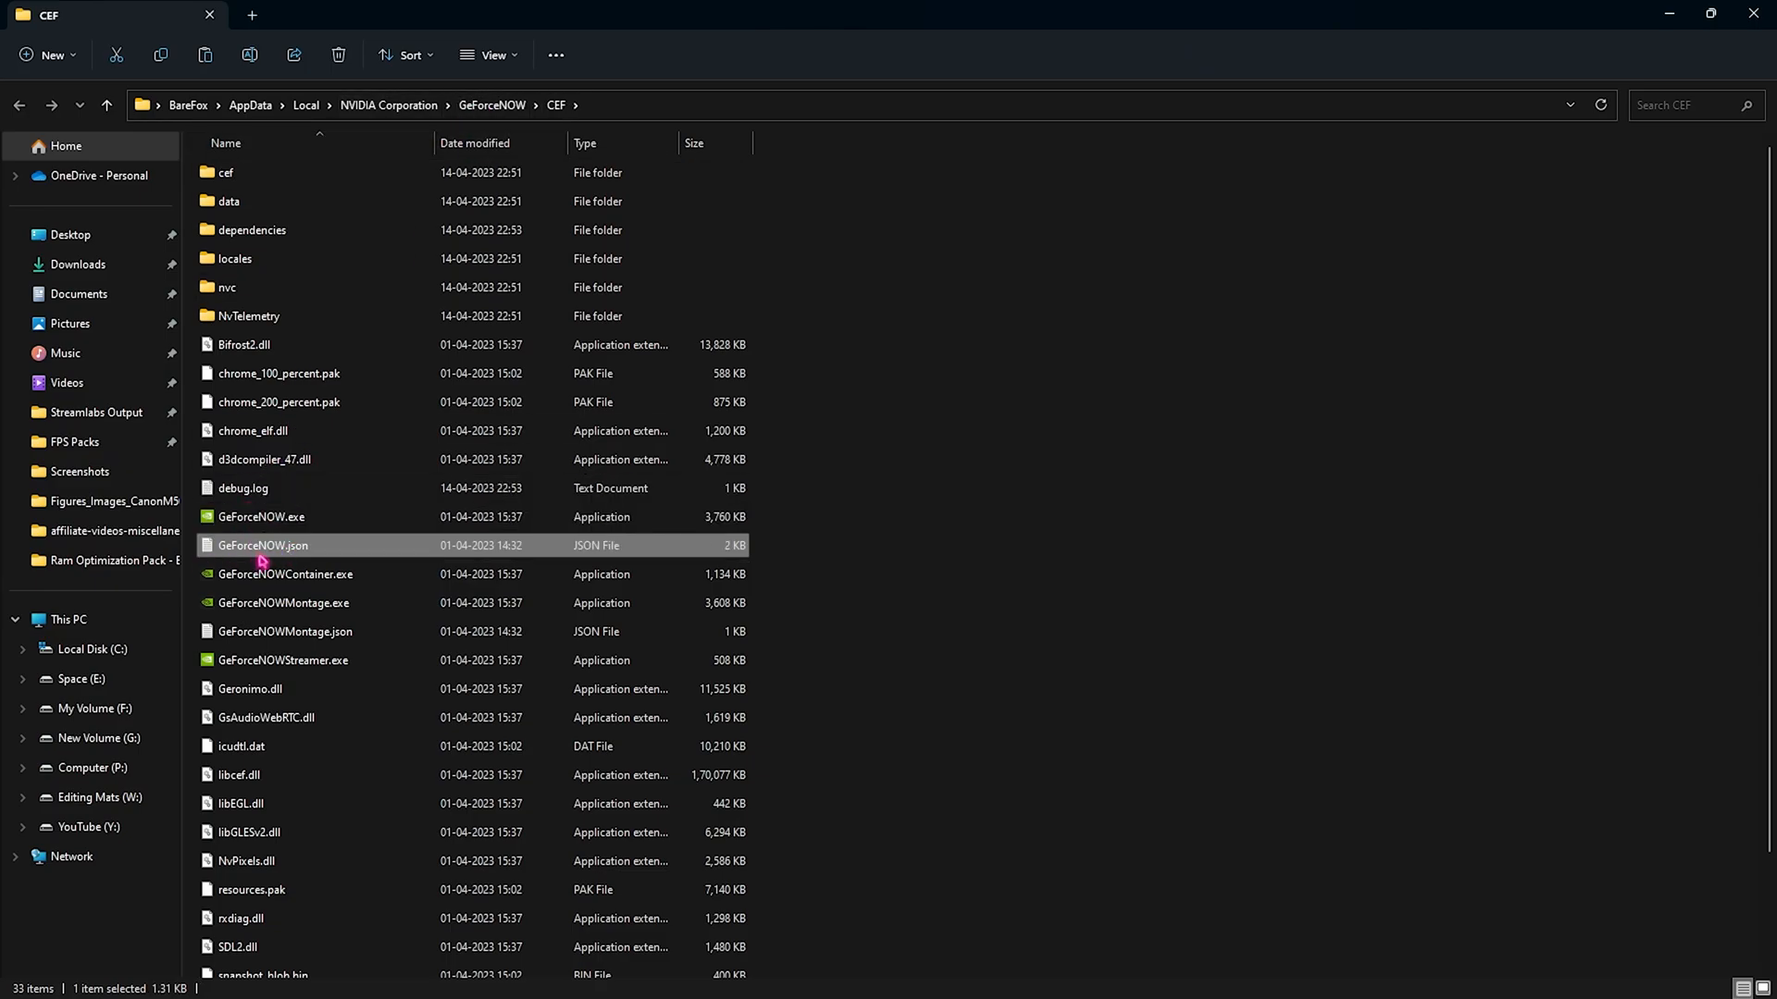
mouse_move(261, 556)
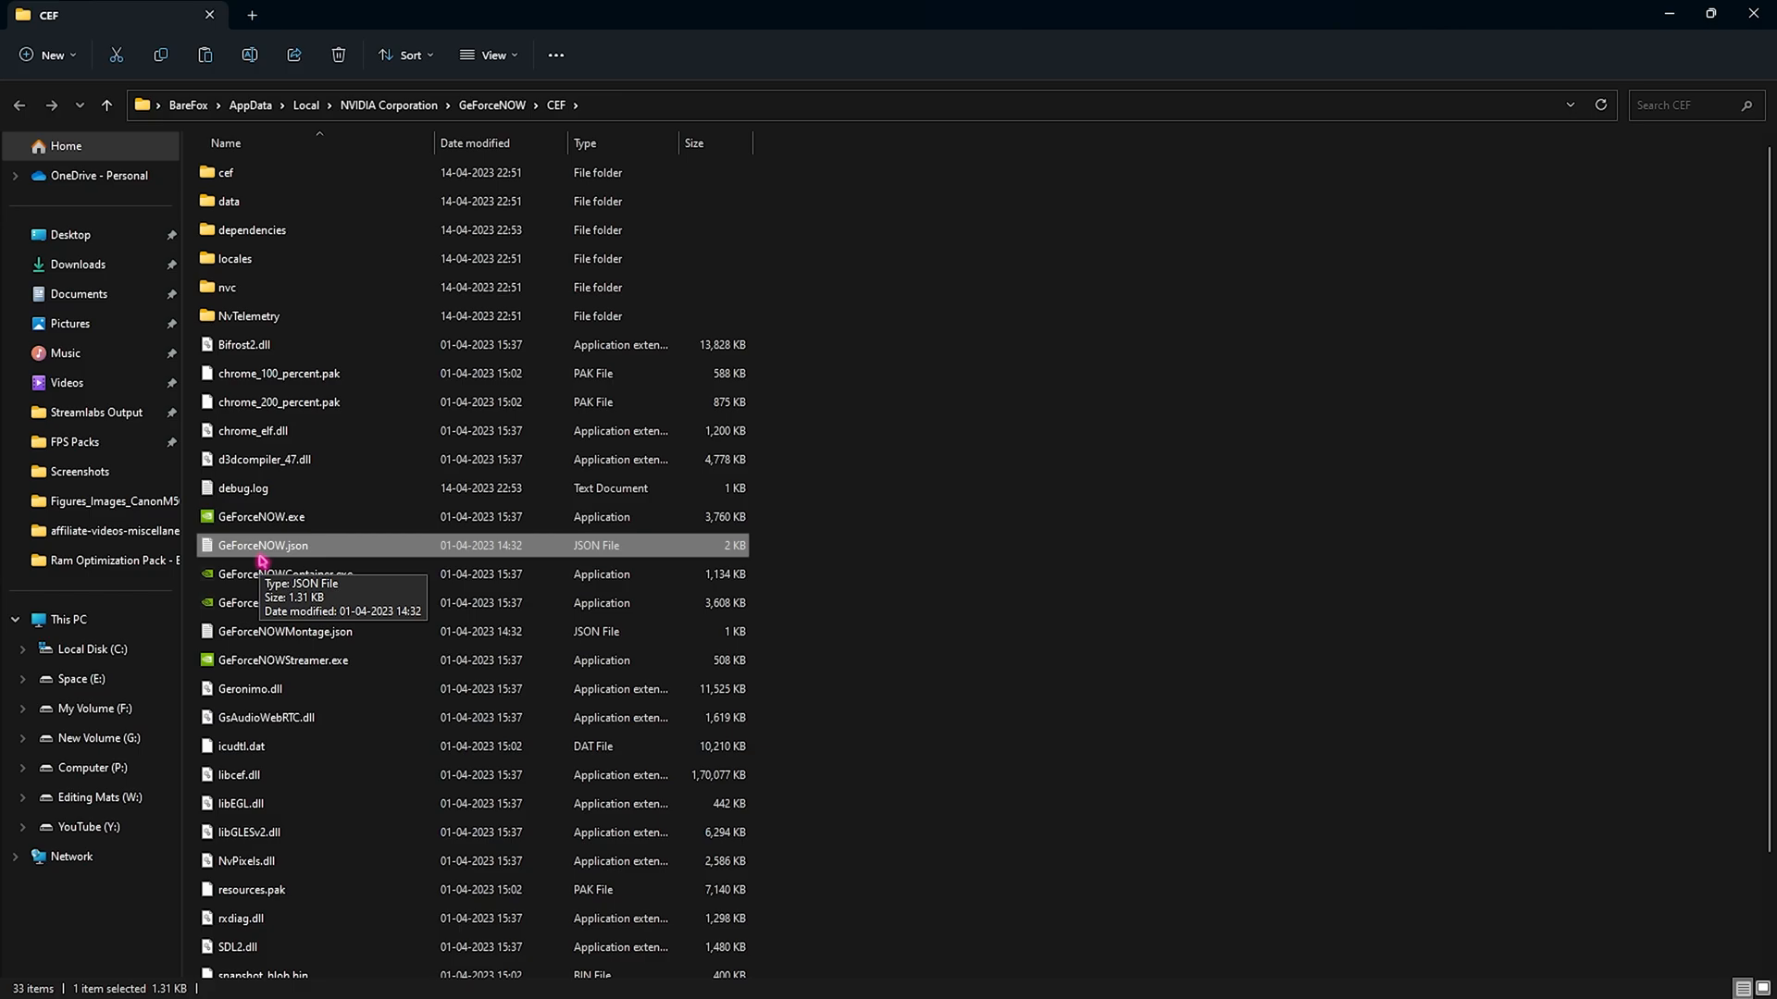
double_click(261, 546)
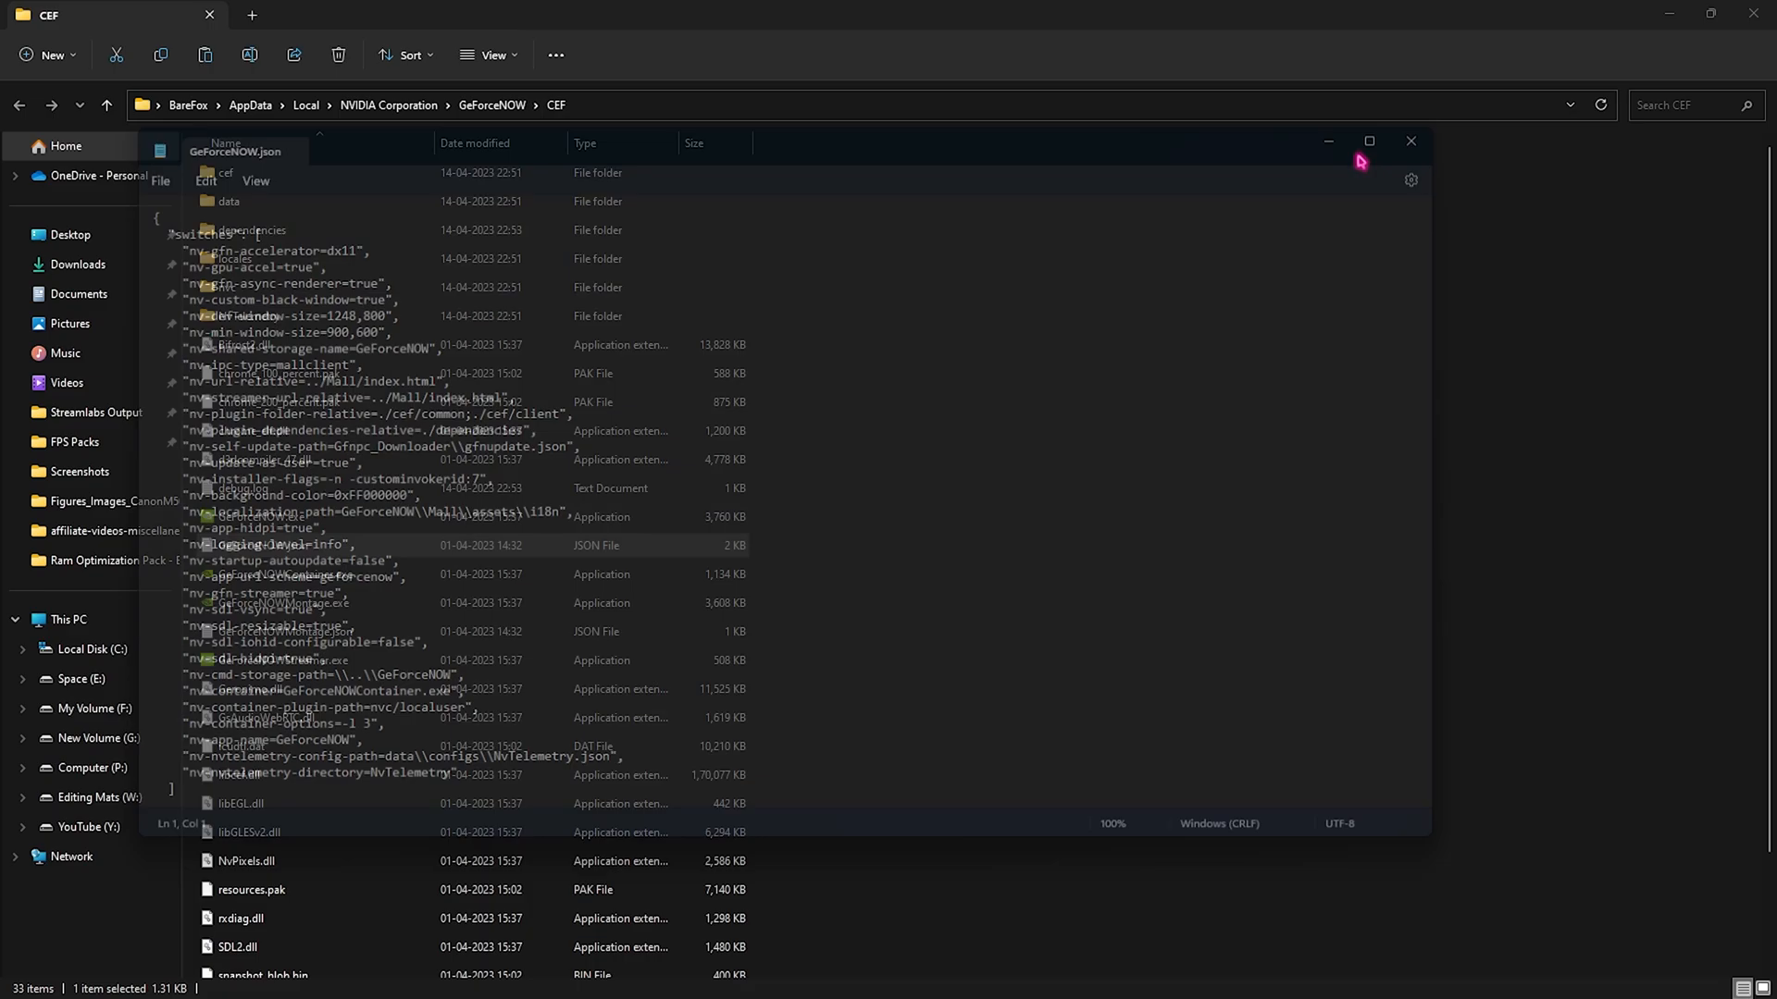
Step: Reopen GeForceNOW.json with Notepad and read through its launch switches
right_click(263, 545)
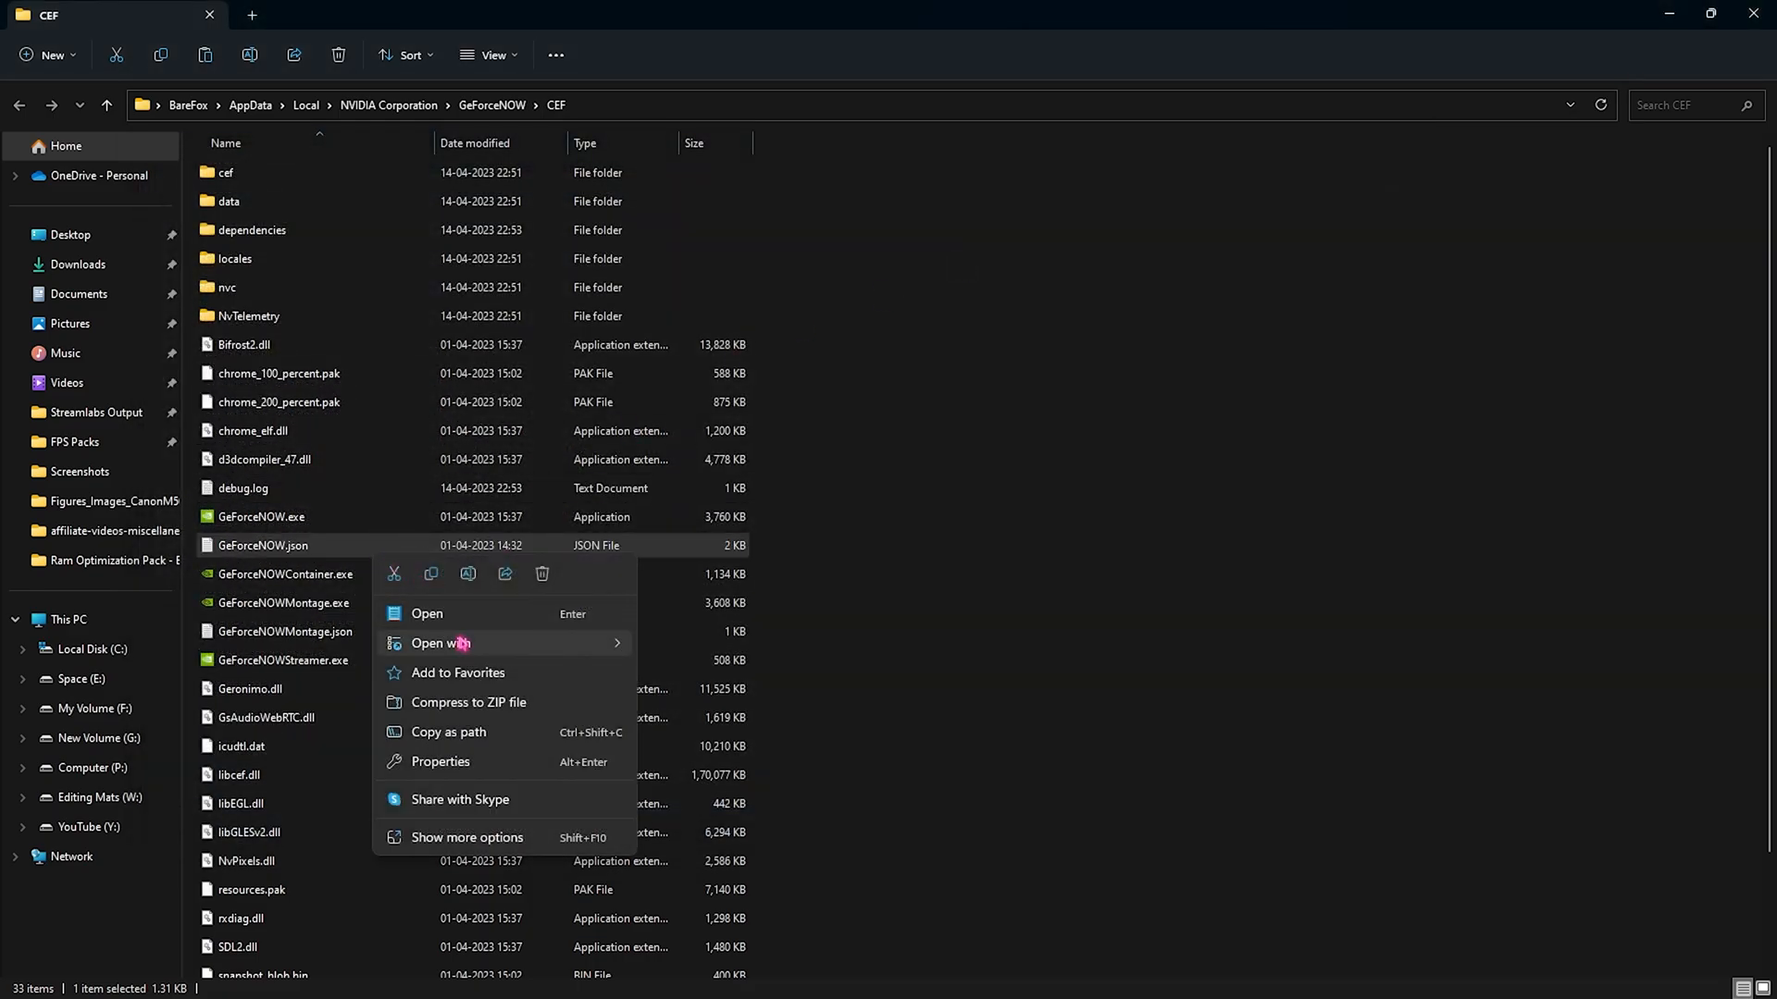
left_click(427, 612)
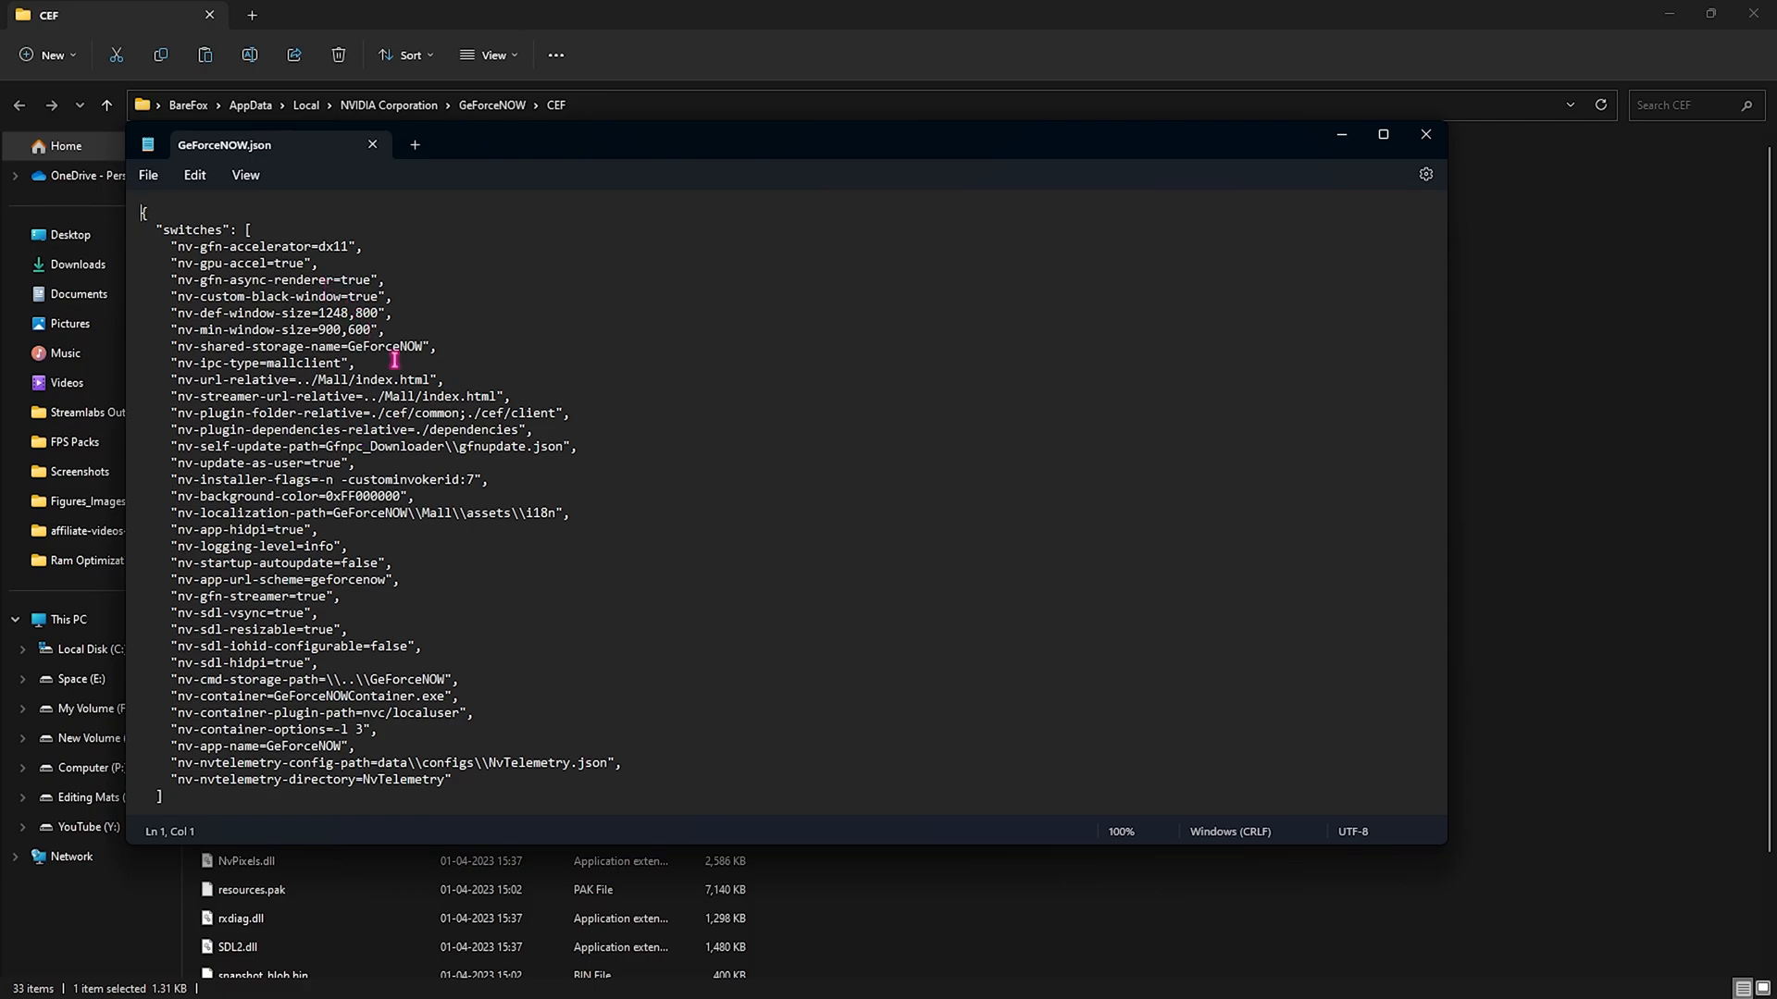
left_click(1382, 133)
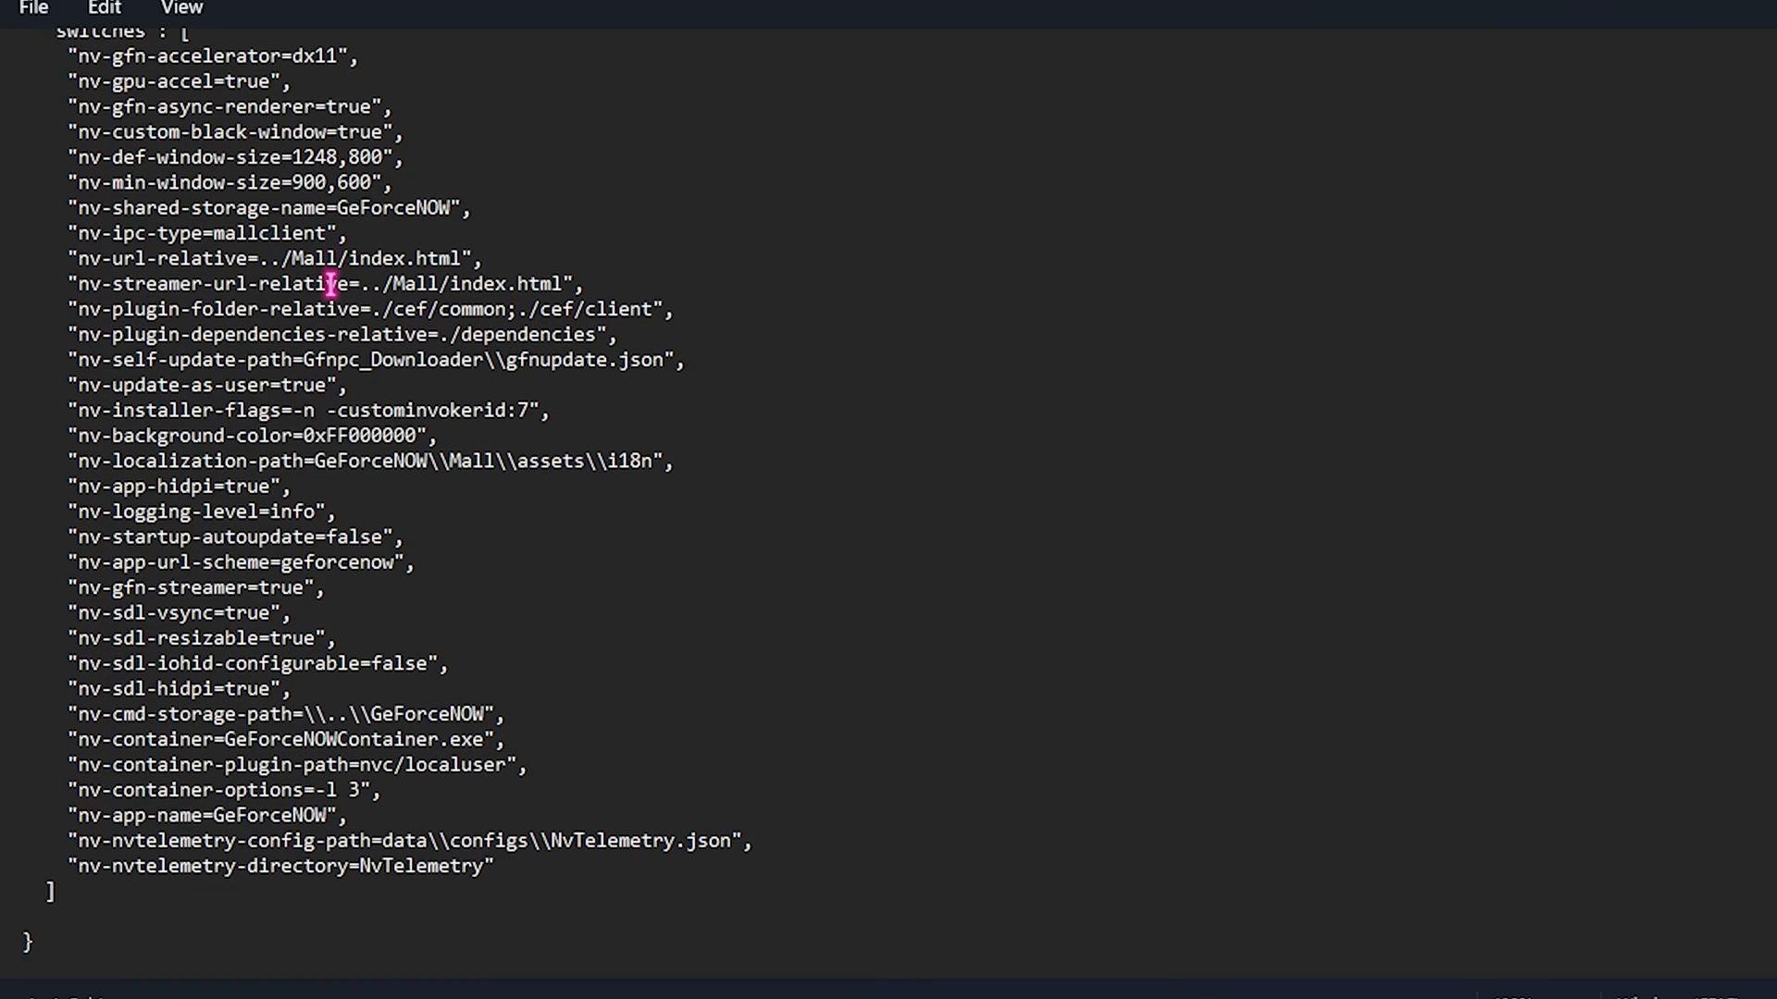
mouse_move(183, 704)
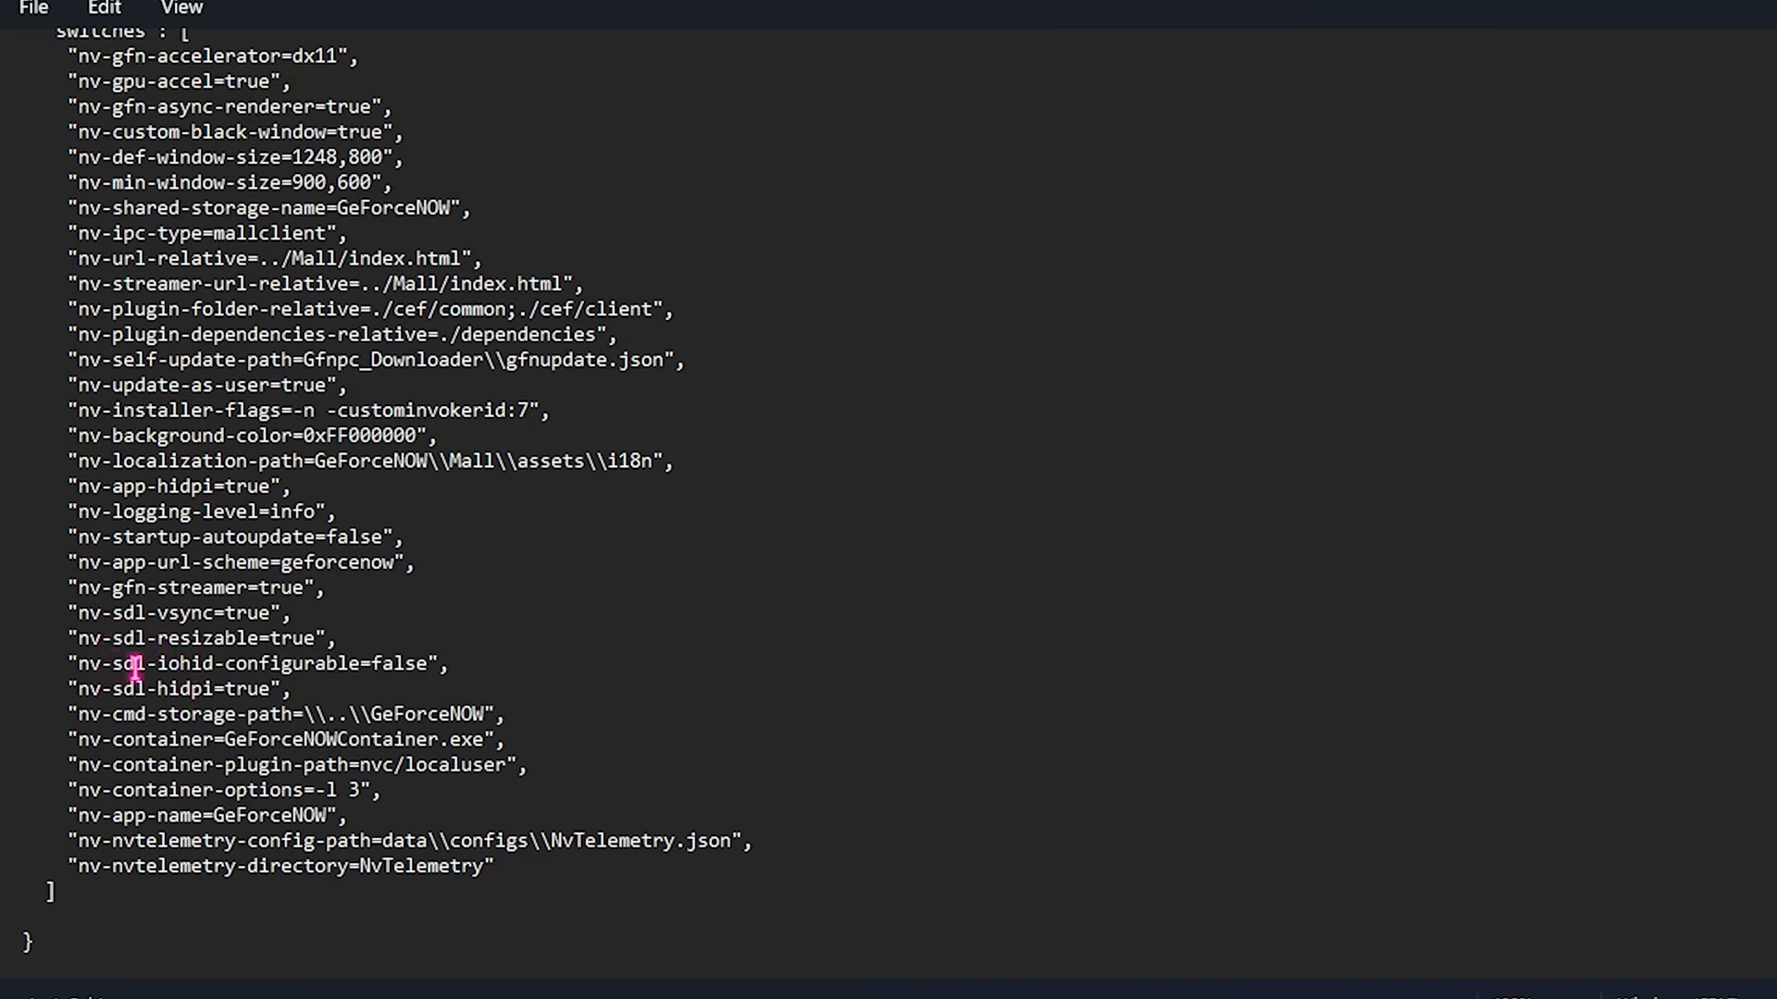
double_click(399, 663)
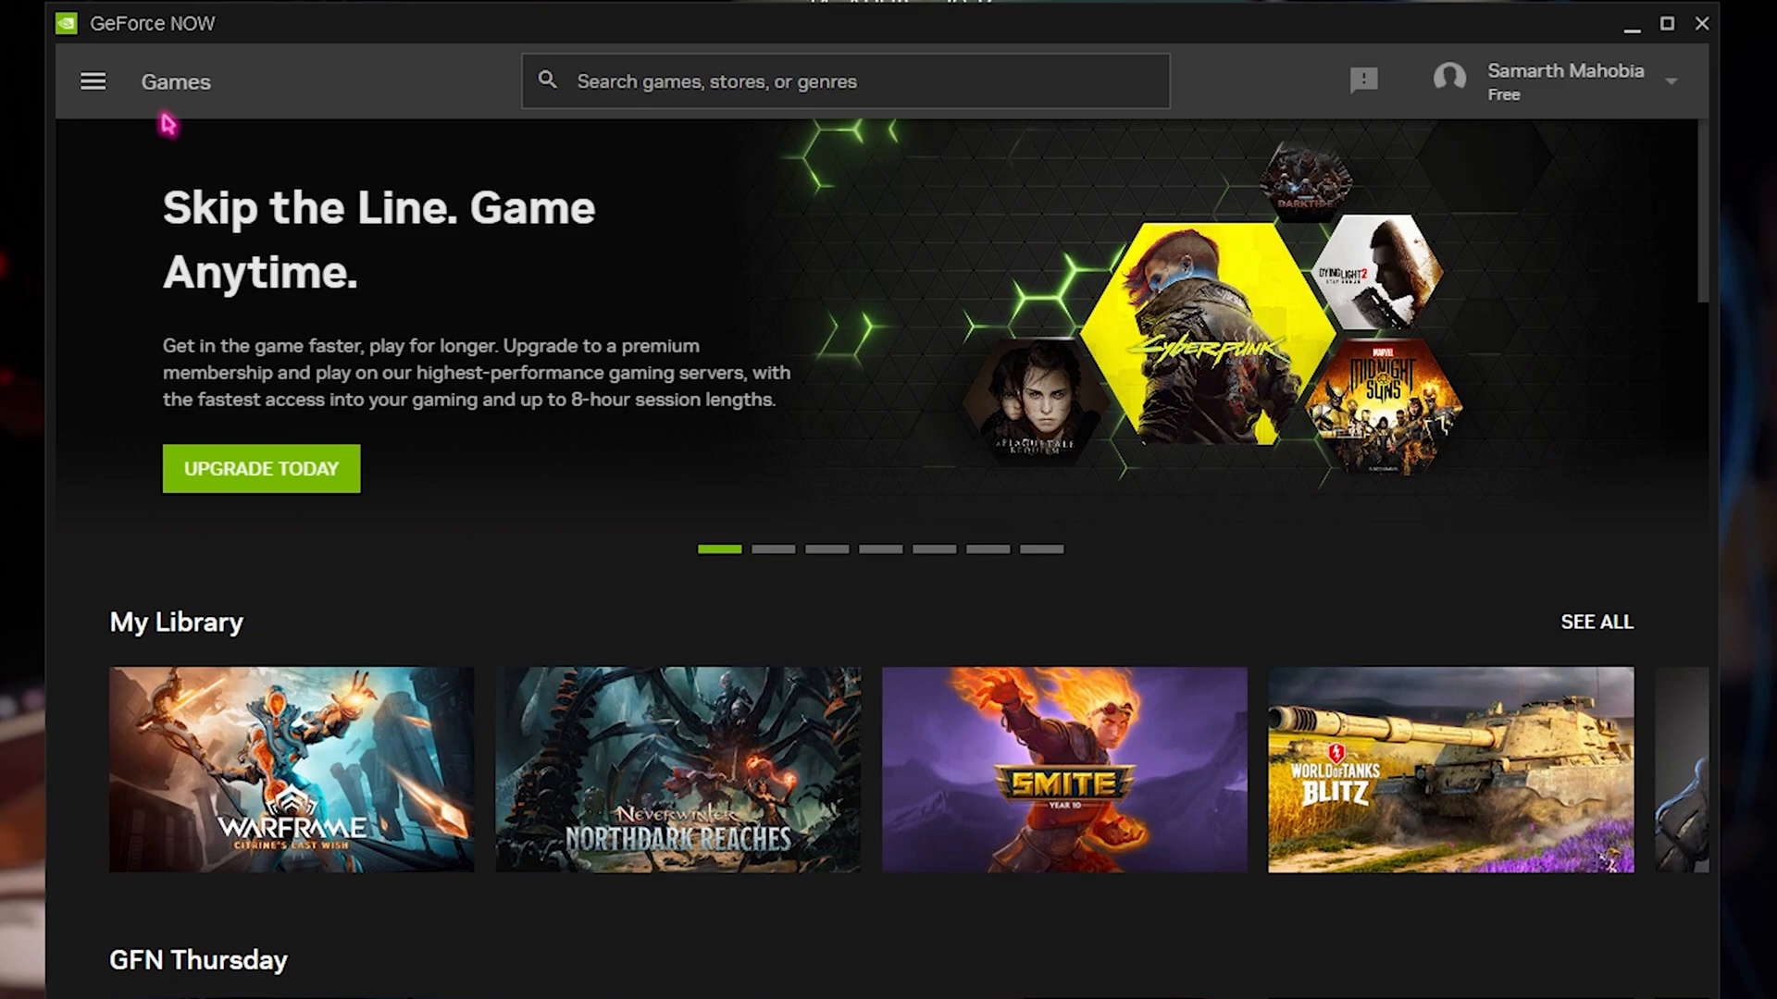
Step: Go to GeForce NOW Settings and expand the Server Location list, leaving EU Southeast selected
left_click(92, 81)
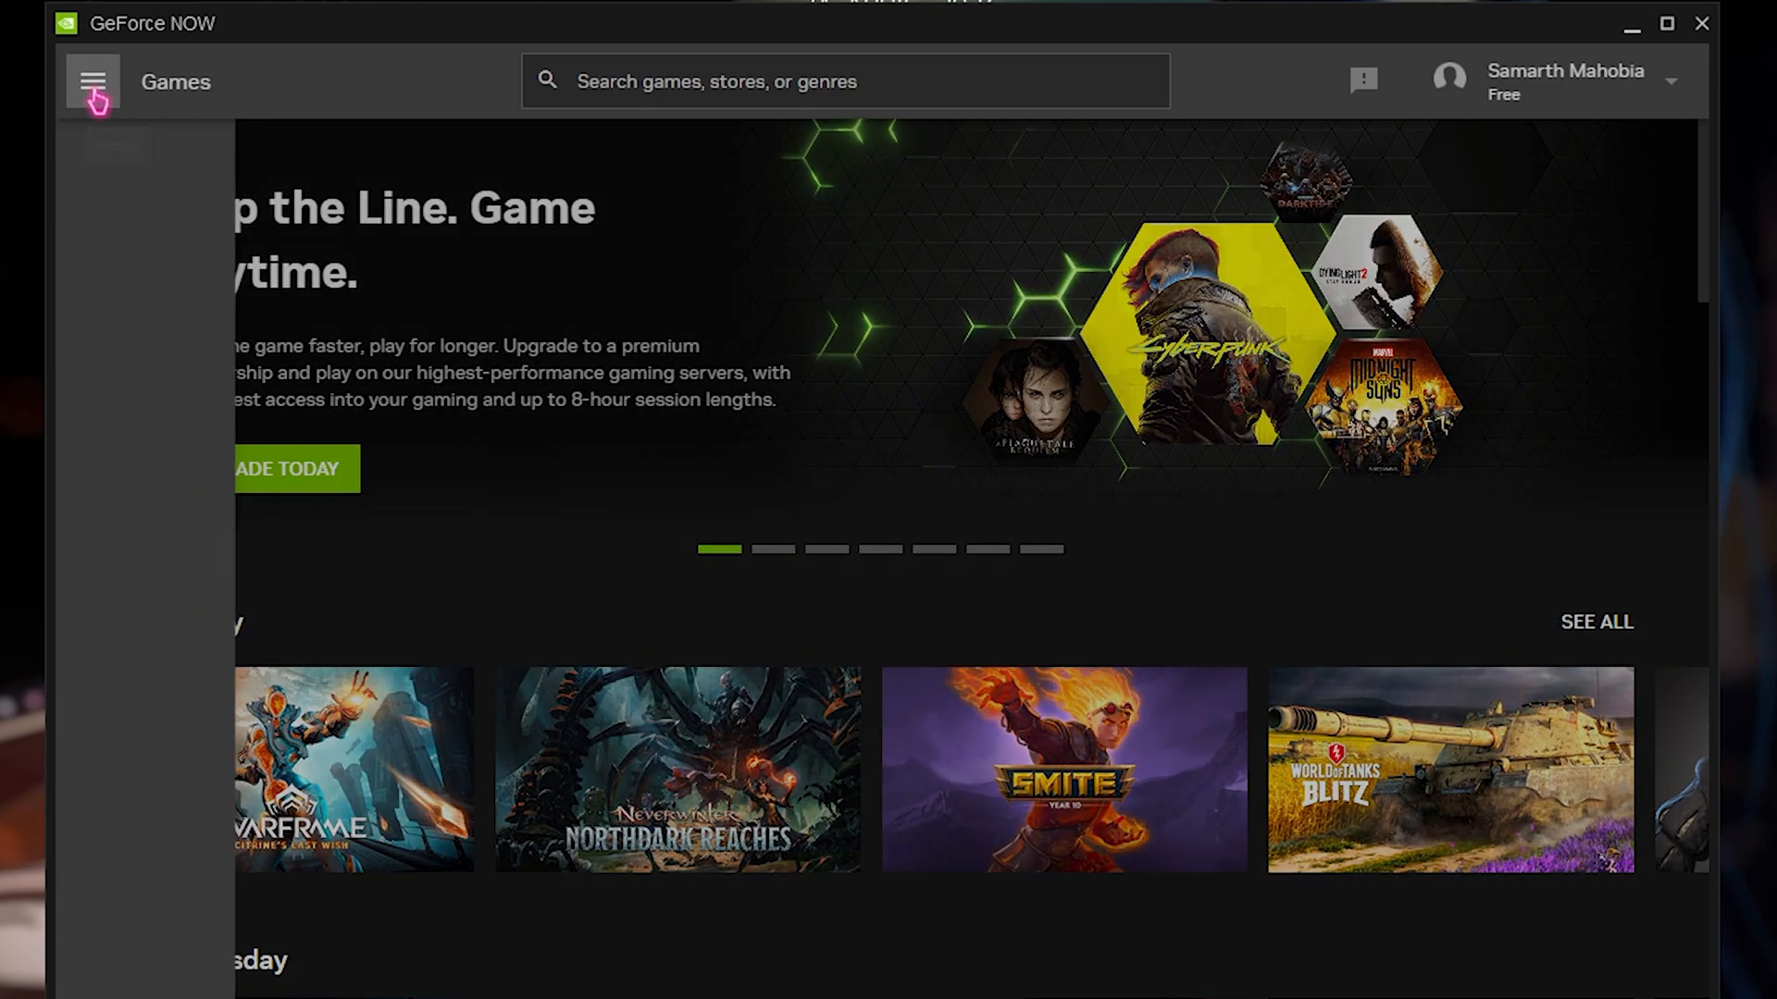
left_click(92, 80)
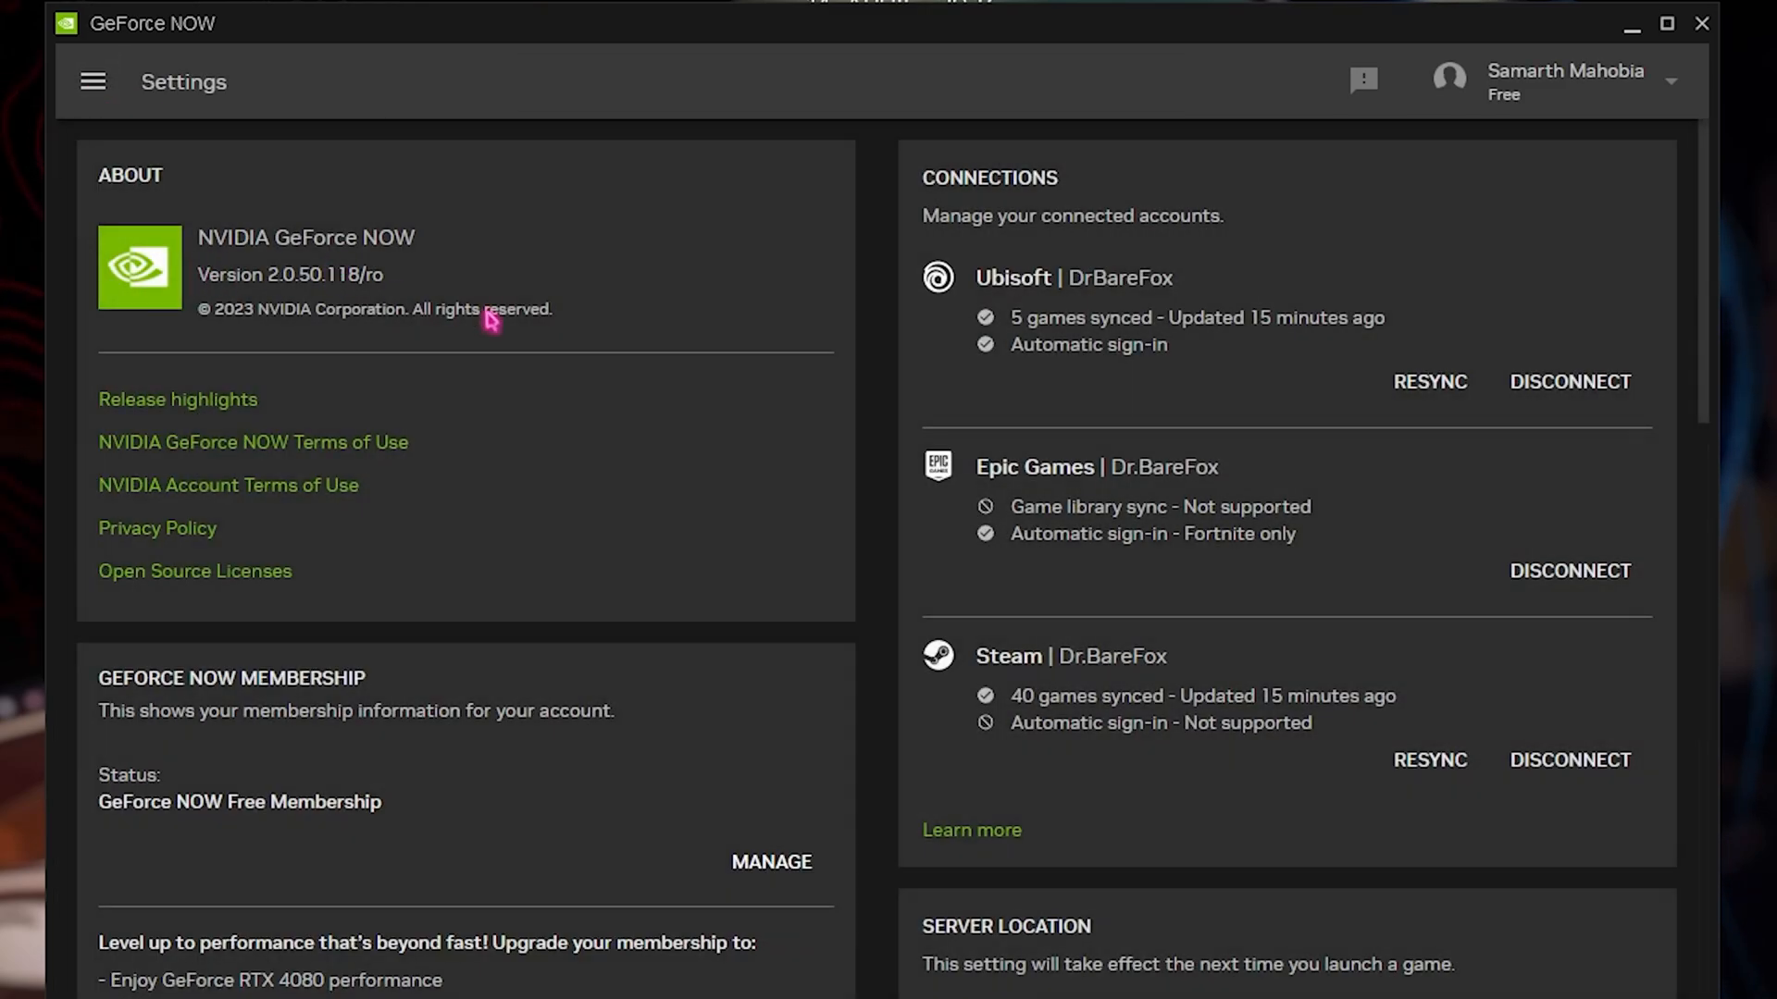
mouse_move(547, 317)
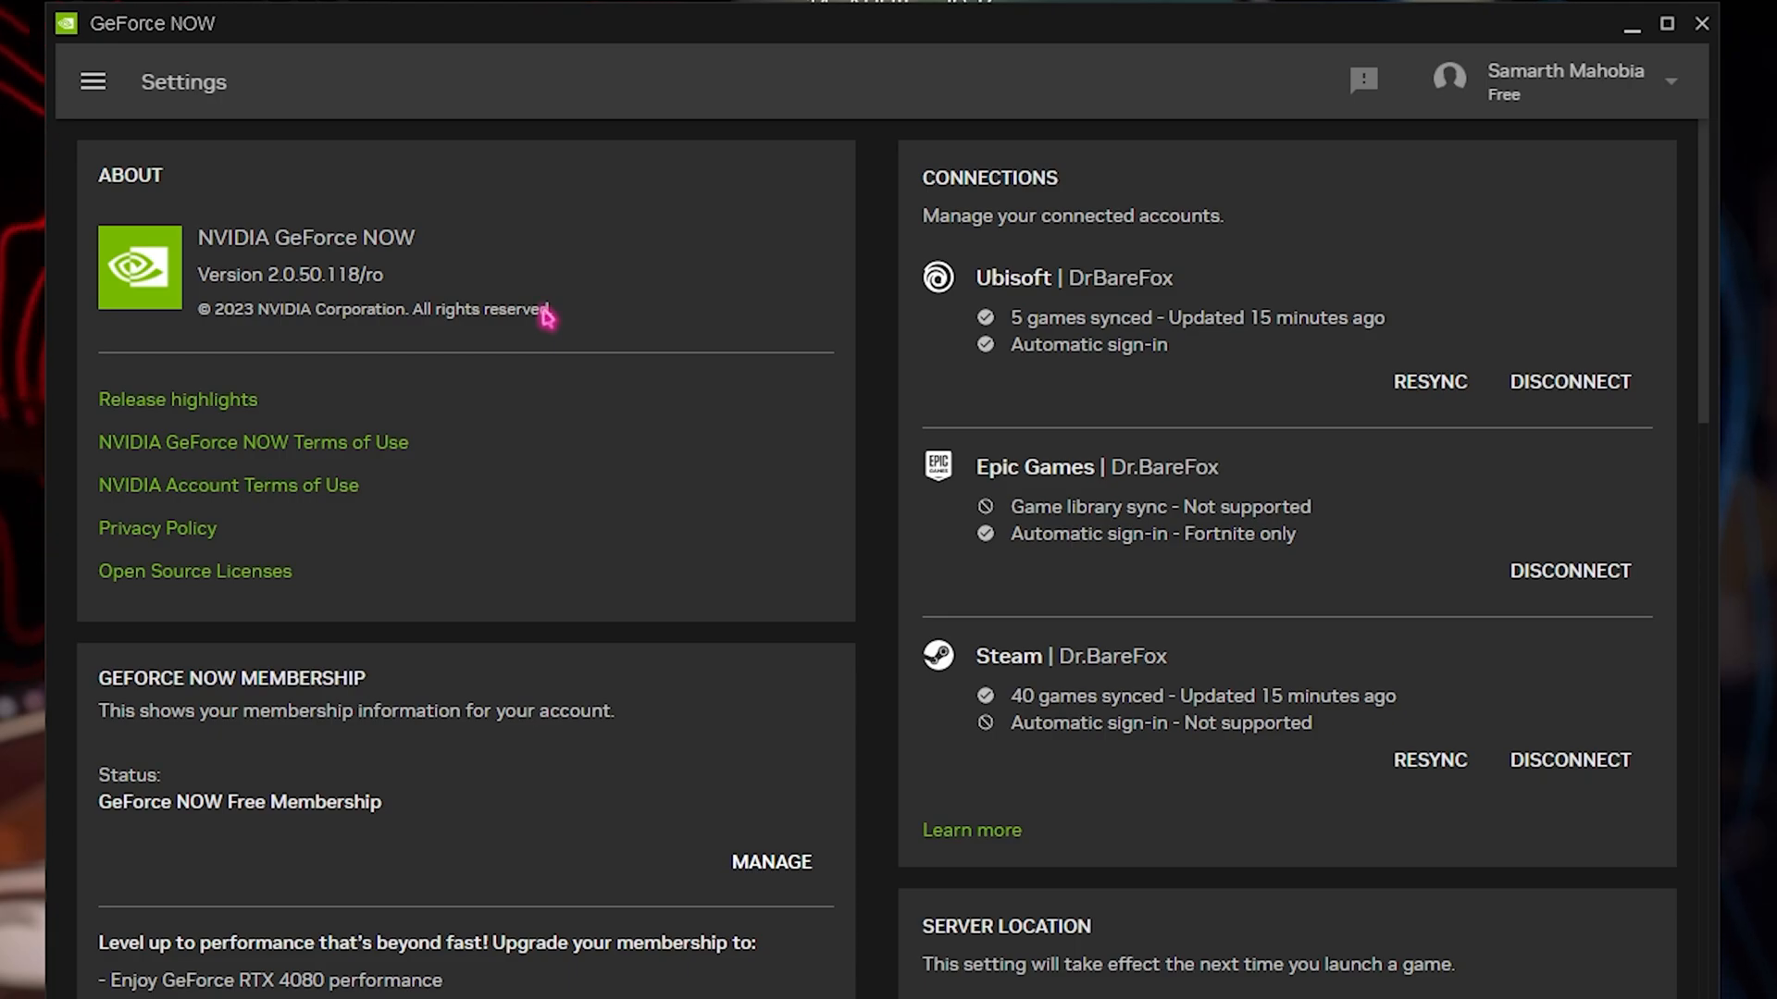
scroll("down", 3)
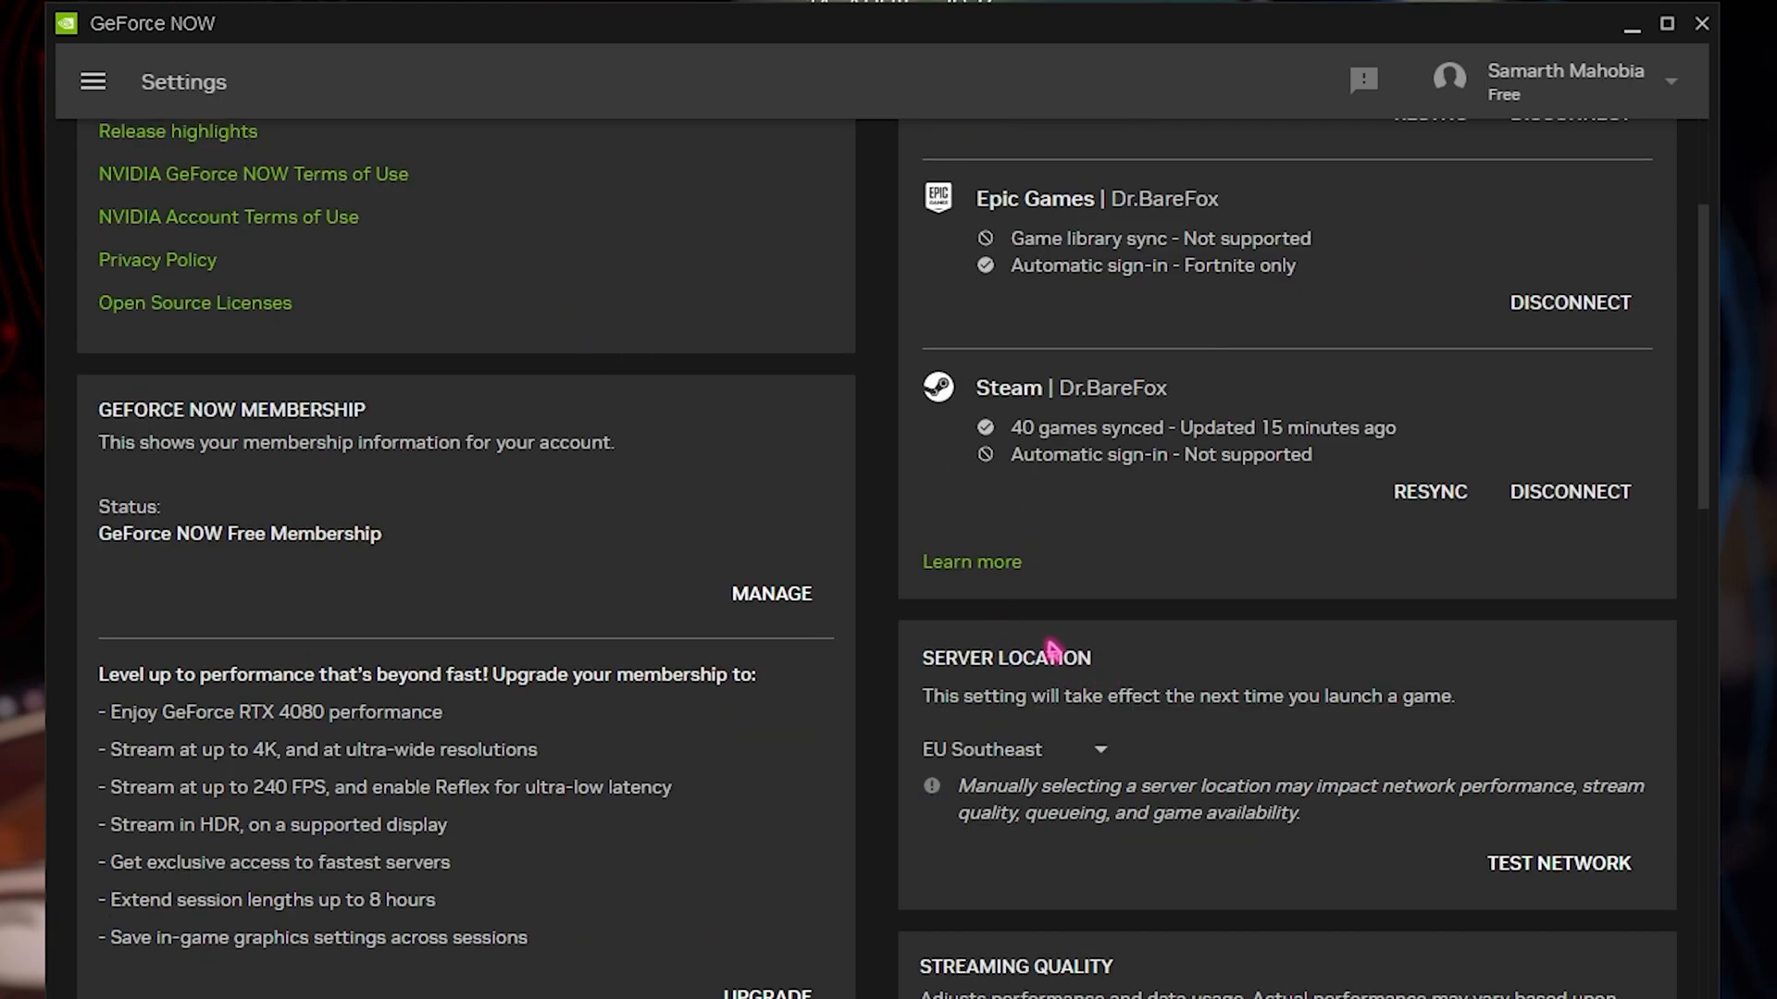
scroll("down", 3)
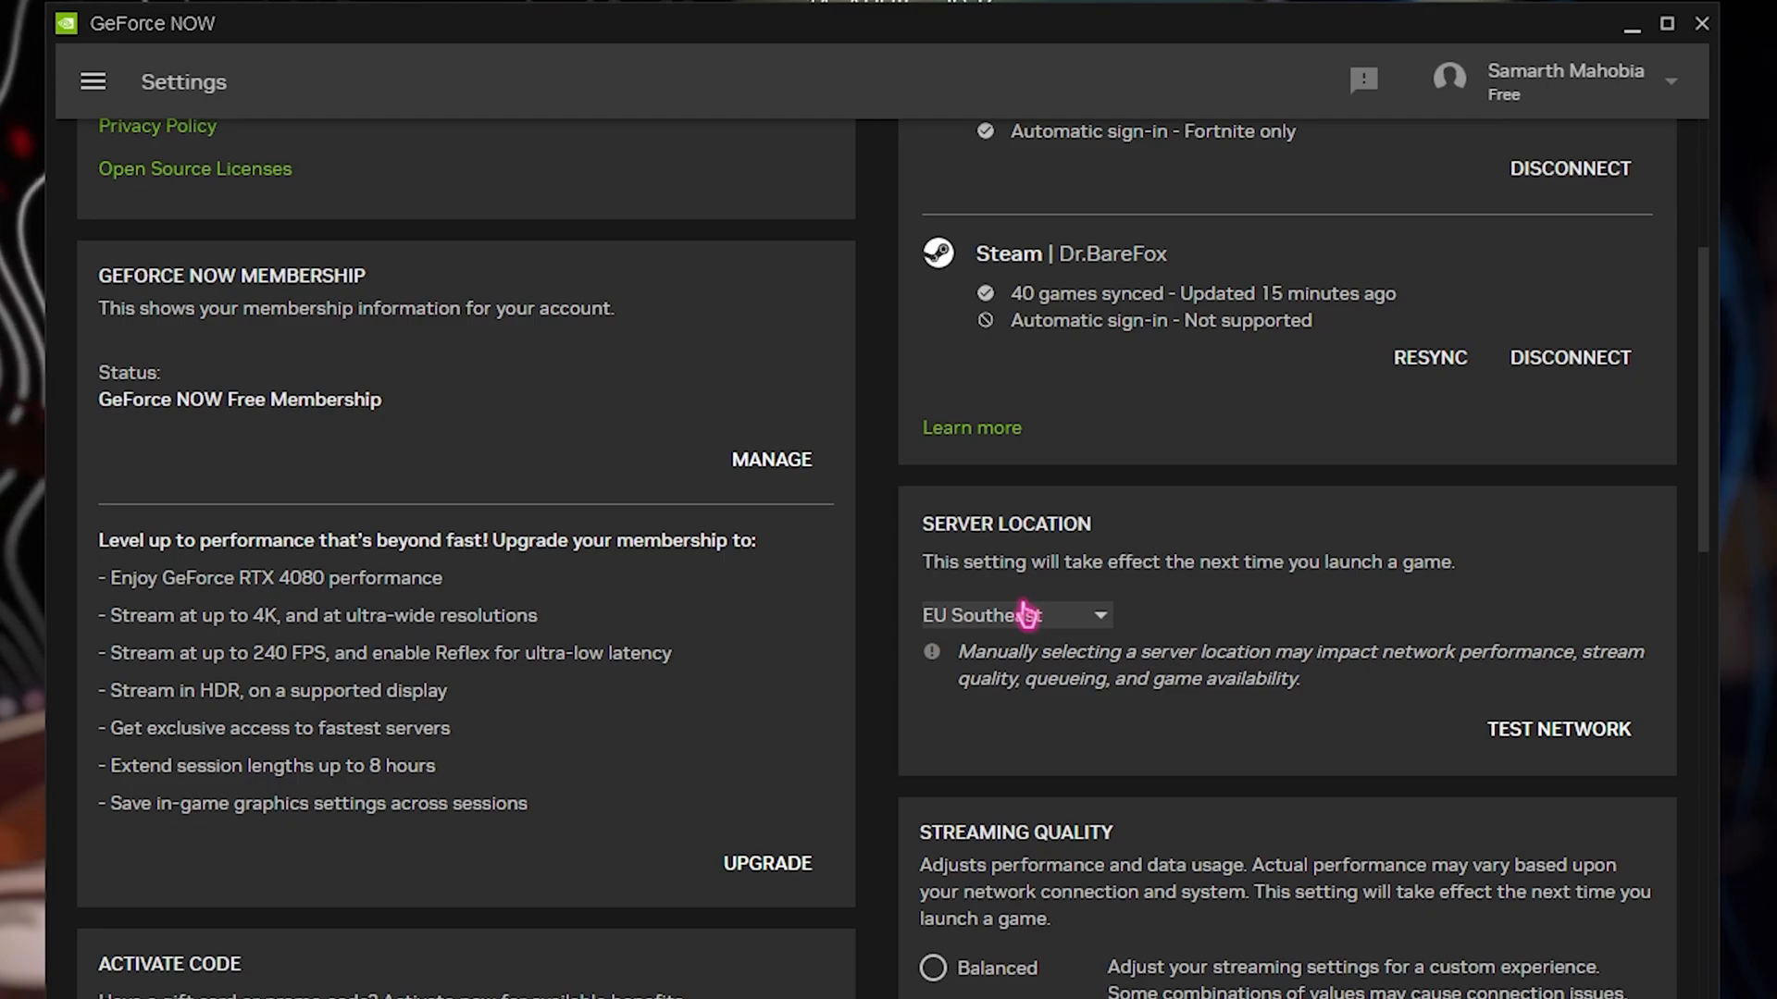
left_click(1011, 614)
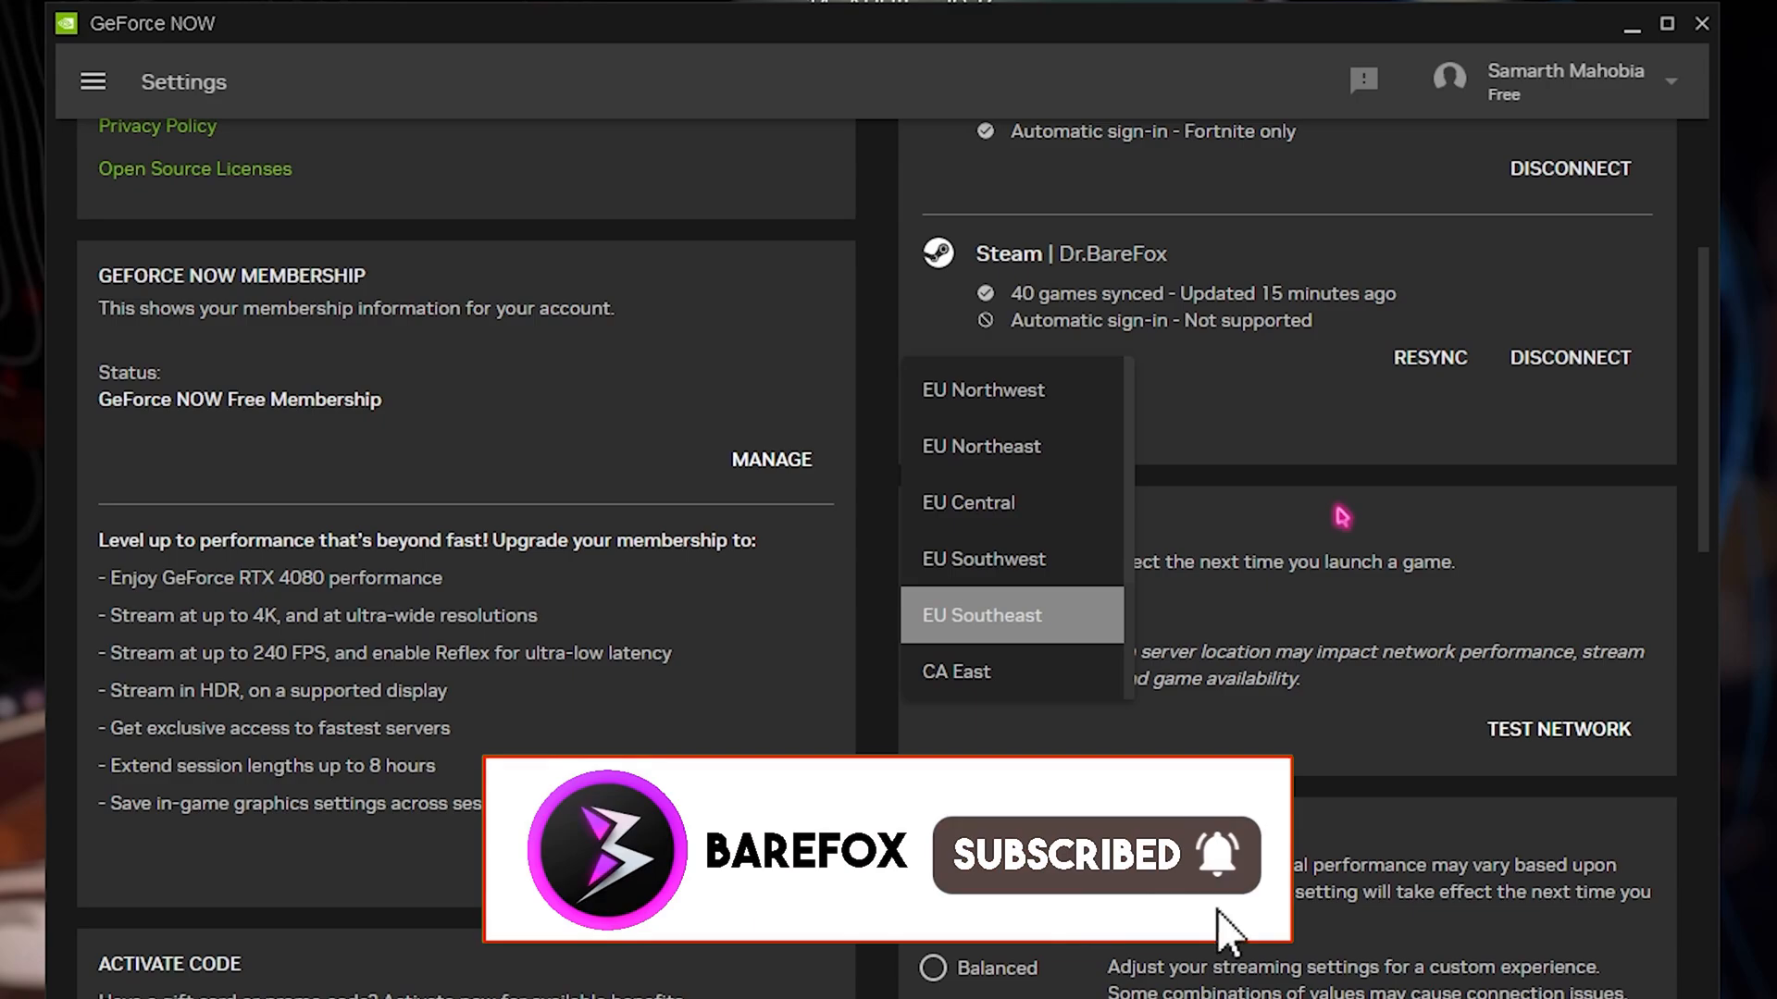
left_click(981, 615)
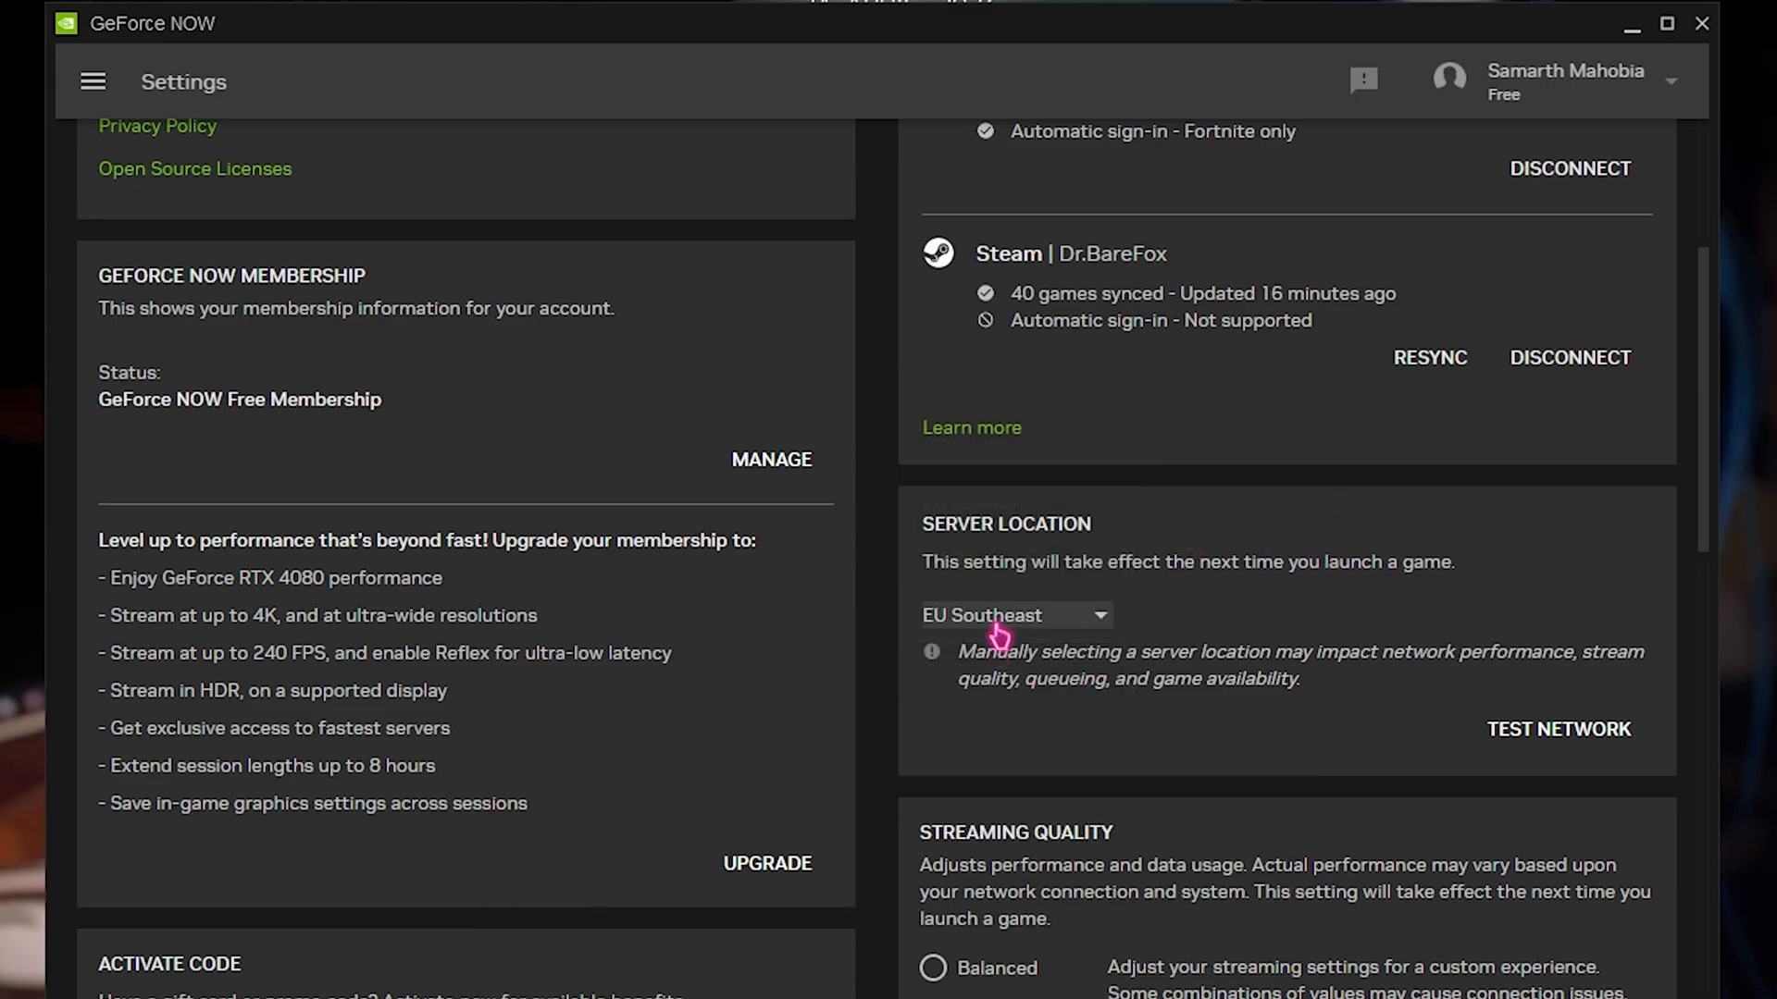
left_click(1011, 616)
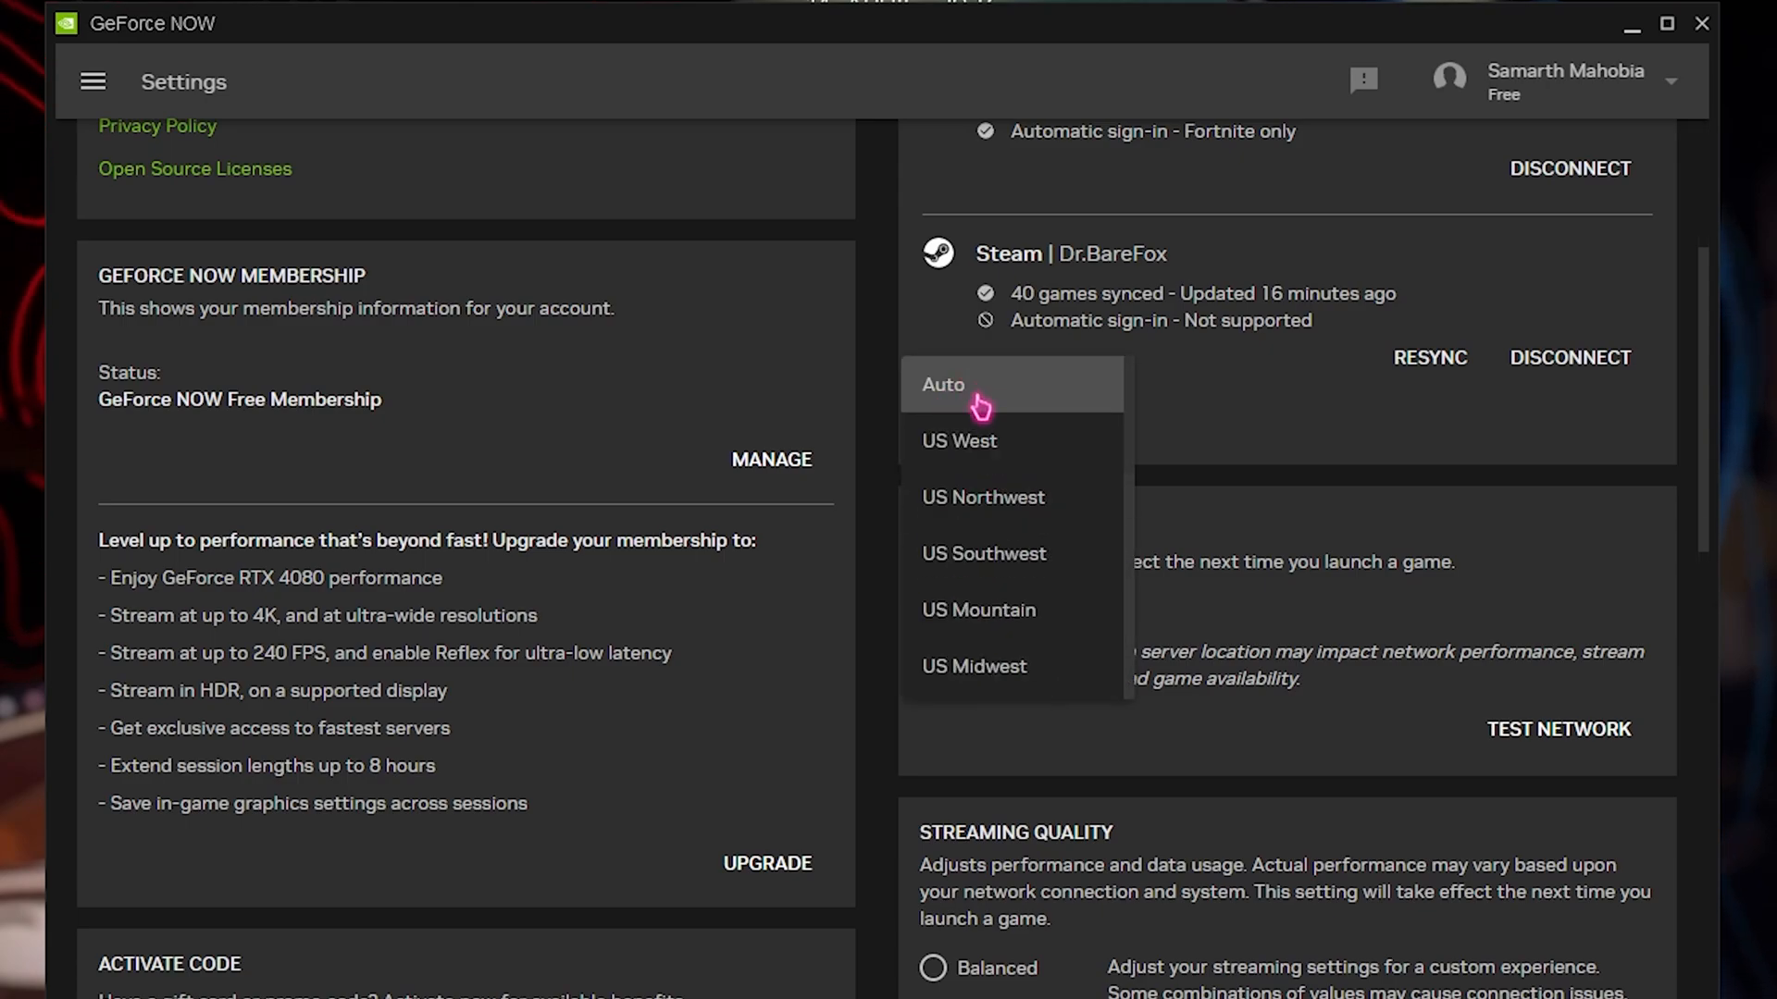
scroll("down", 3)
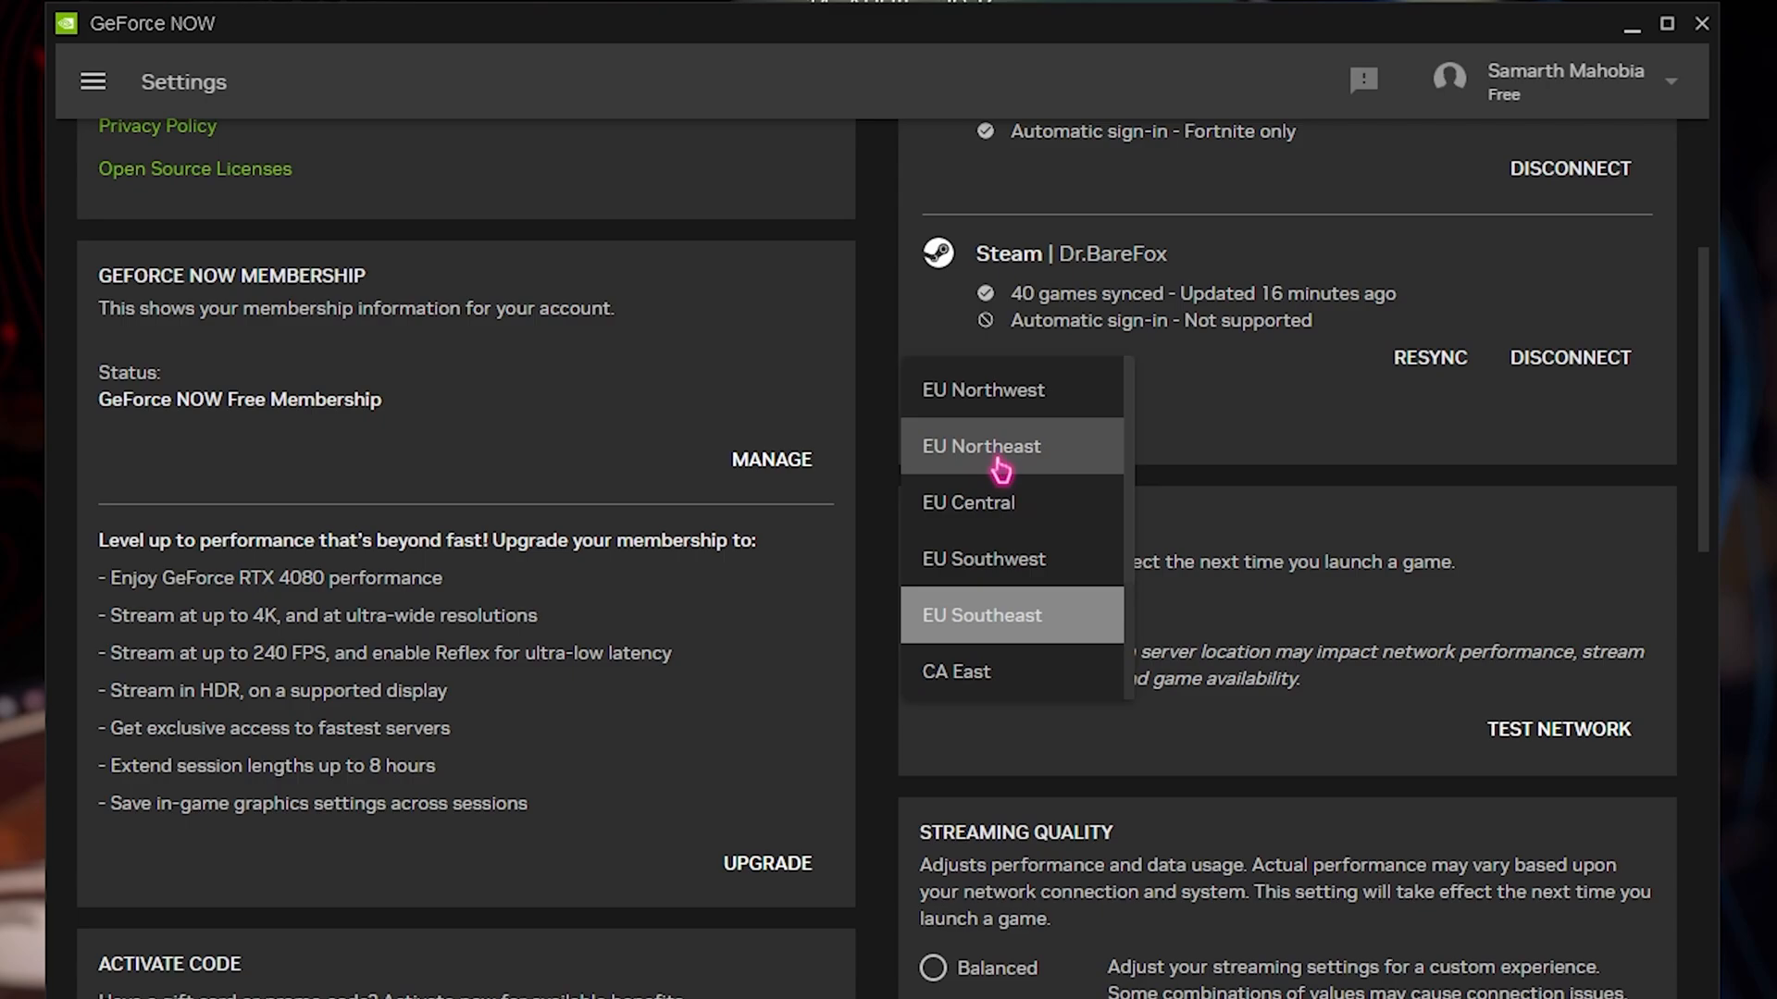
mouse_move(1016, 631)
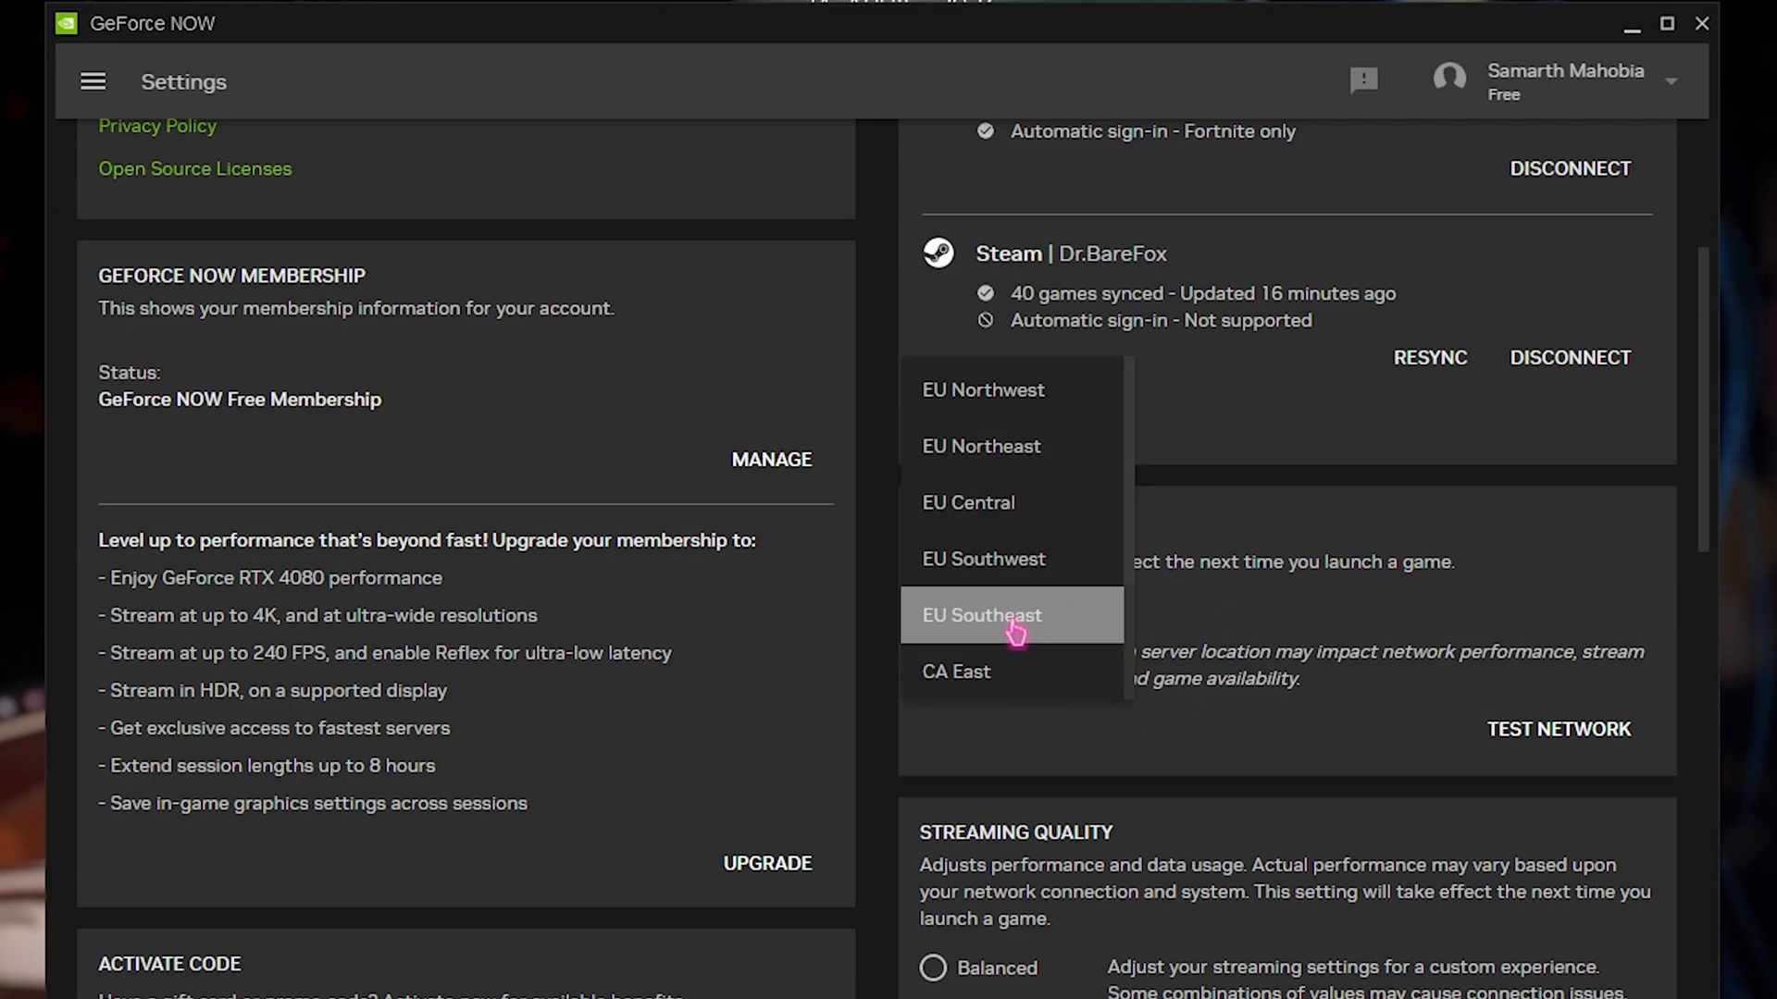
mouse_move(960, 640)
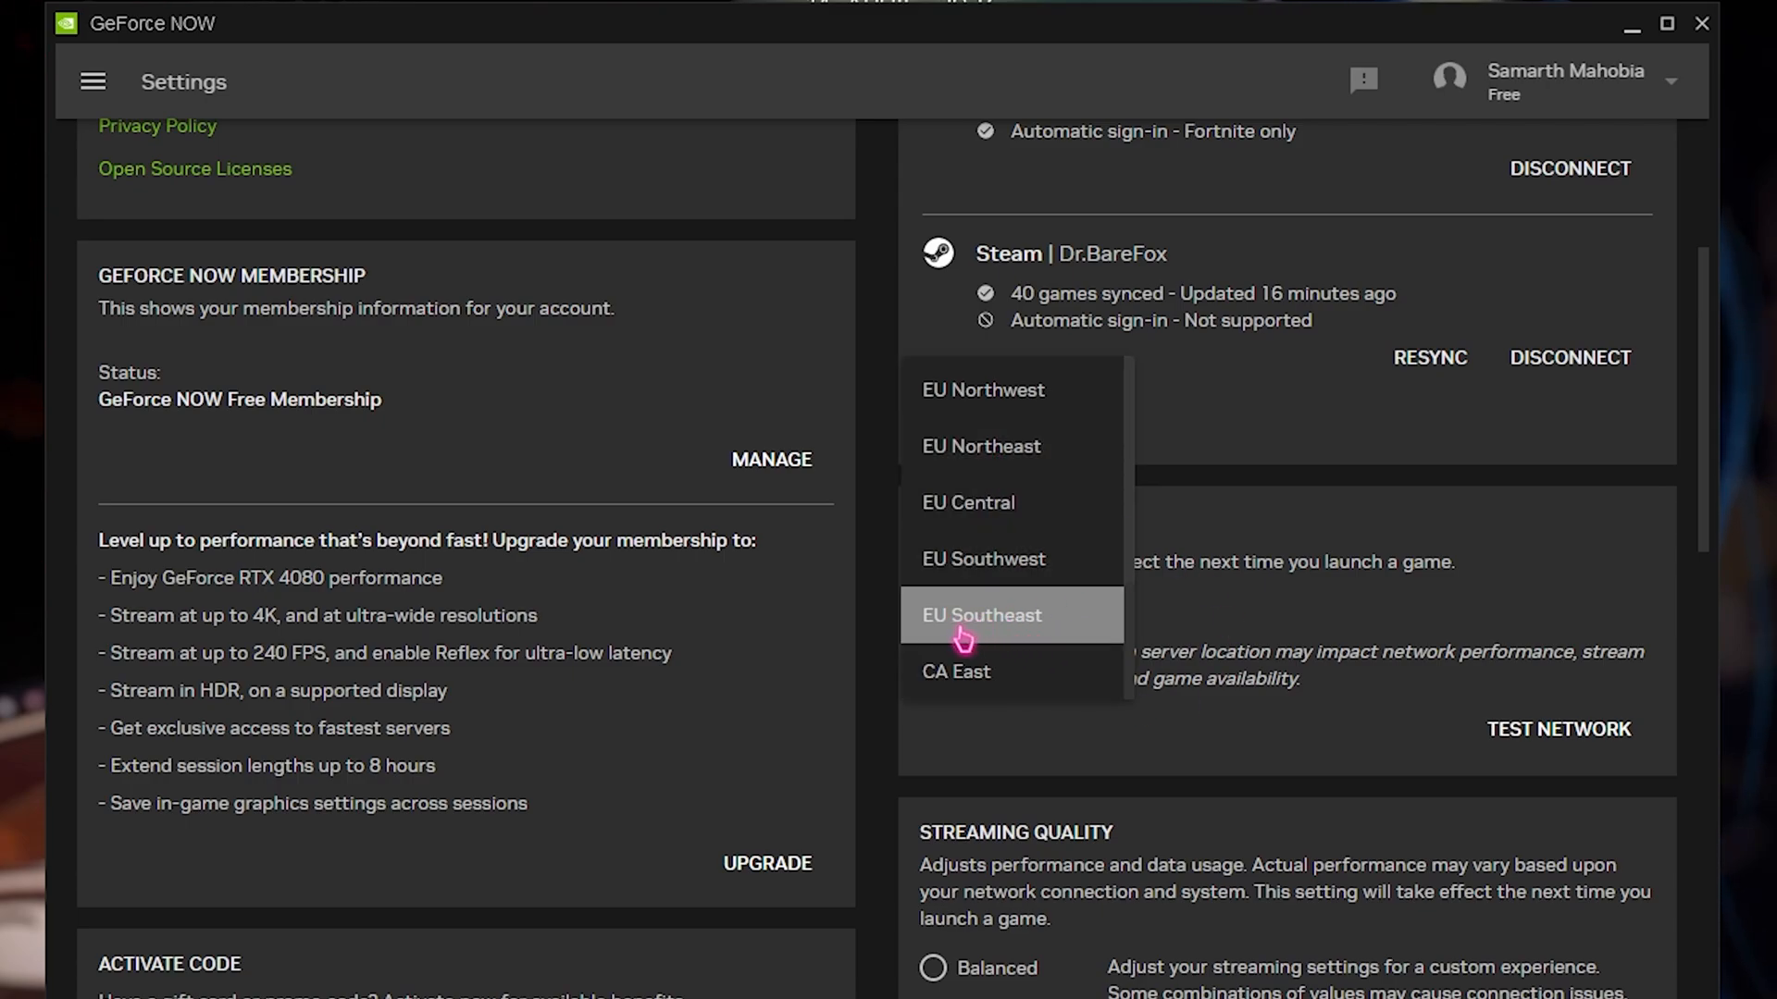
Step: Keep EU Southeast and run a Speedtest: 4 ms ping, 112.93 down, 169.99 Mbps up
left_click(981, 614)
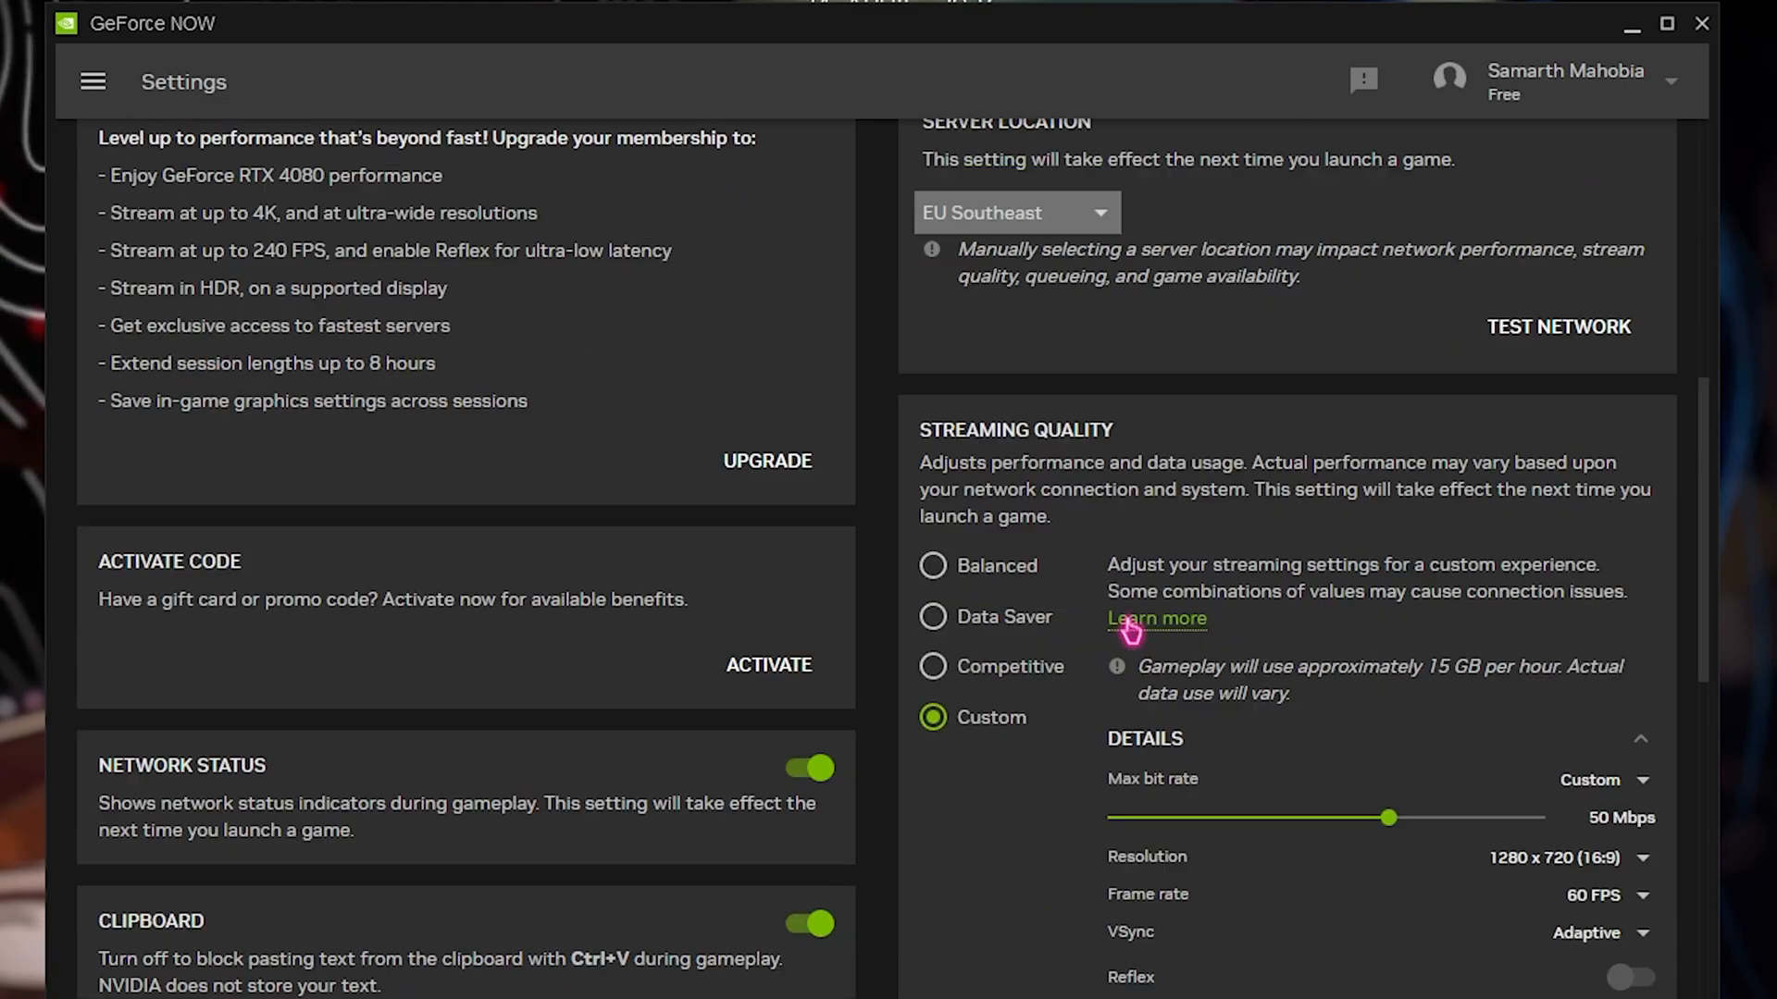
scroll("down", 3)
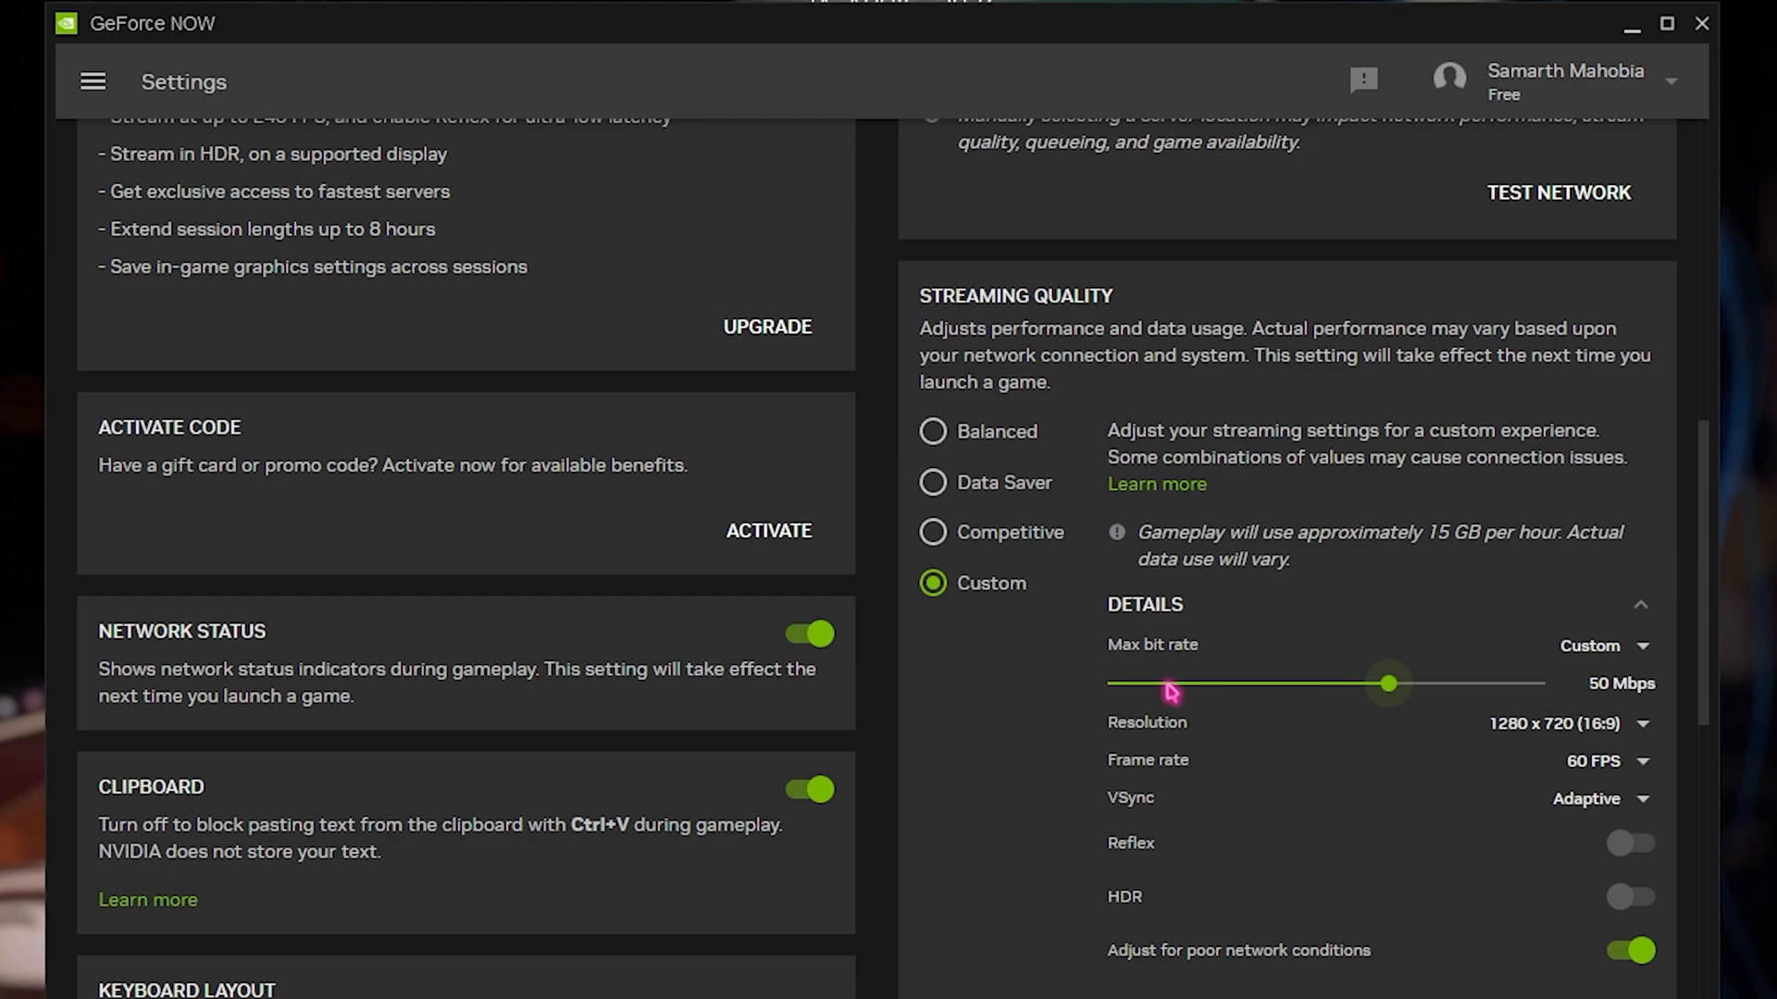
mouse_move(555, 782)
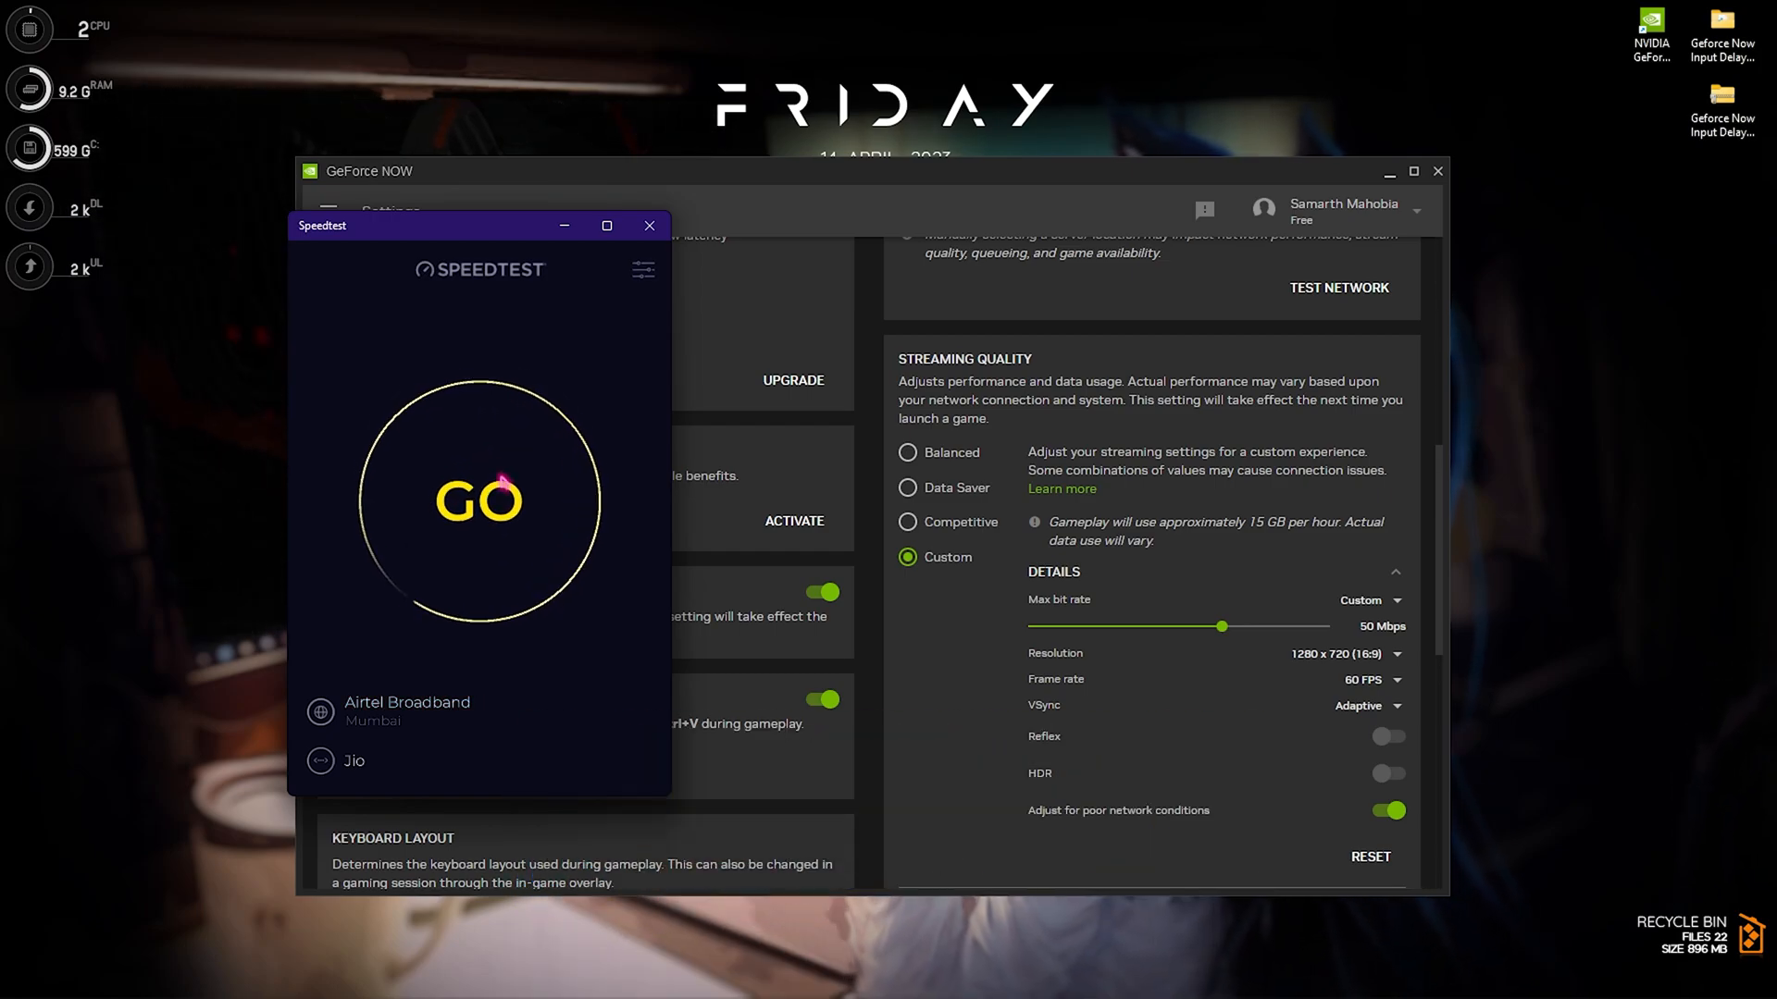
left_click(478, 501)
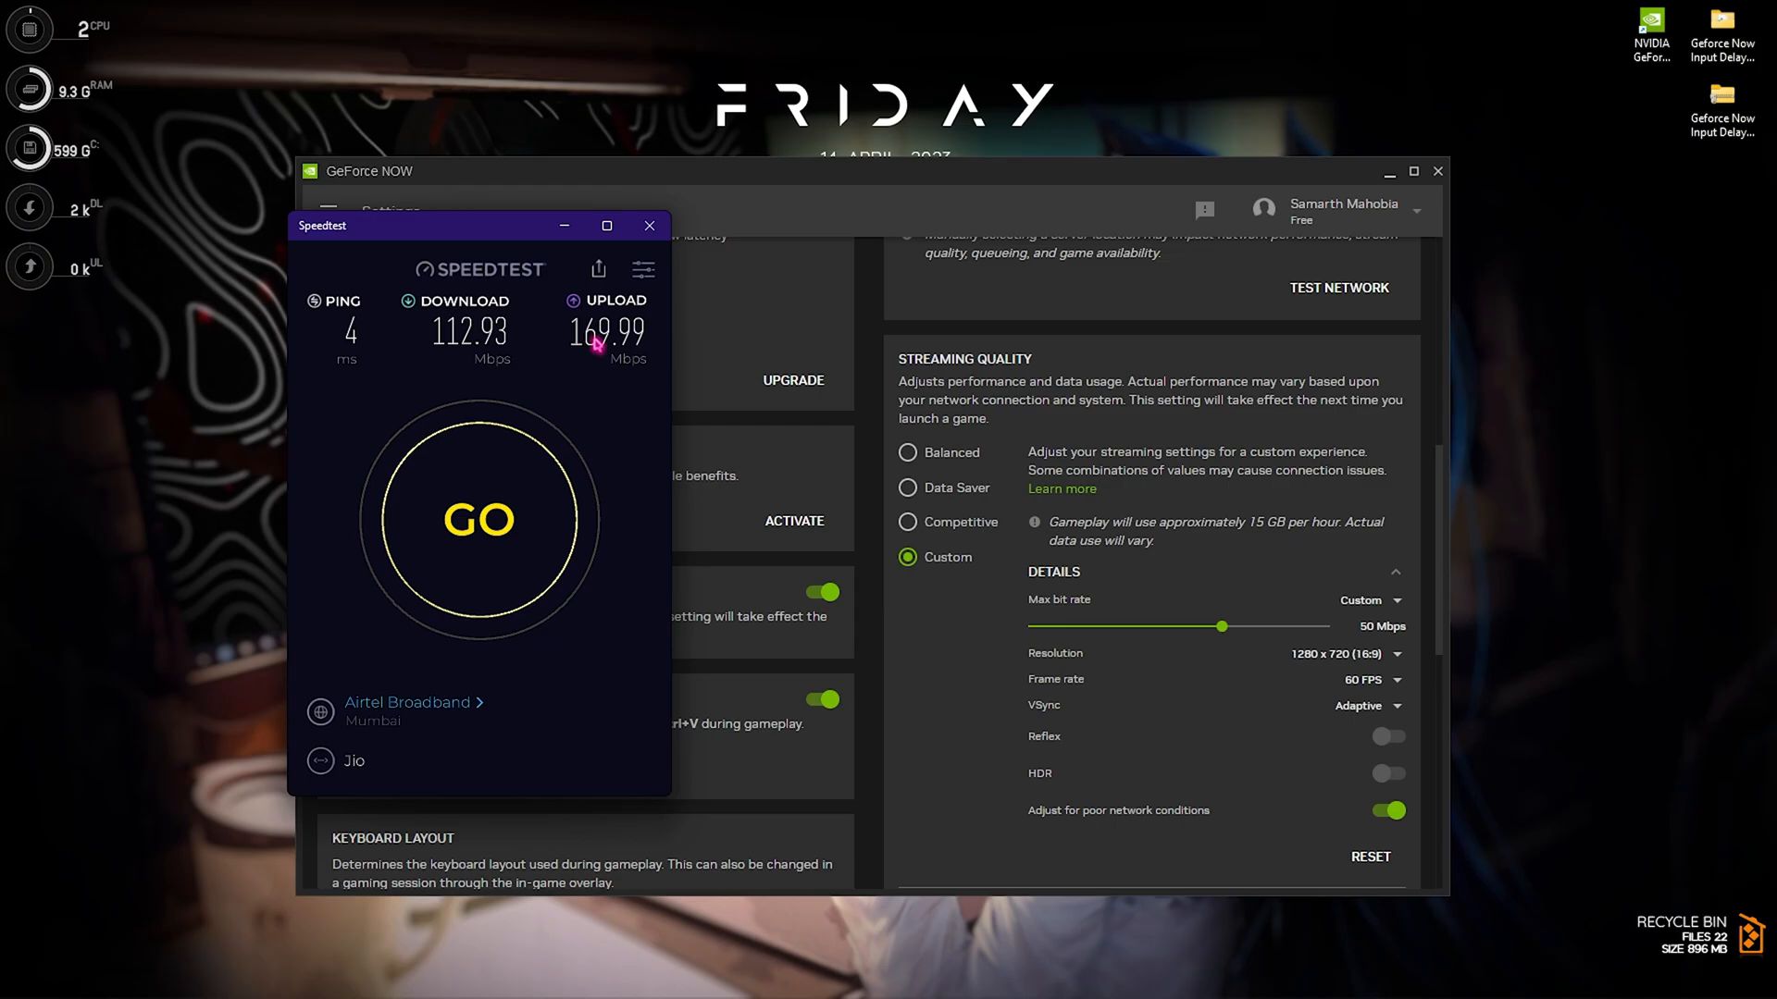
mouse_move(617, 306)
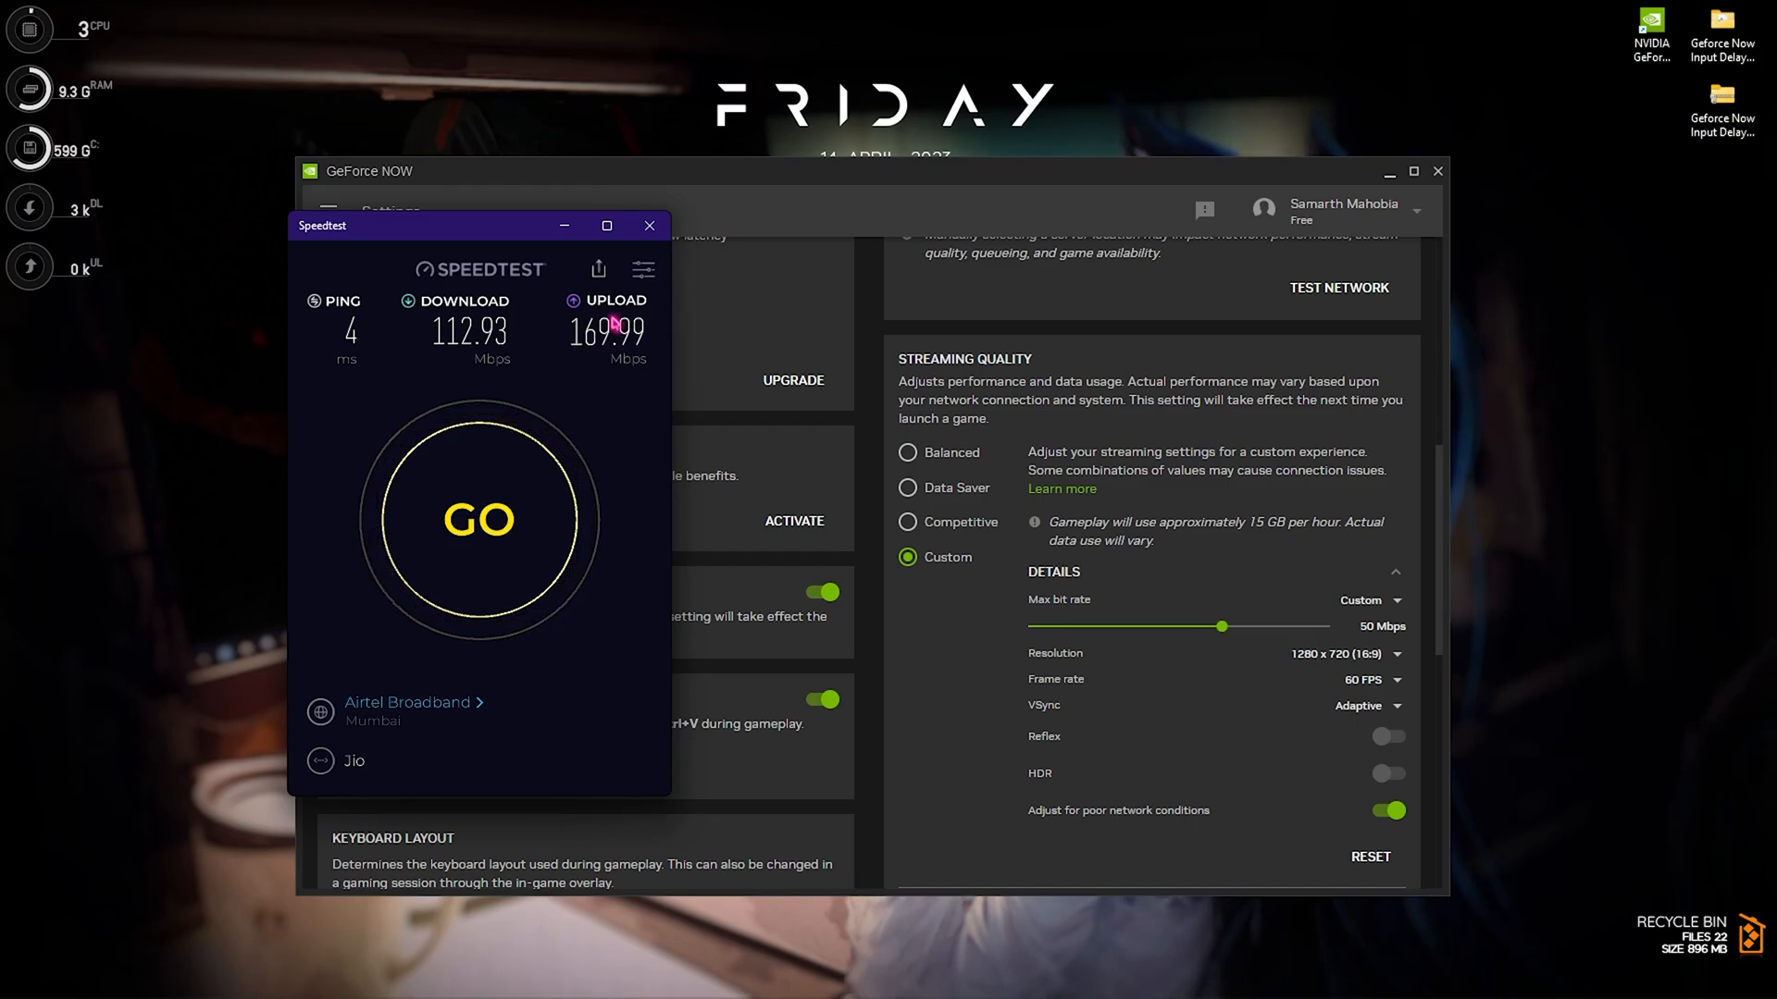
left_click(650, 226)
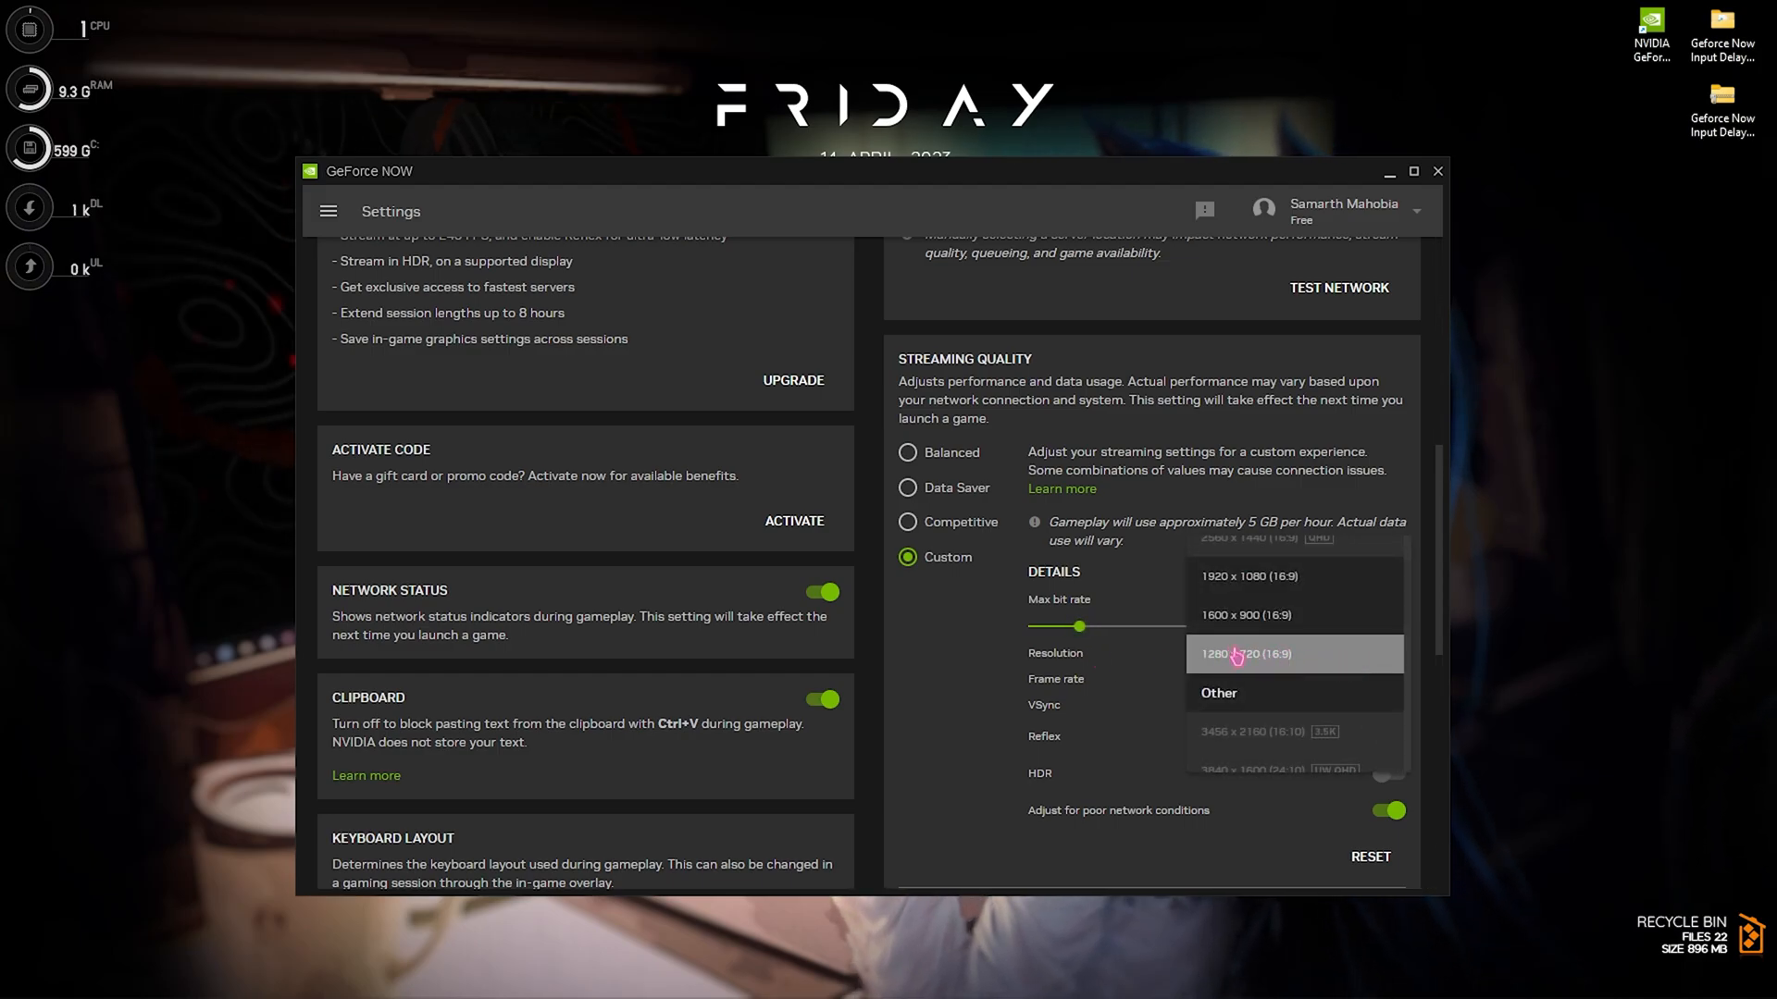
Step: Set streaming resolution to 1280×720 at 60 FPS with a 17 Mbps max bit rate
left_click(1247, 654)
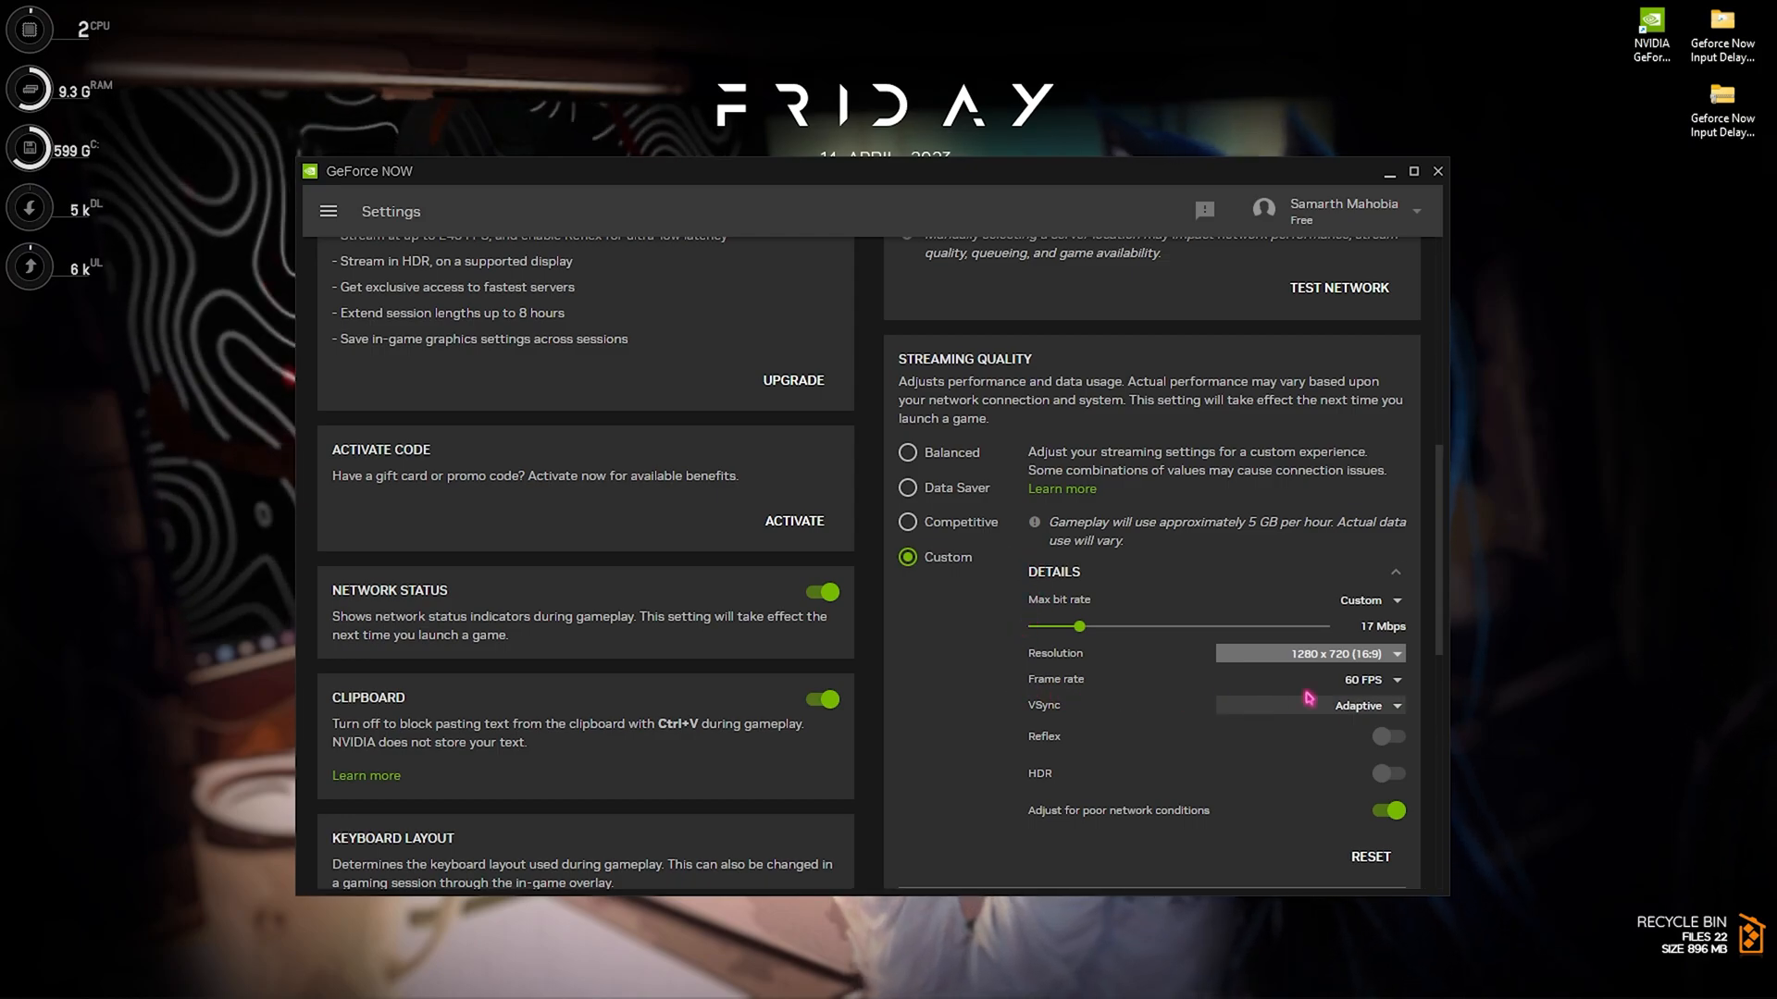
mouse_move(1297, 692)
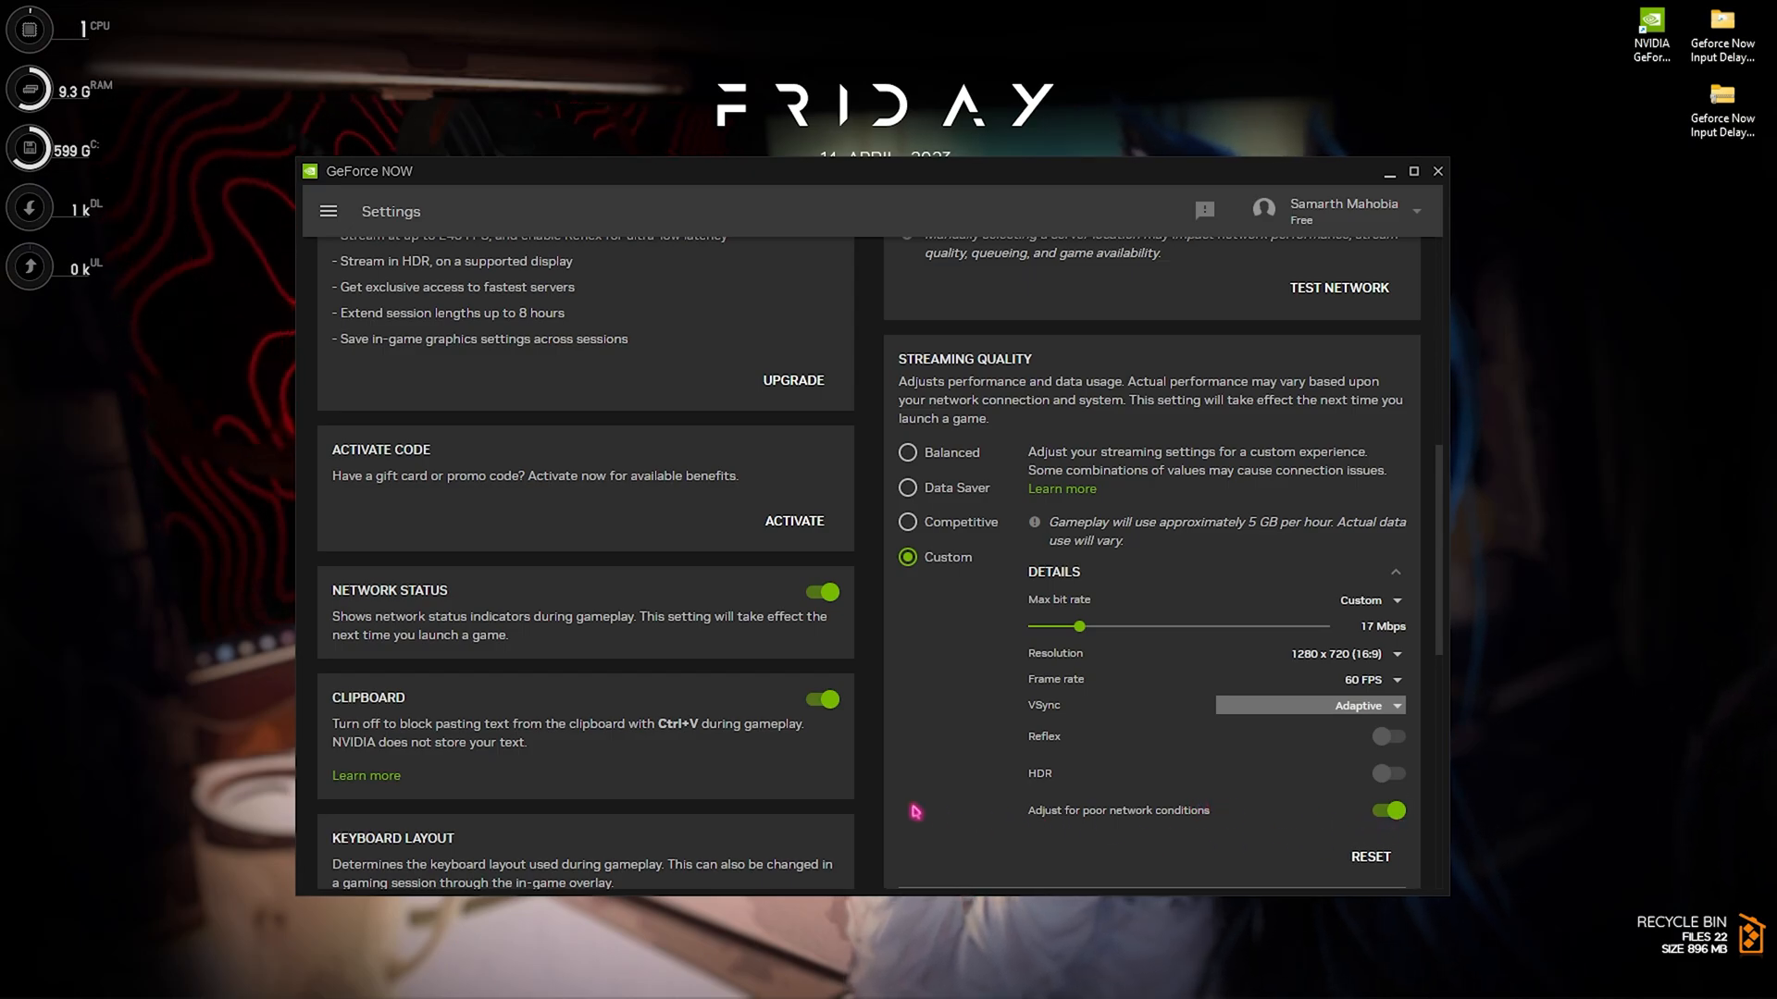
scroll("down", 3)
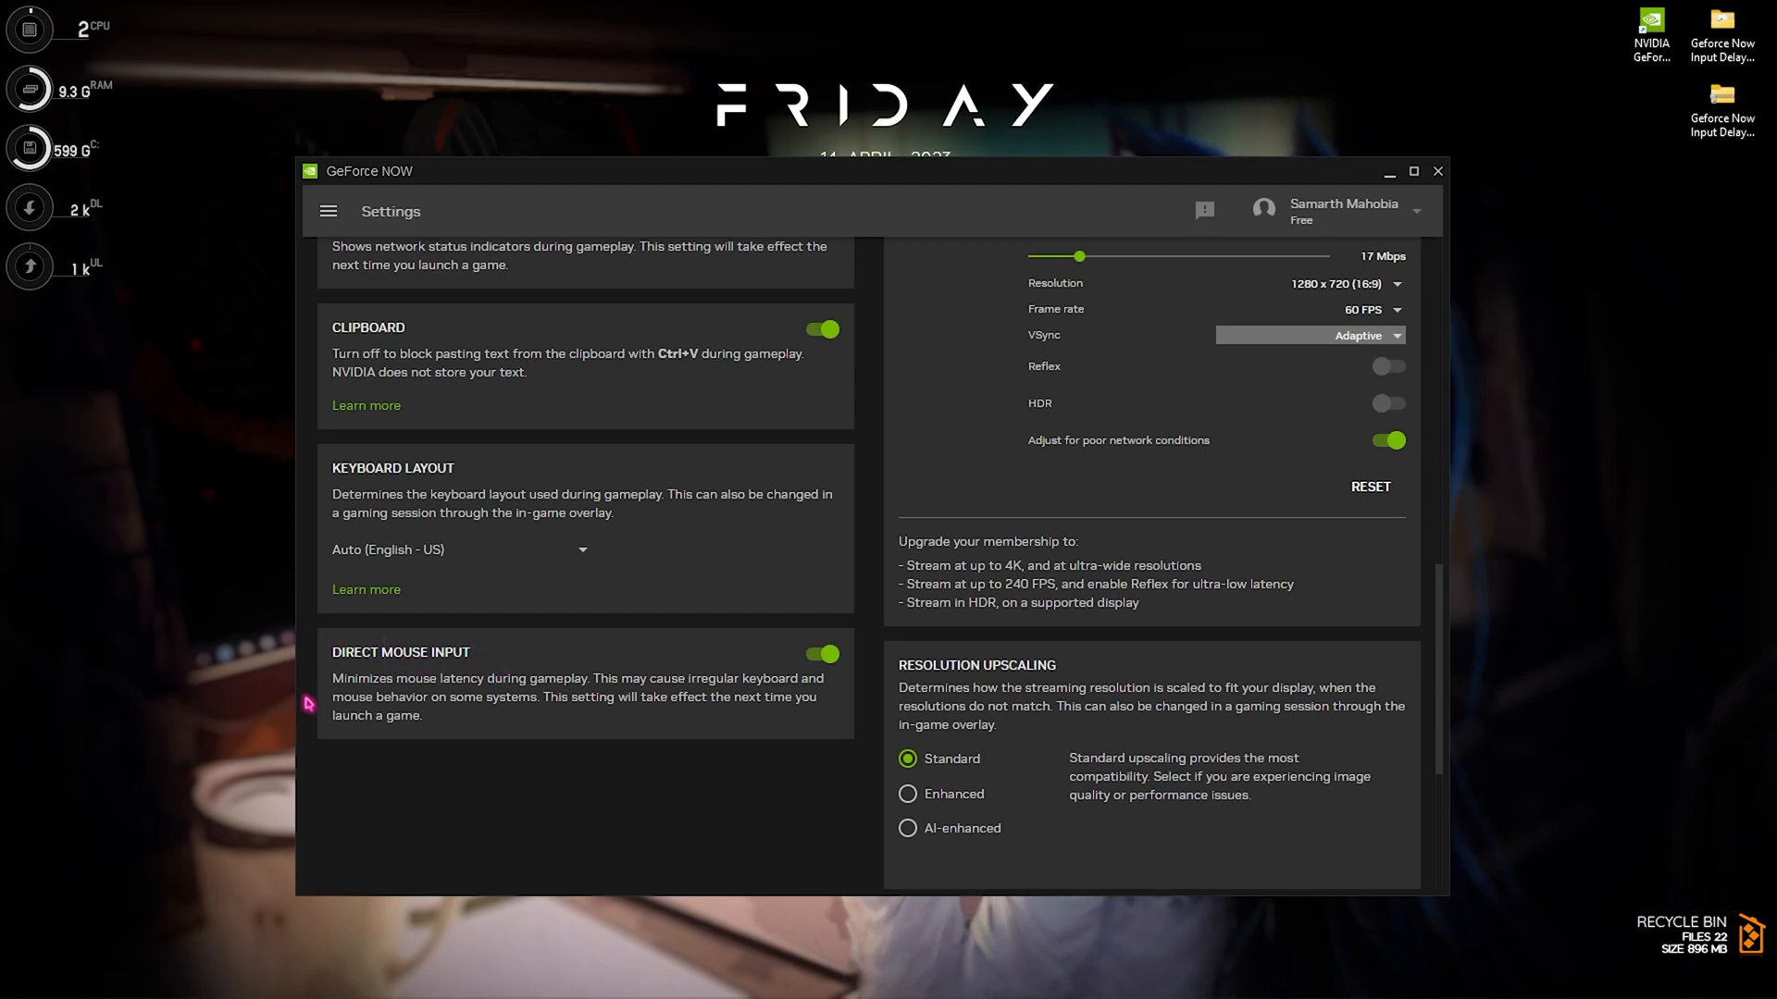
mouse_move(389, 807)
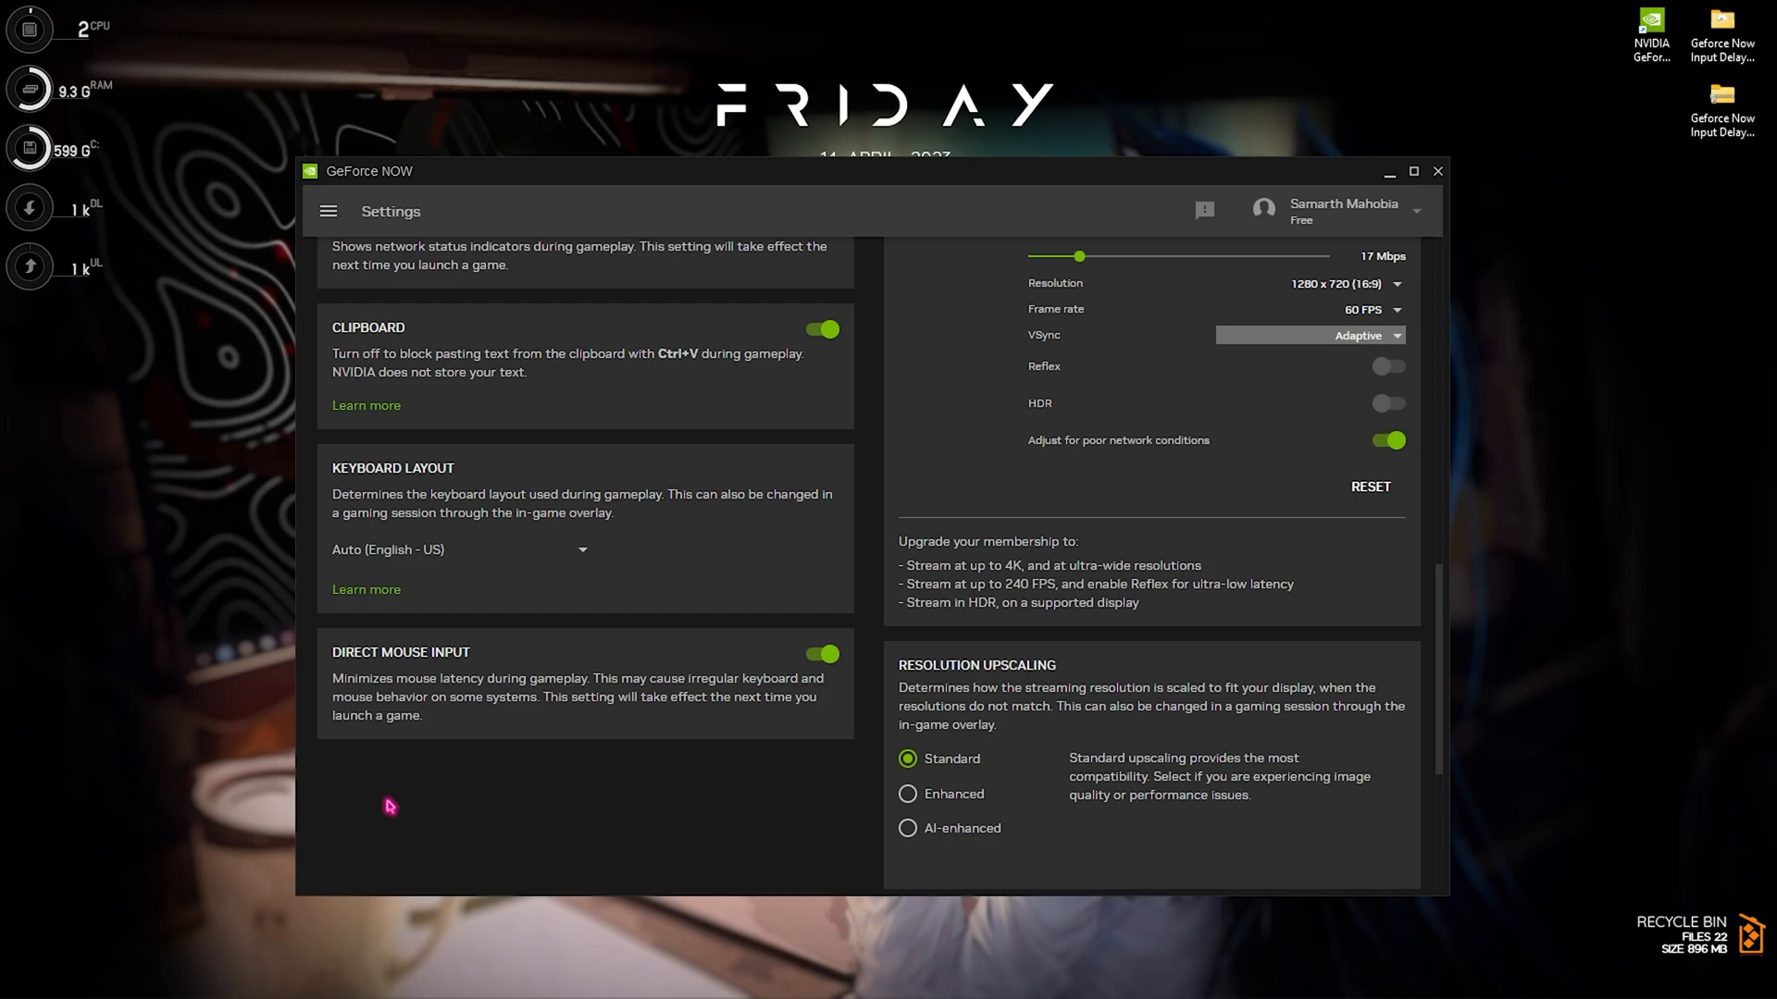
mouse_move(868, 636)
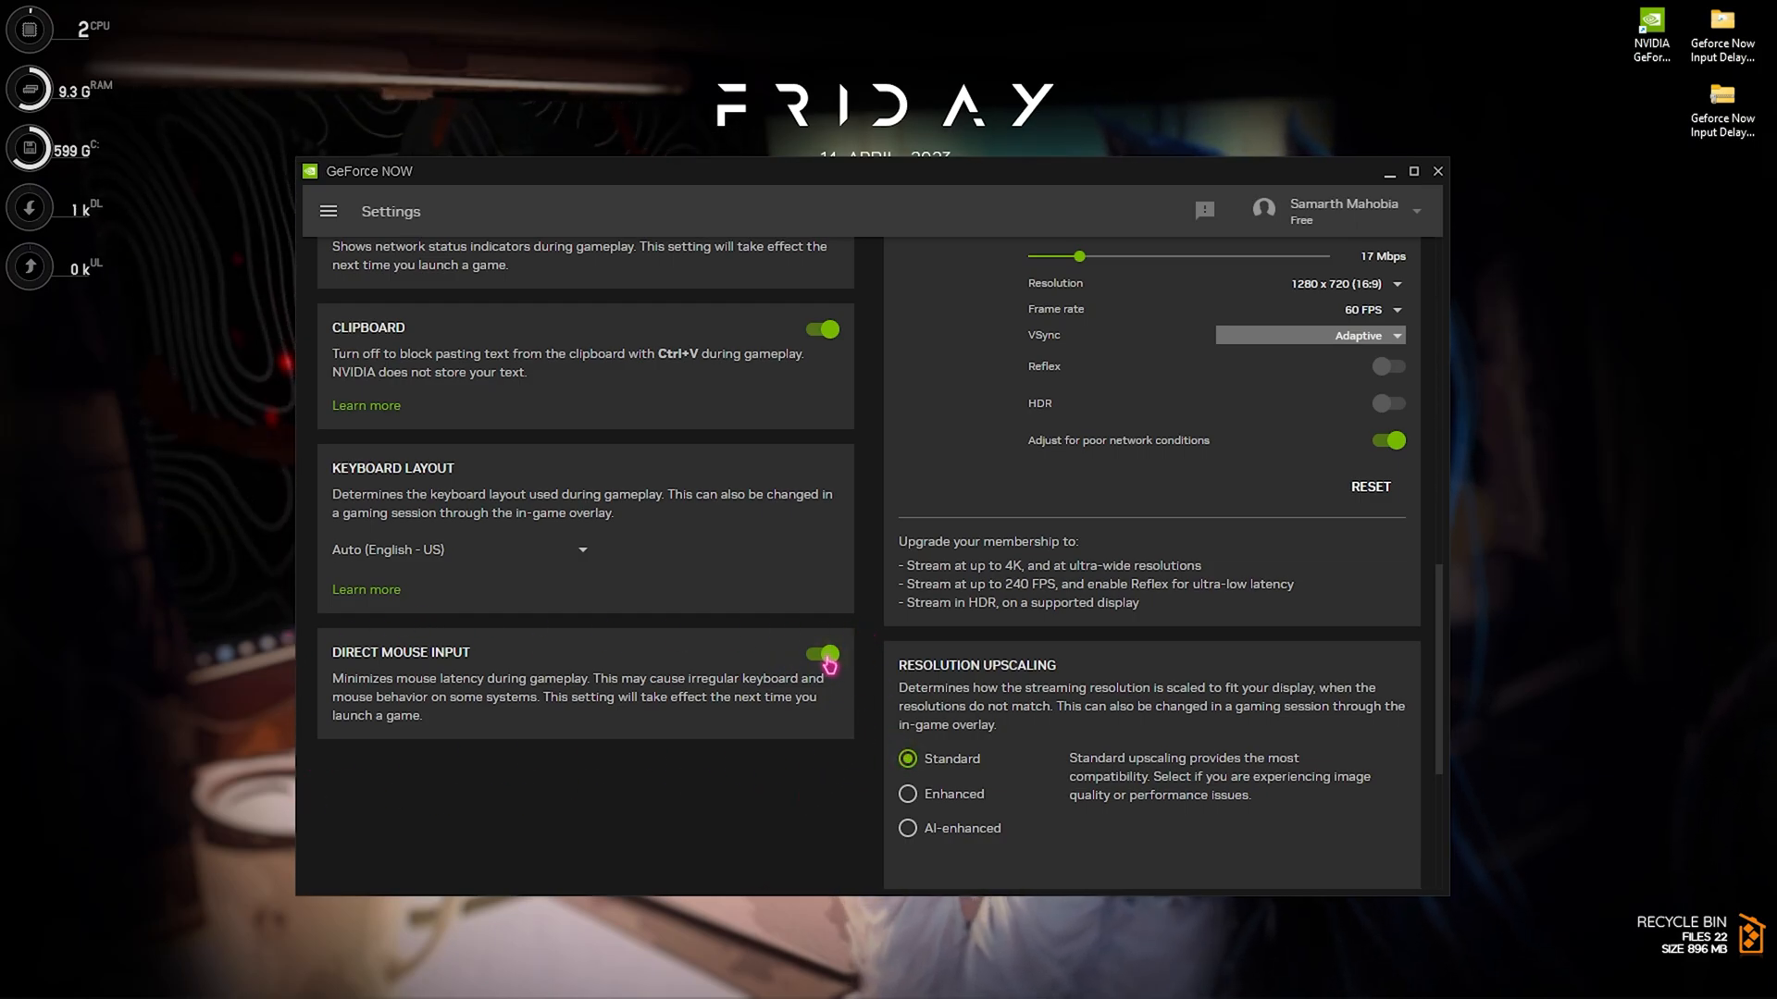
mouse_move(960, 689)
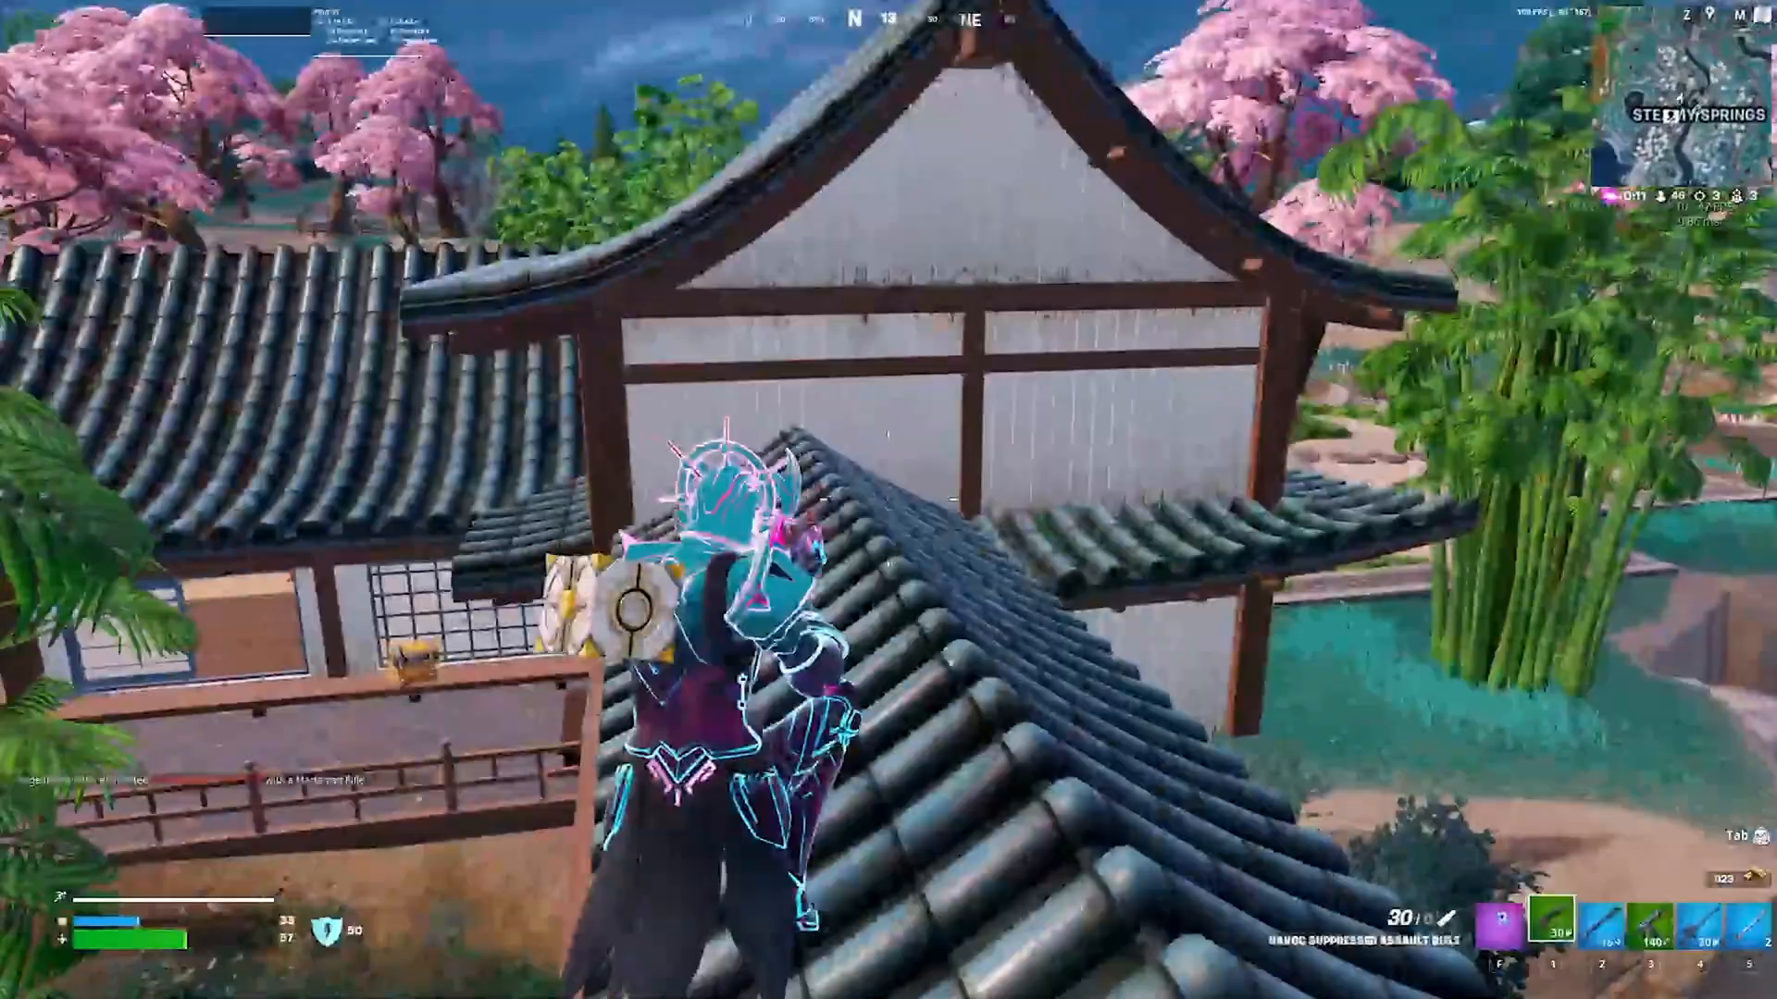
mouse_move(889, 499)
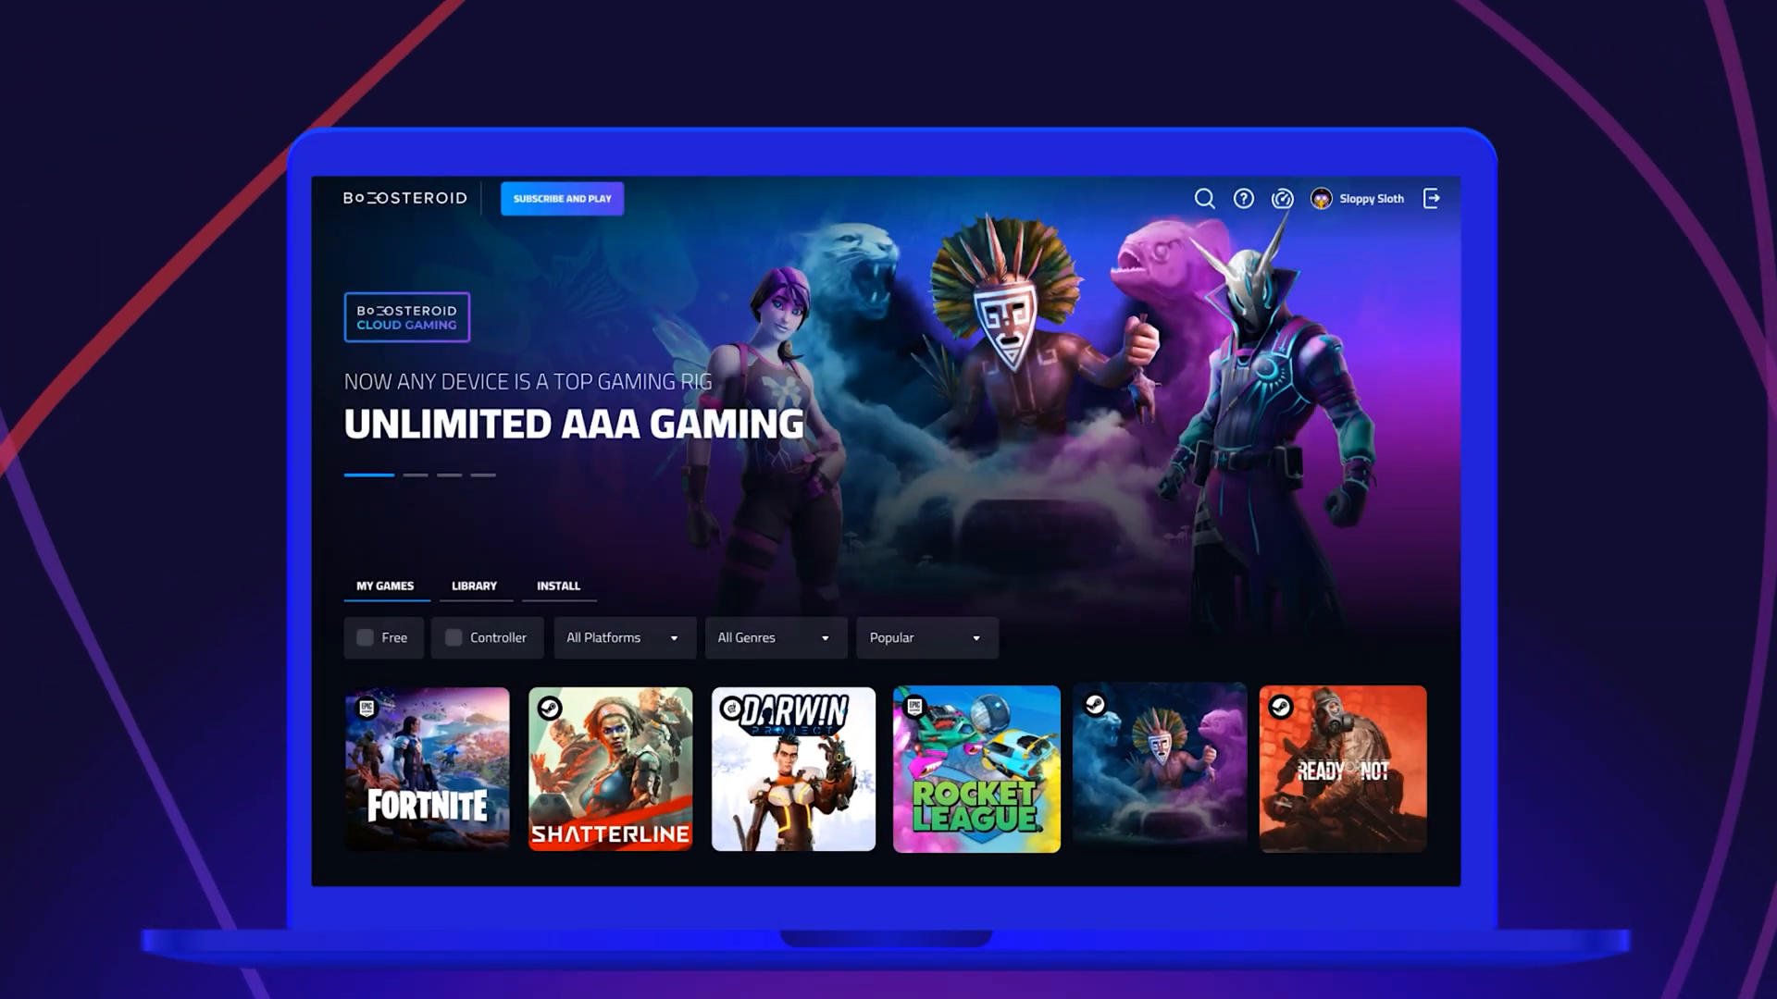
left_click(610, 768)
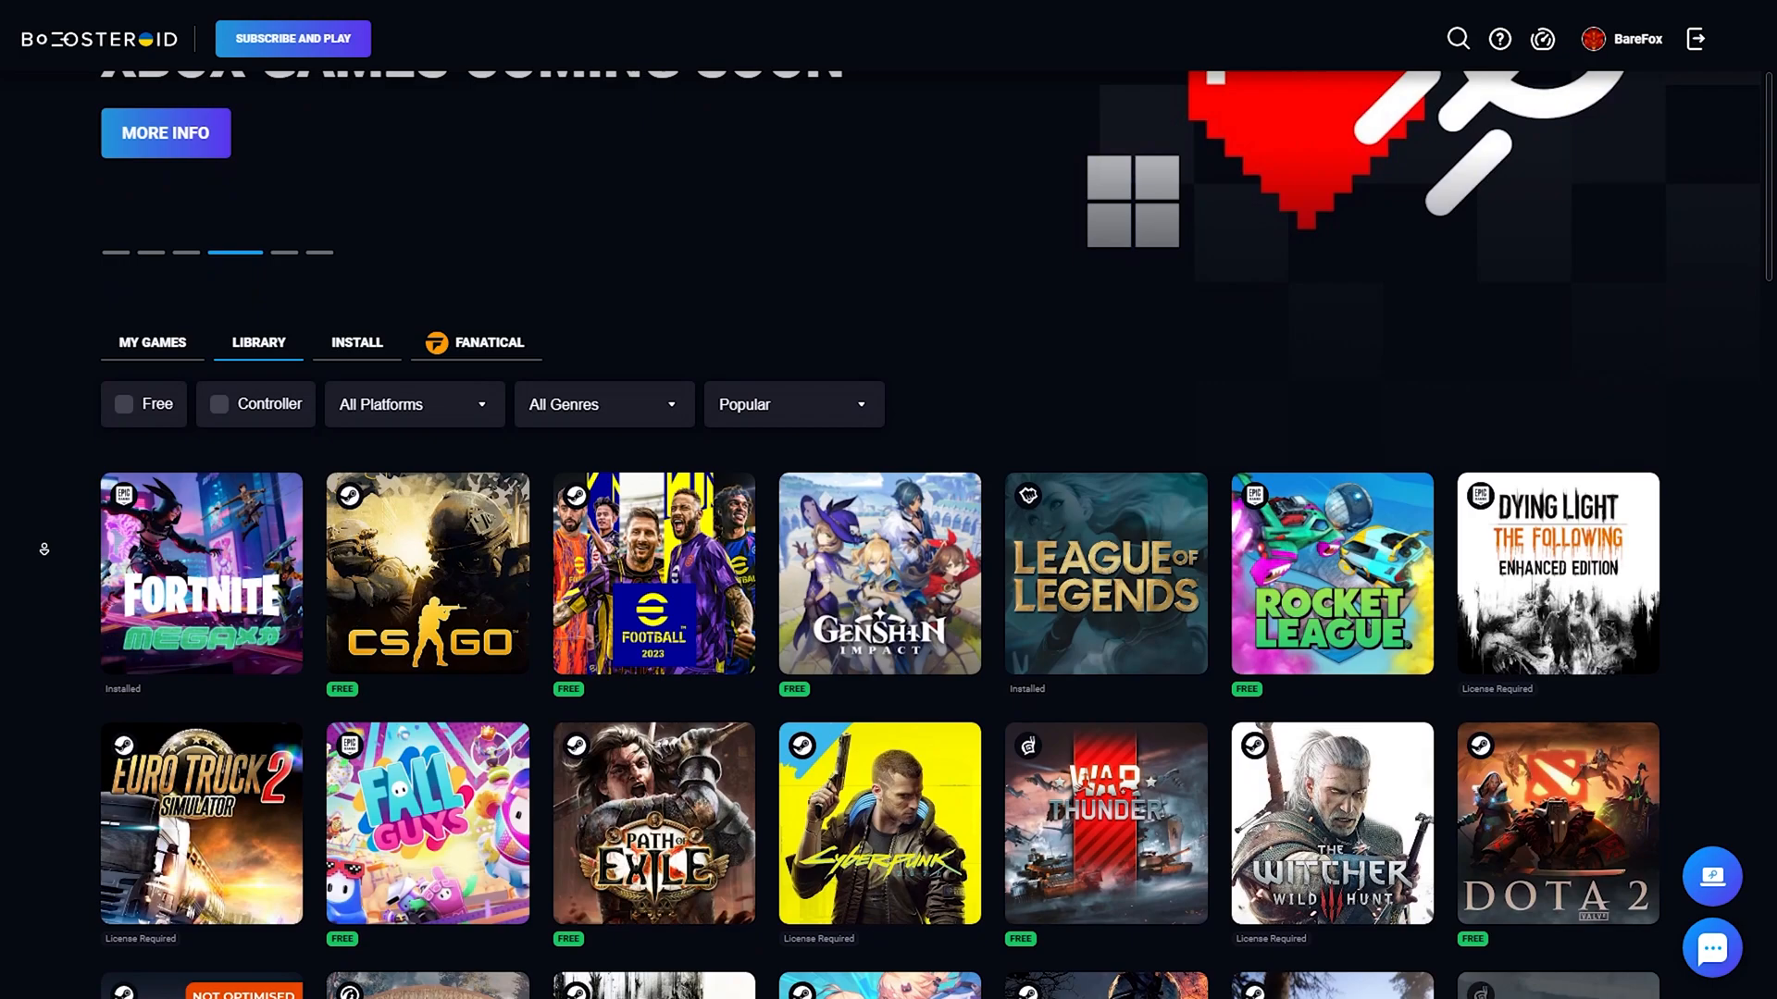
scroll("down", 3)
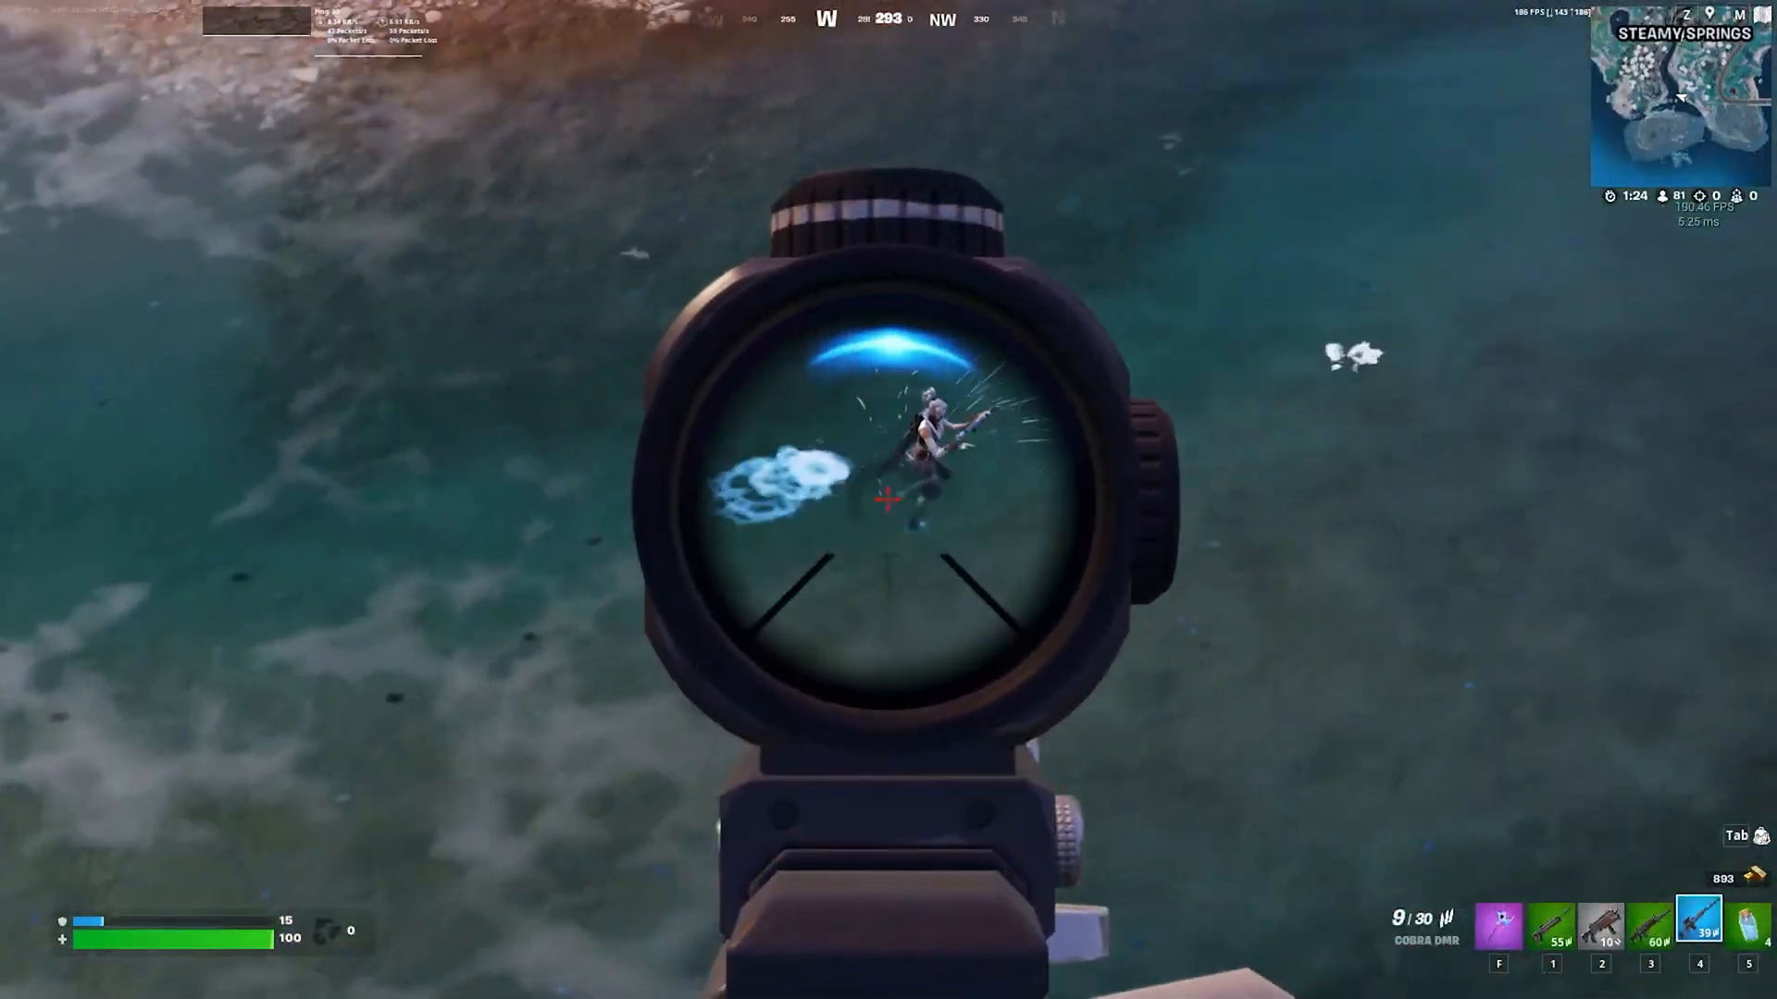
left_click(887, 499)
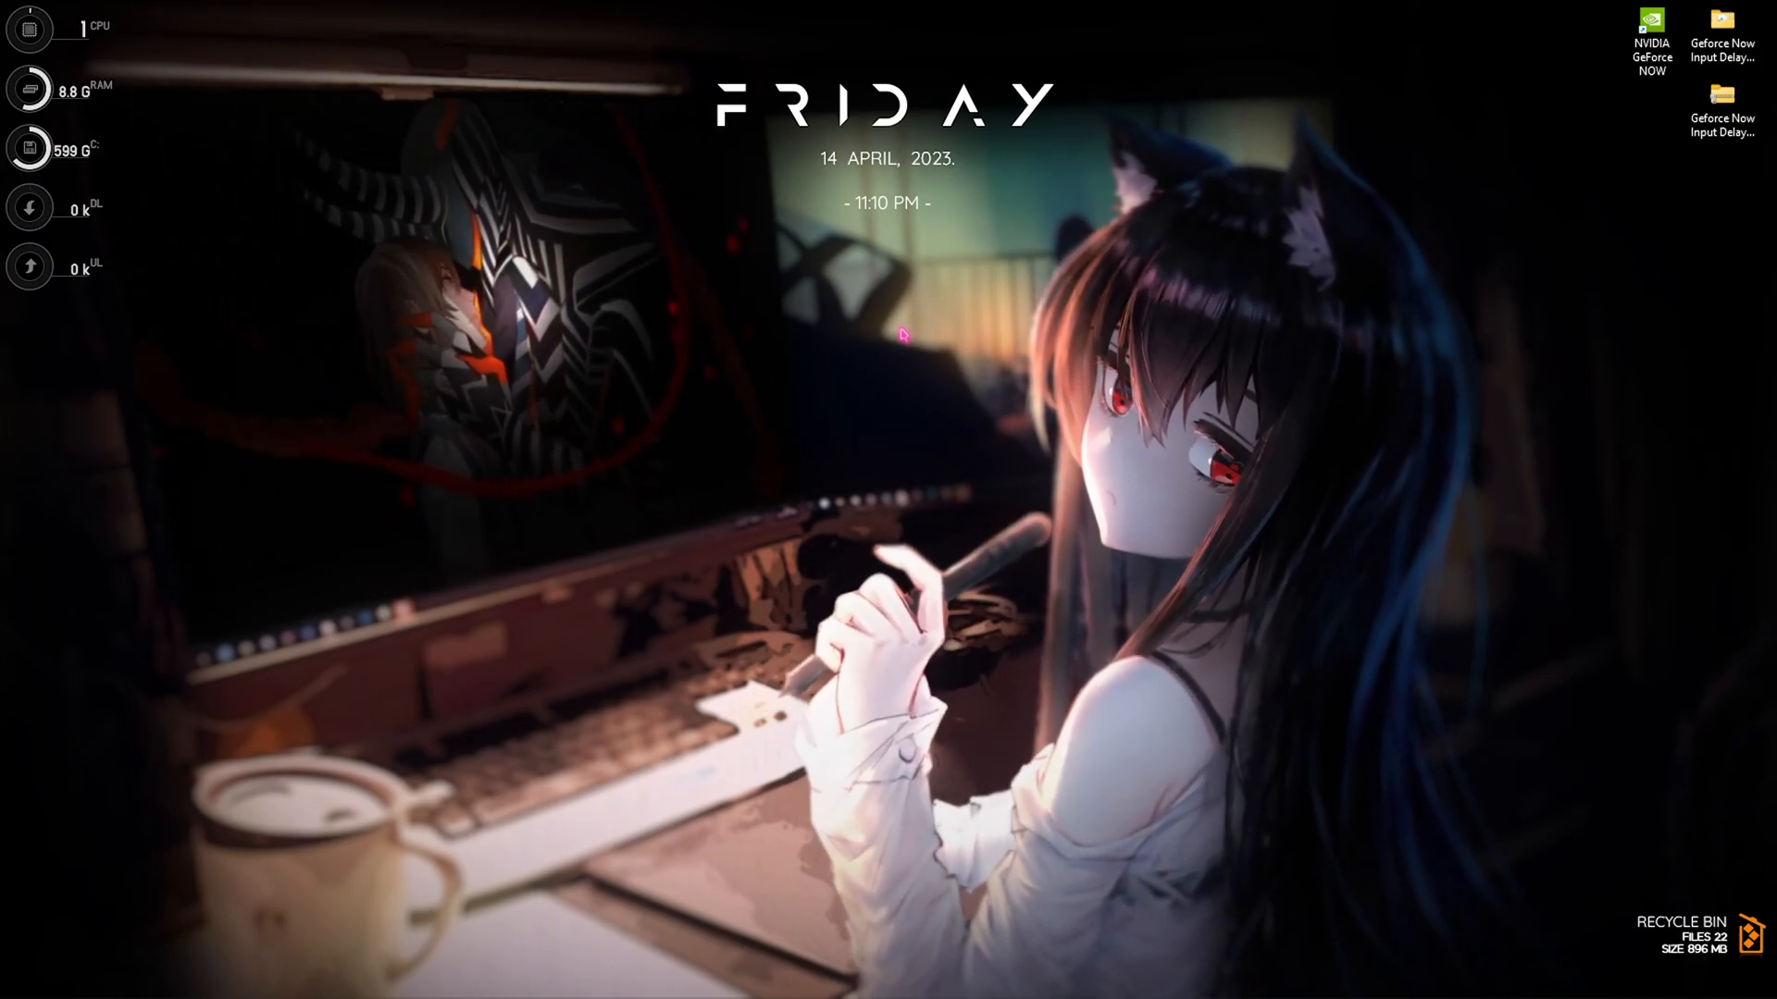
Step: Search Start for 'allow' and open Allow an app through Windows Firewall
left_click(702, 975)
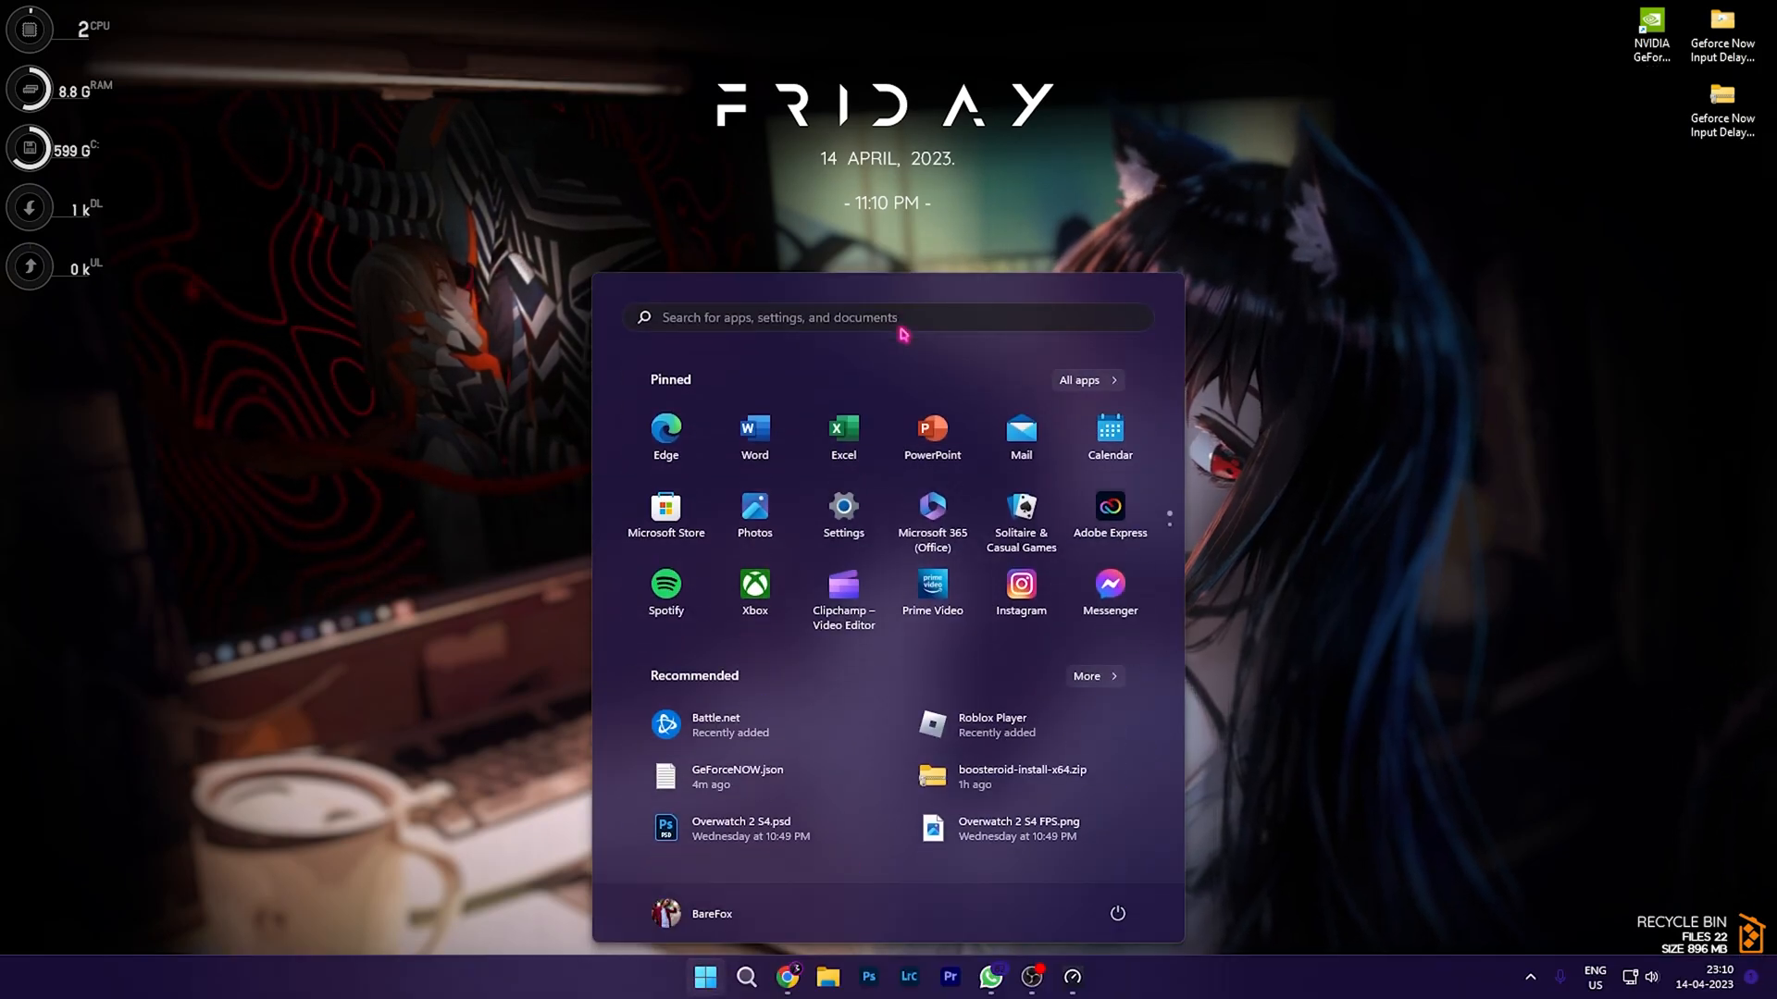
type("allow")
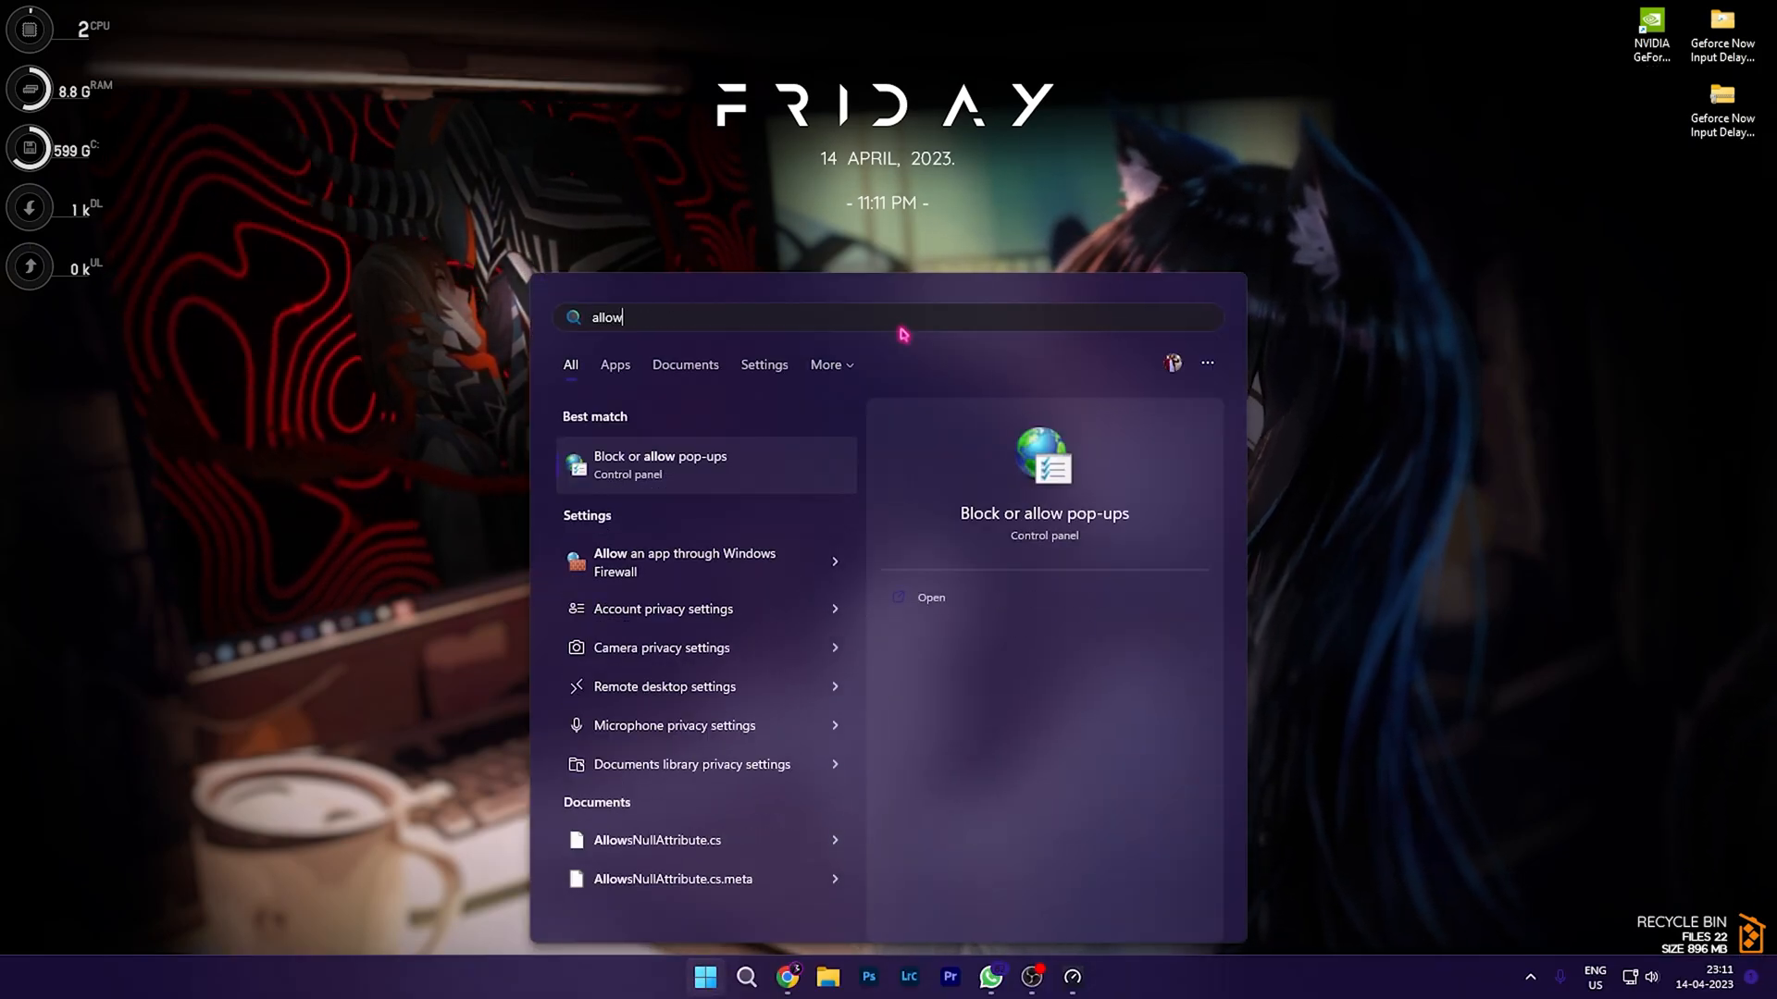
left_click(685, 562)
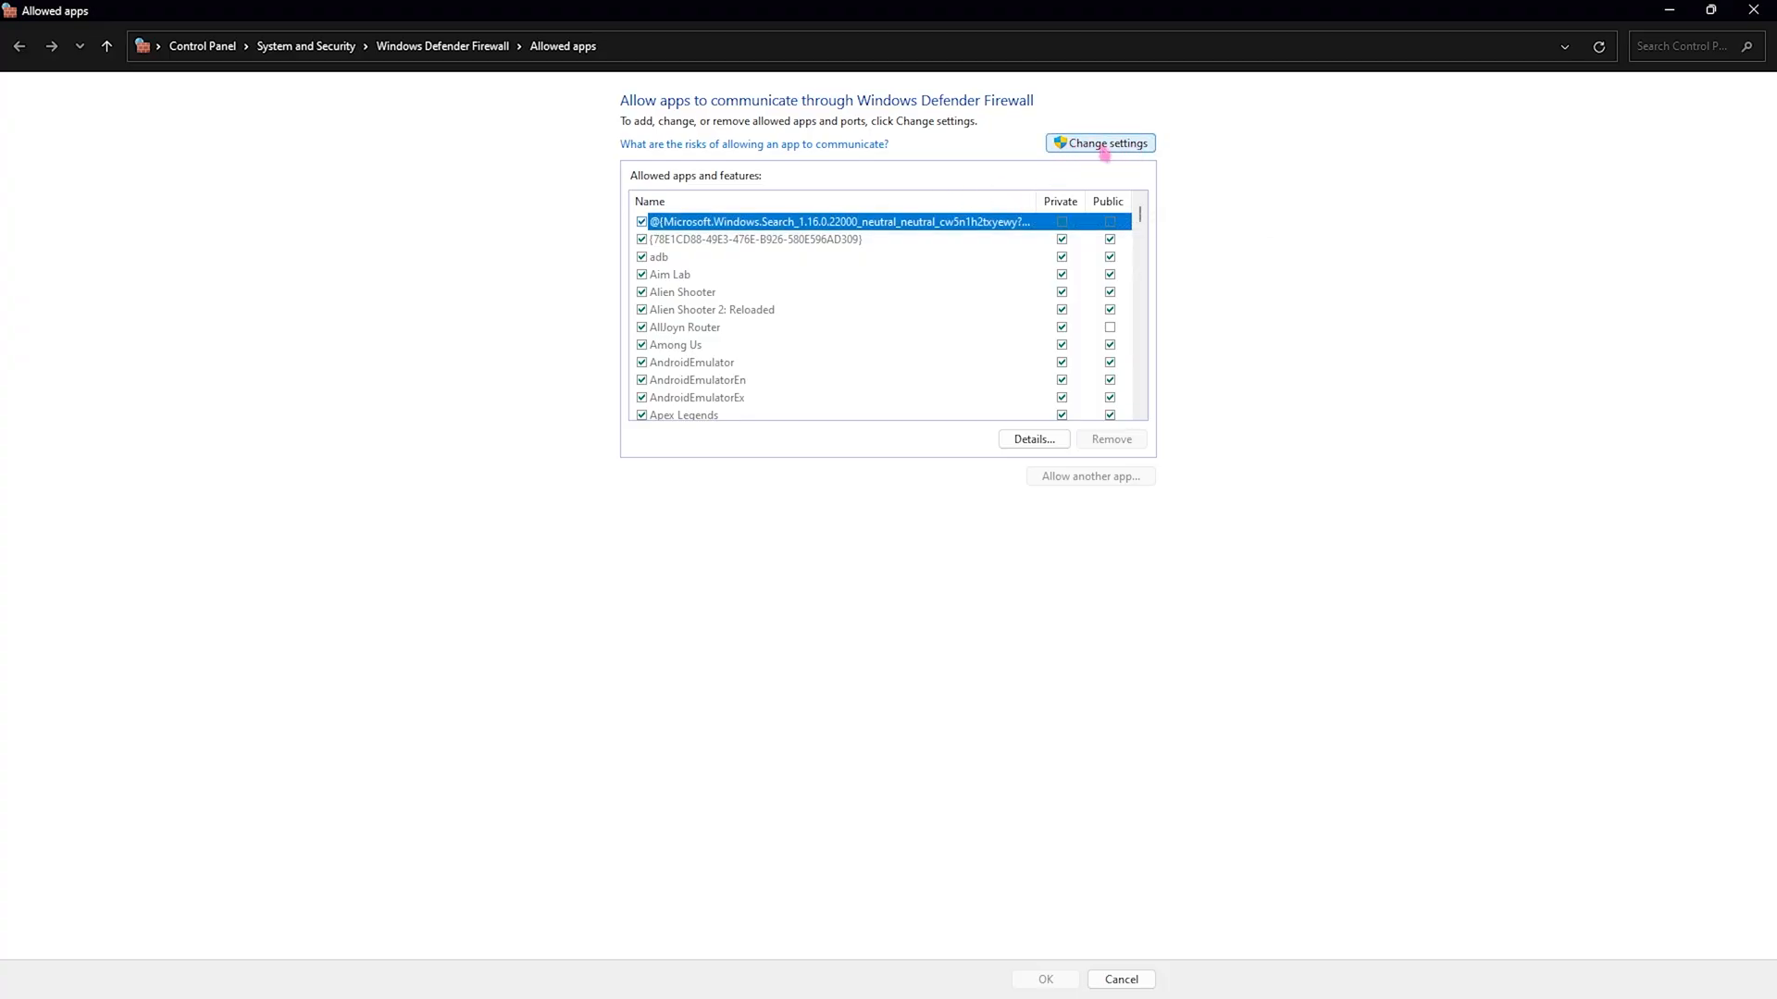
Step: Unlock the allowed apps list and try adding GeForceNOW.exe as a firewall exception
left_click(1098, 142)
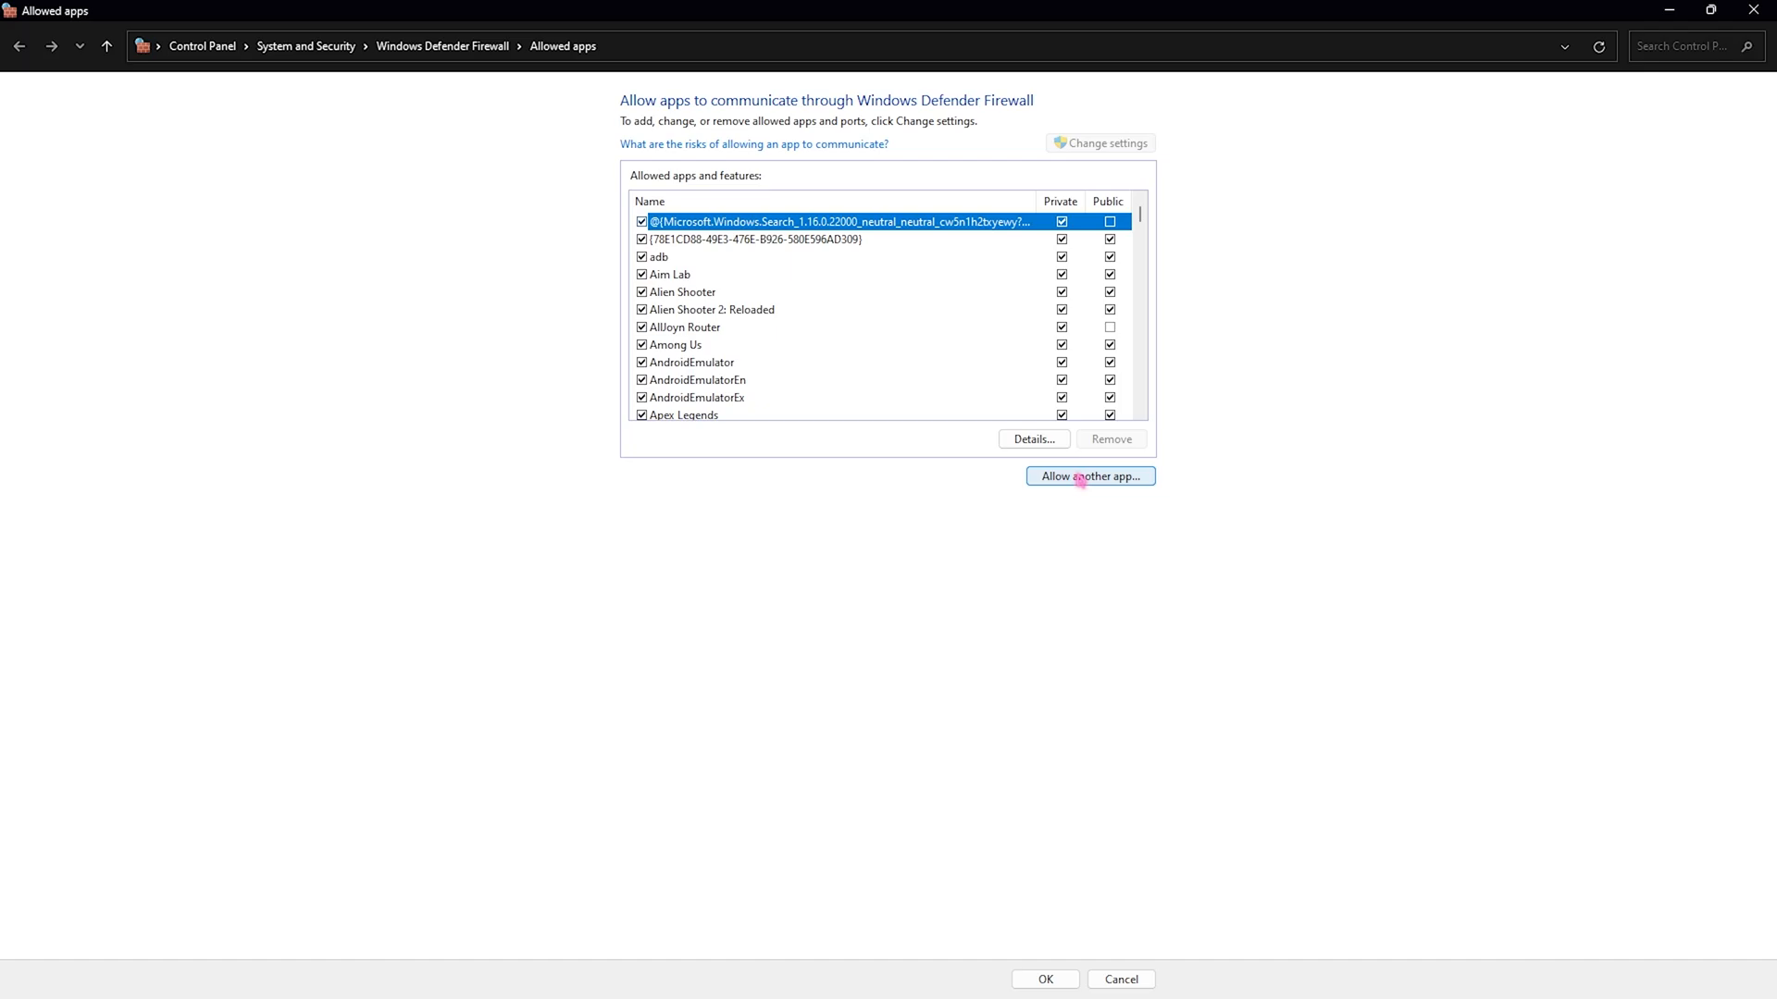
left_click(1089, 474)
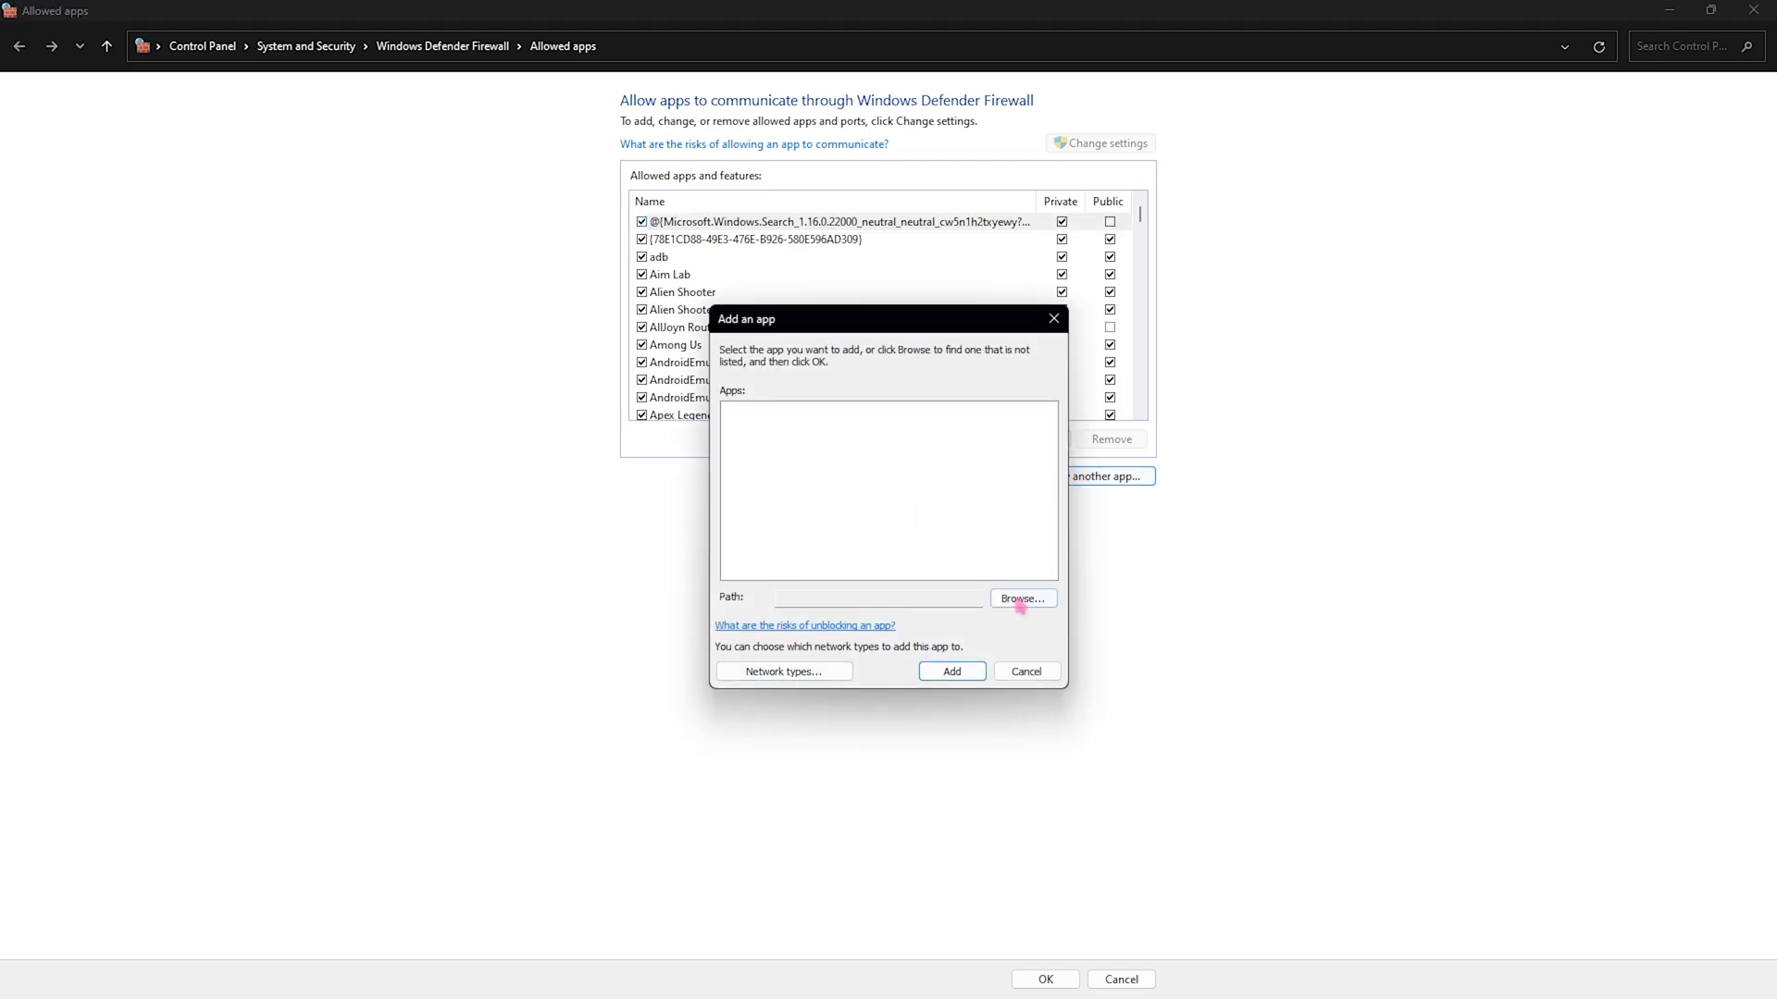
left_click(1020, 598)
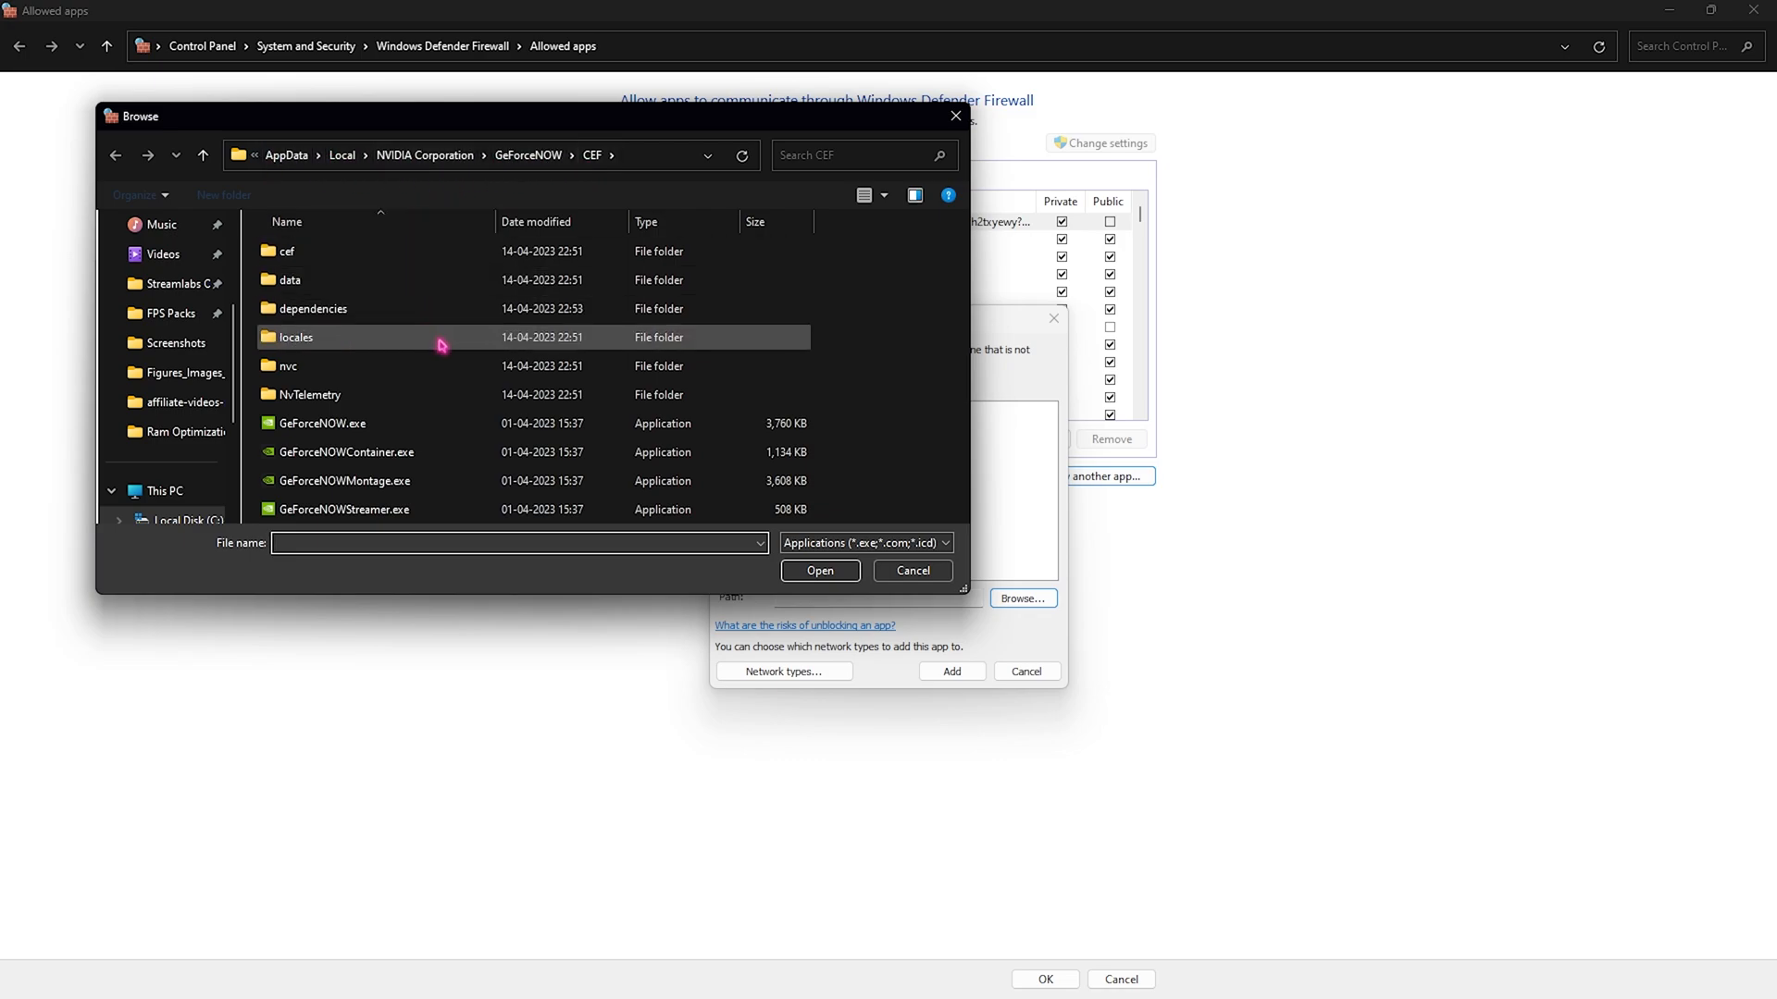
left_click(323, 423)
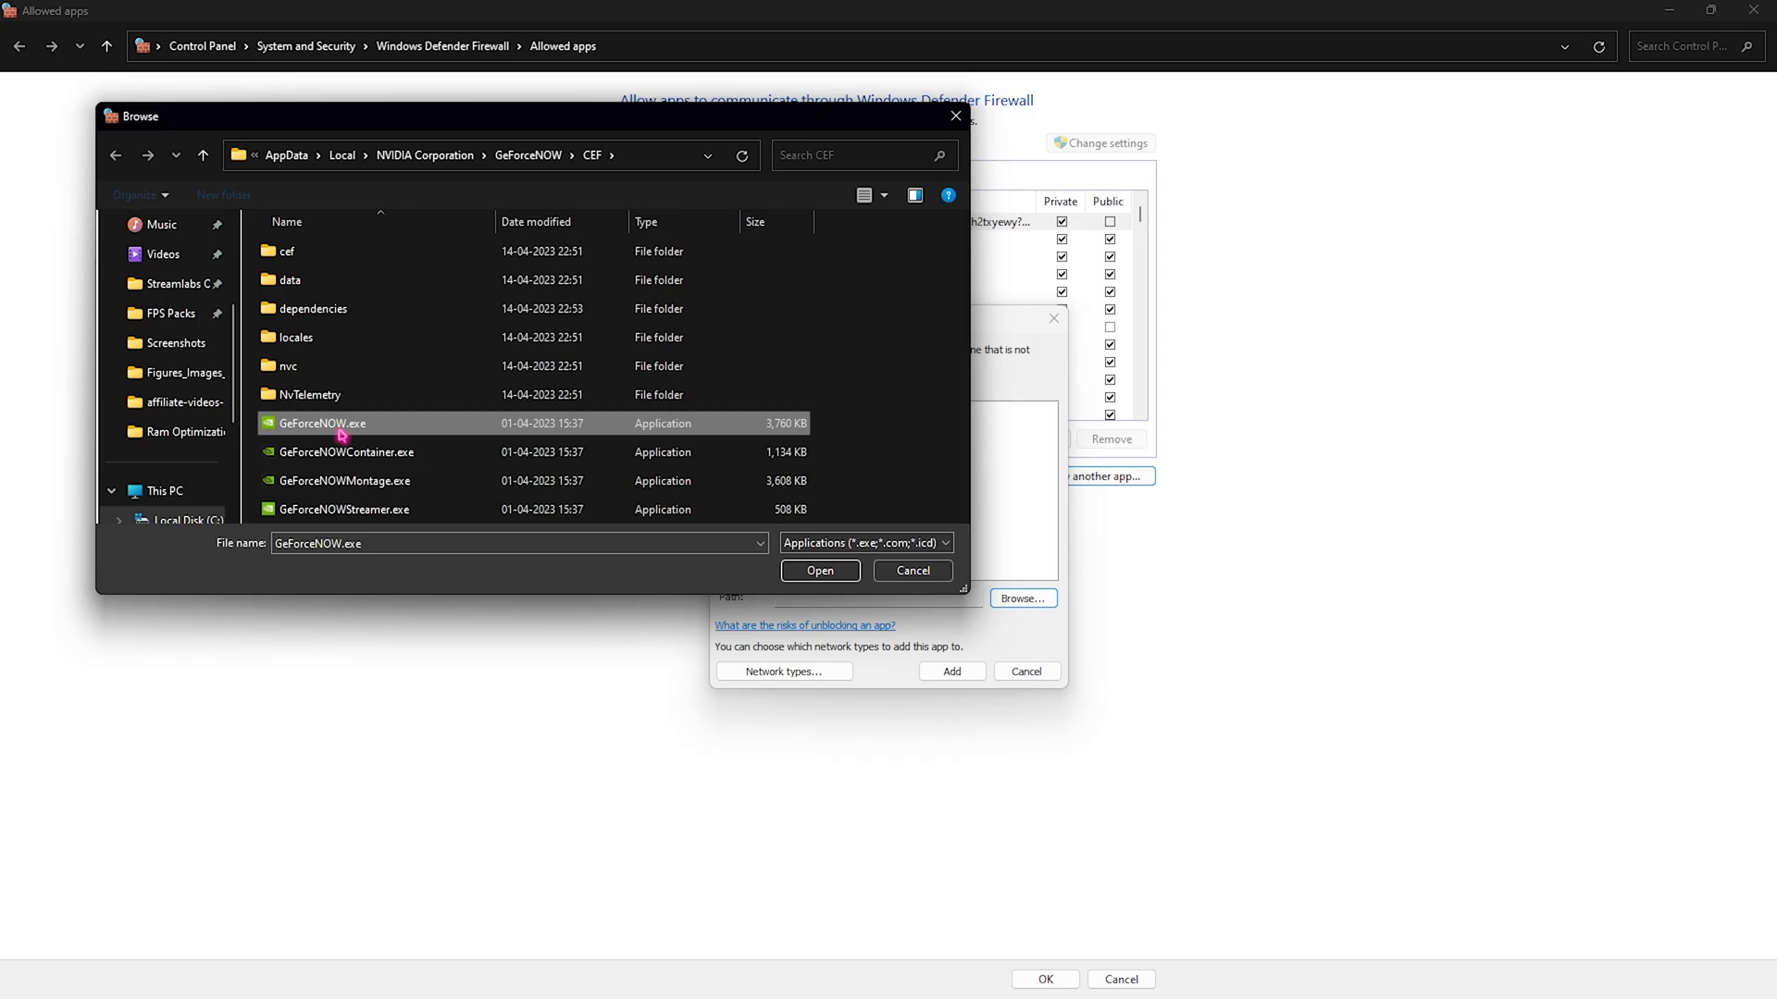
left_click(818, 570)
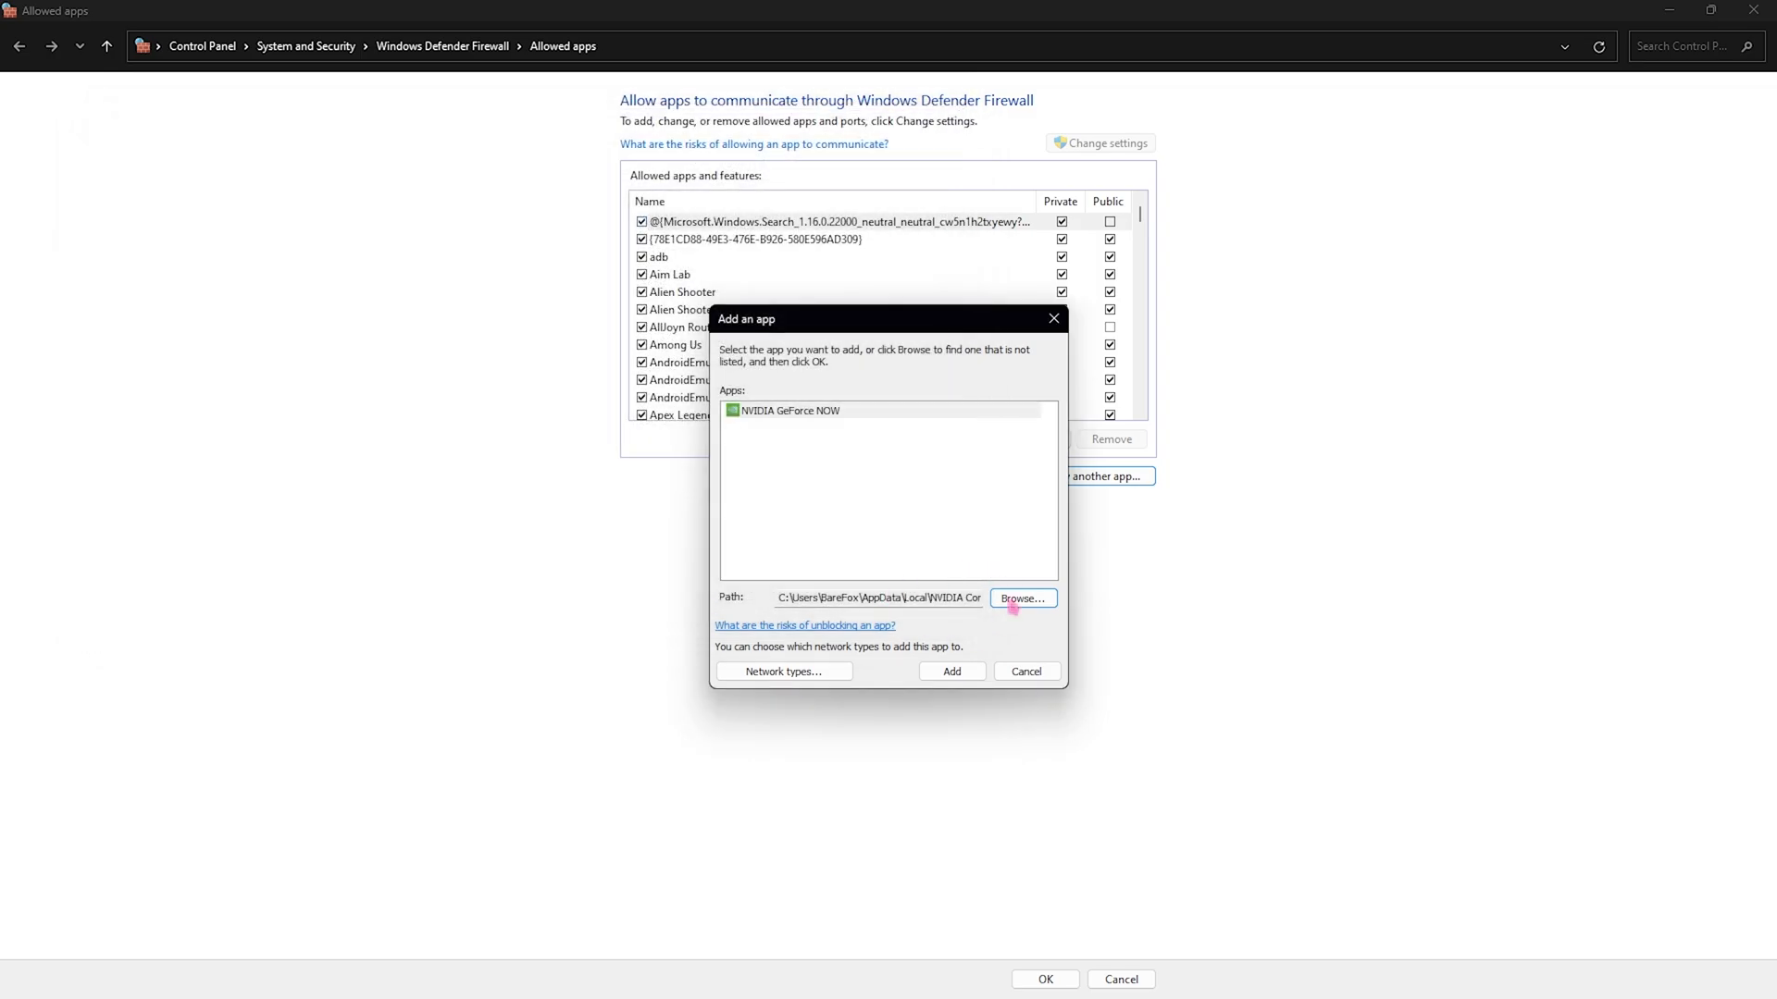
left_click(950, 671)
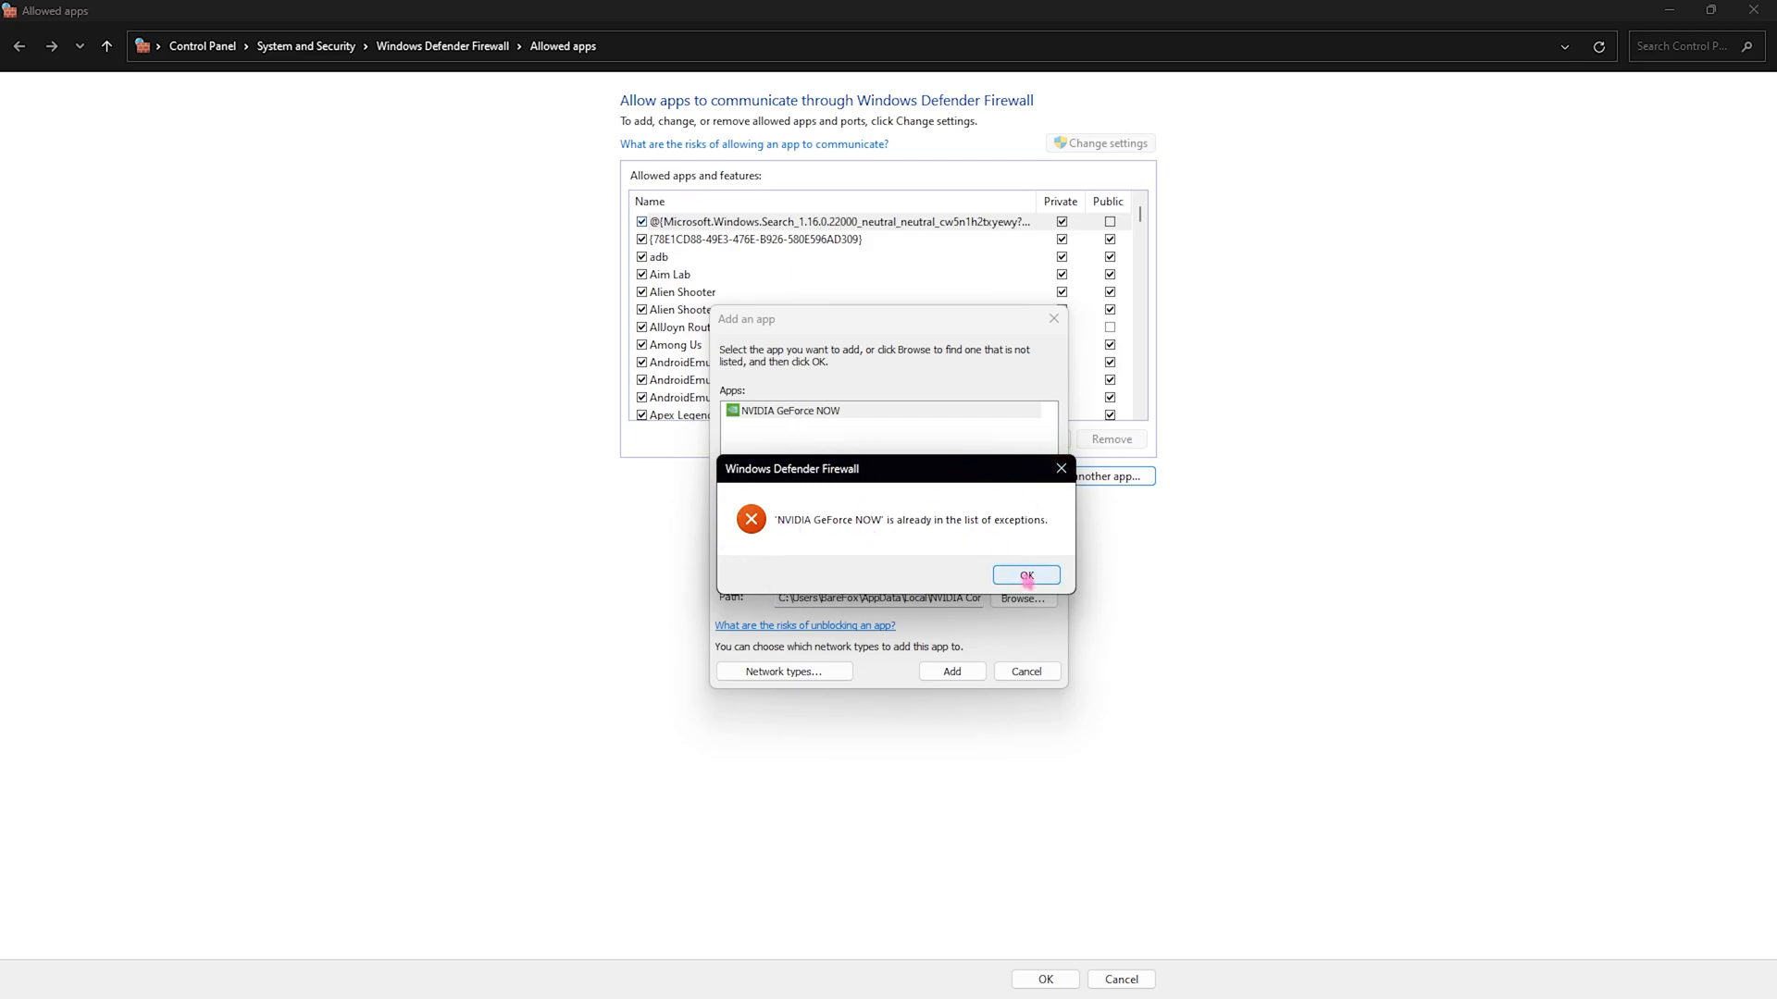
Step: Dismiss the already-listed warning and add GeForceNOWContainer.exe (NVIDIA Container)
left_click(1024, 575)
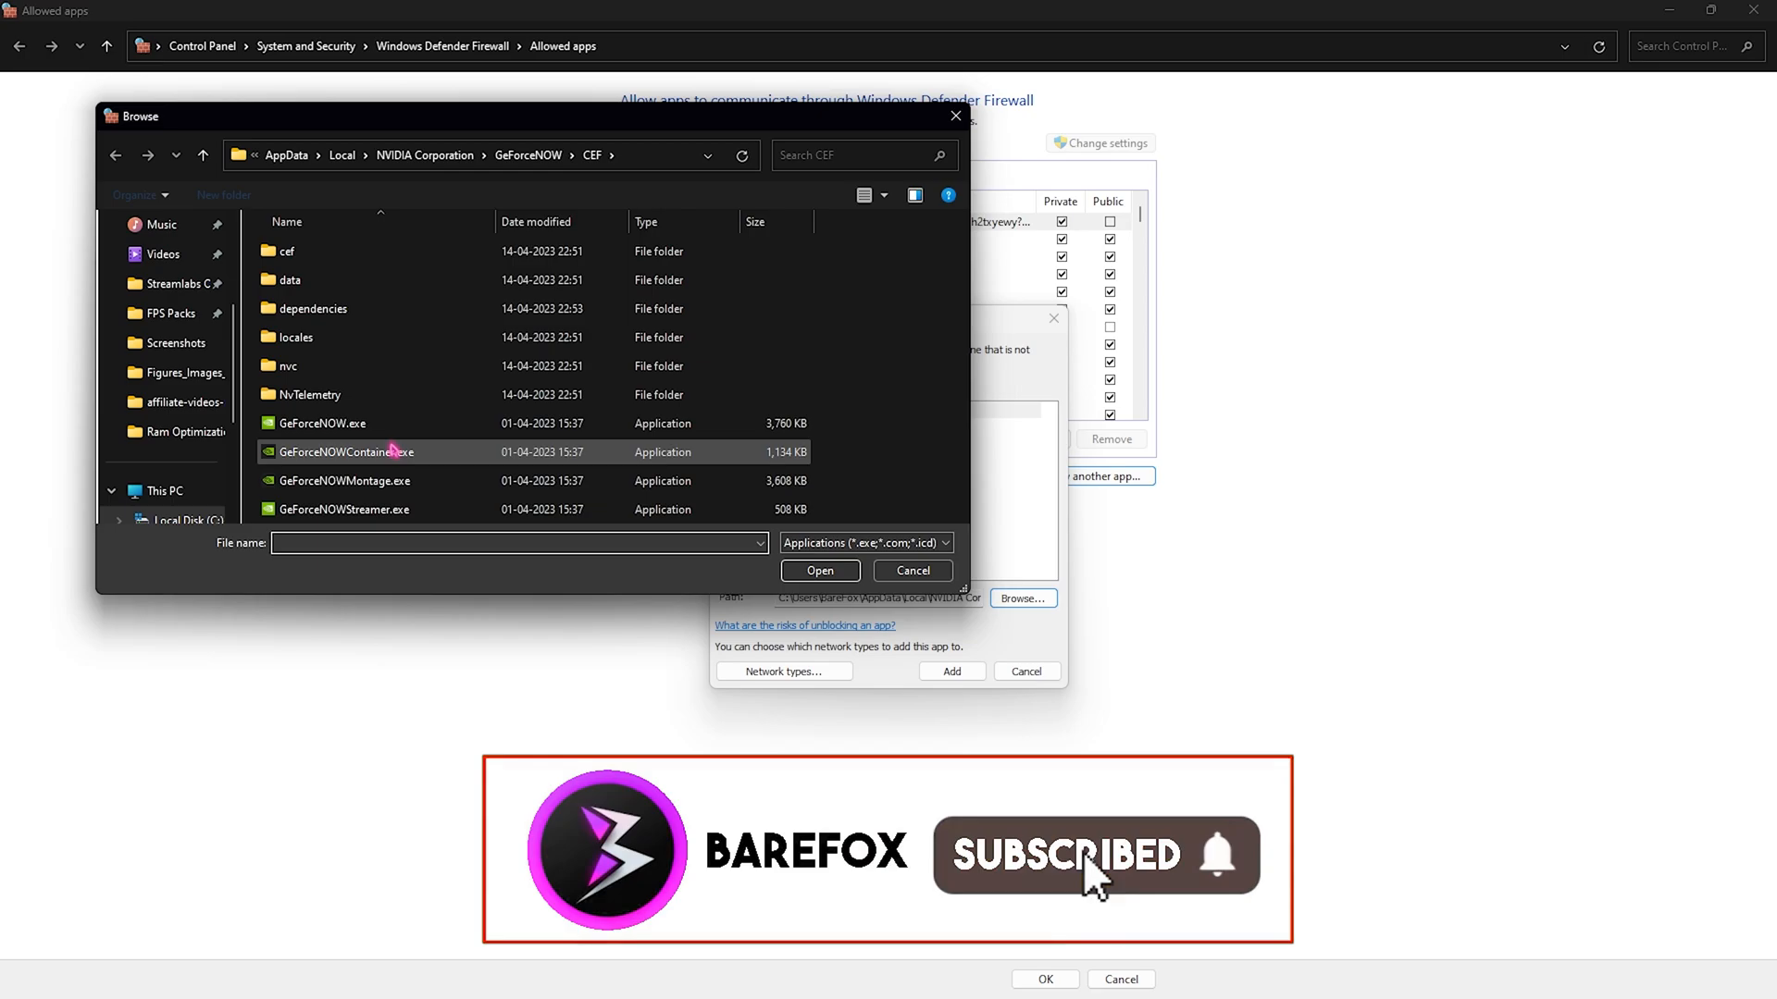
left_click(344, 452)
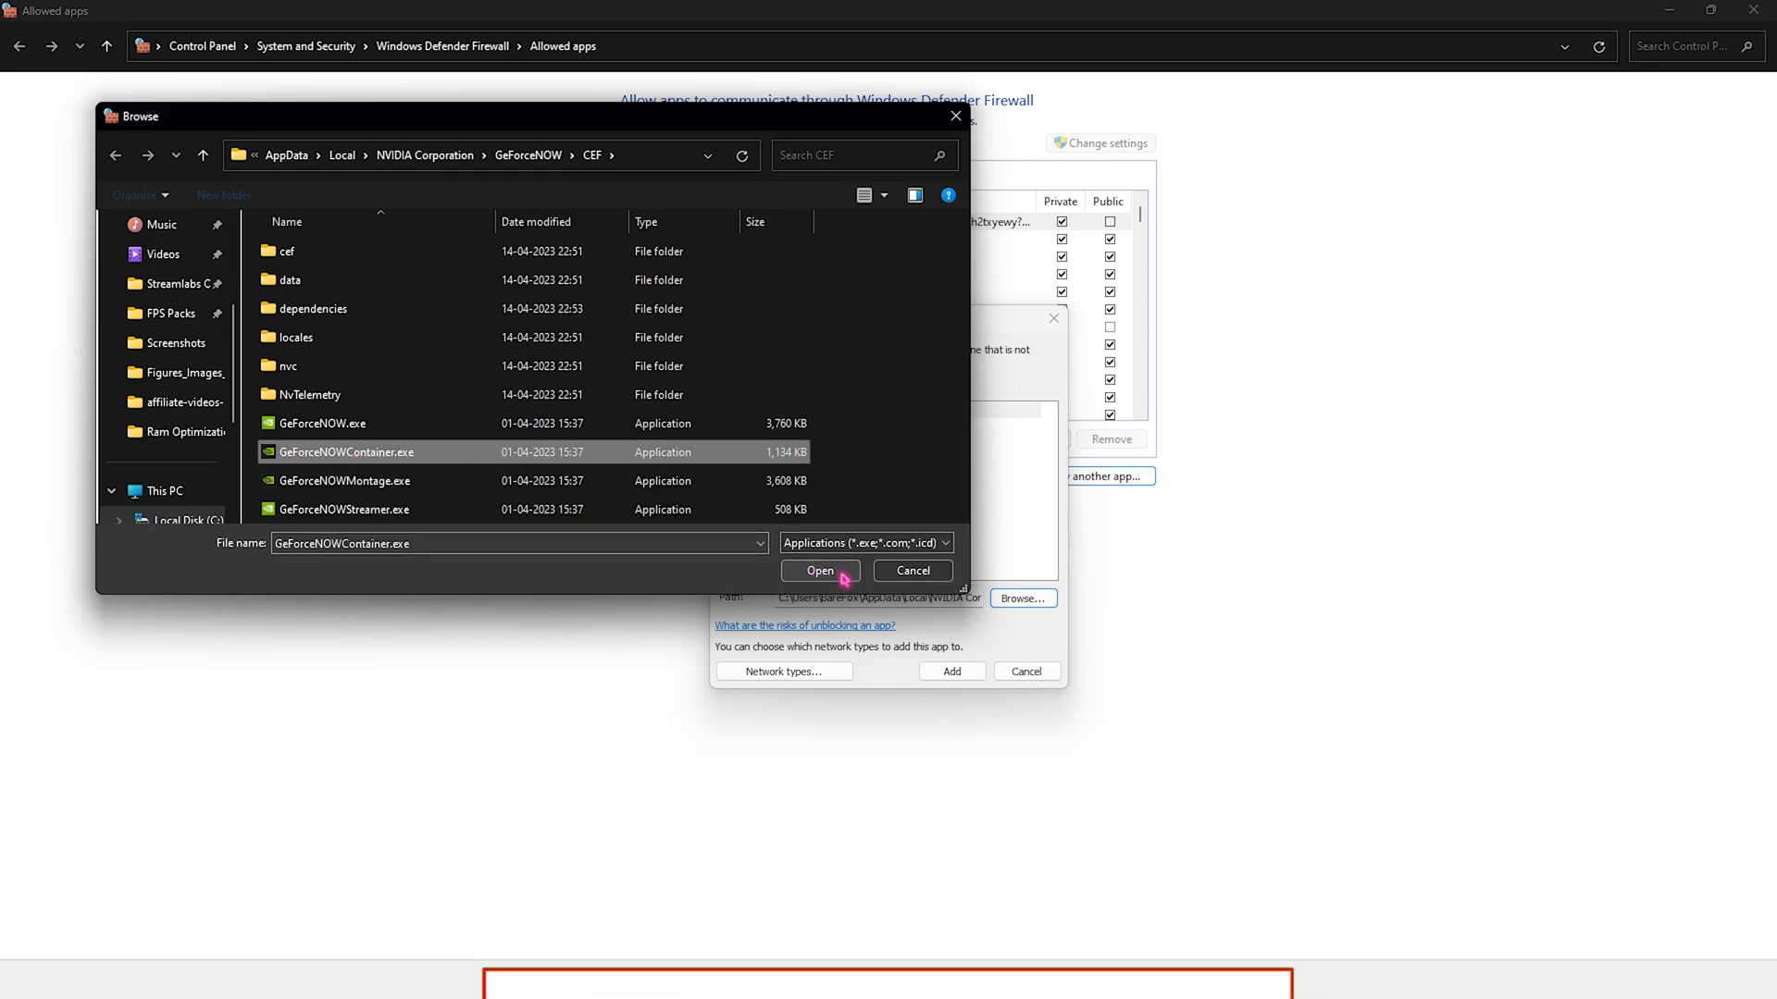
left_click(819, 571)
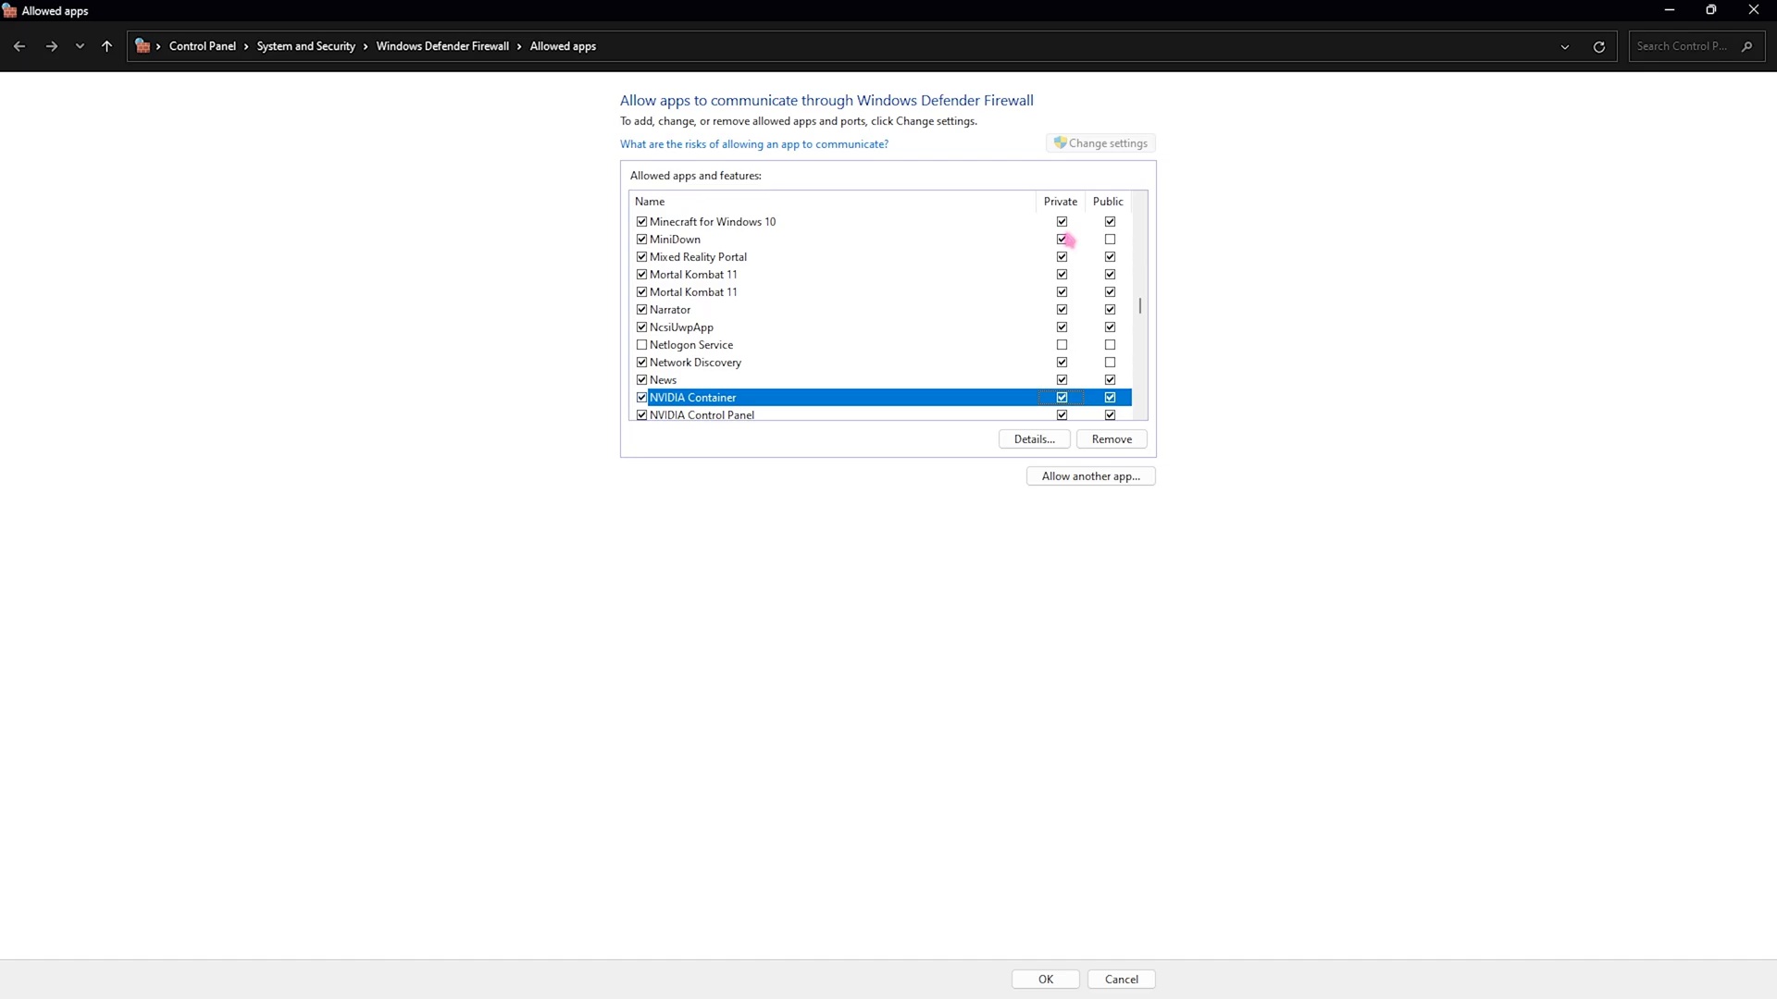
mouse_move(1089, 475)
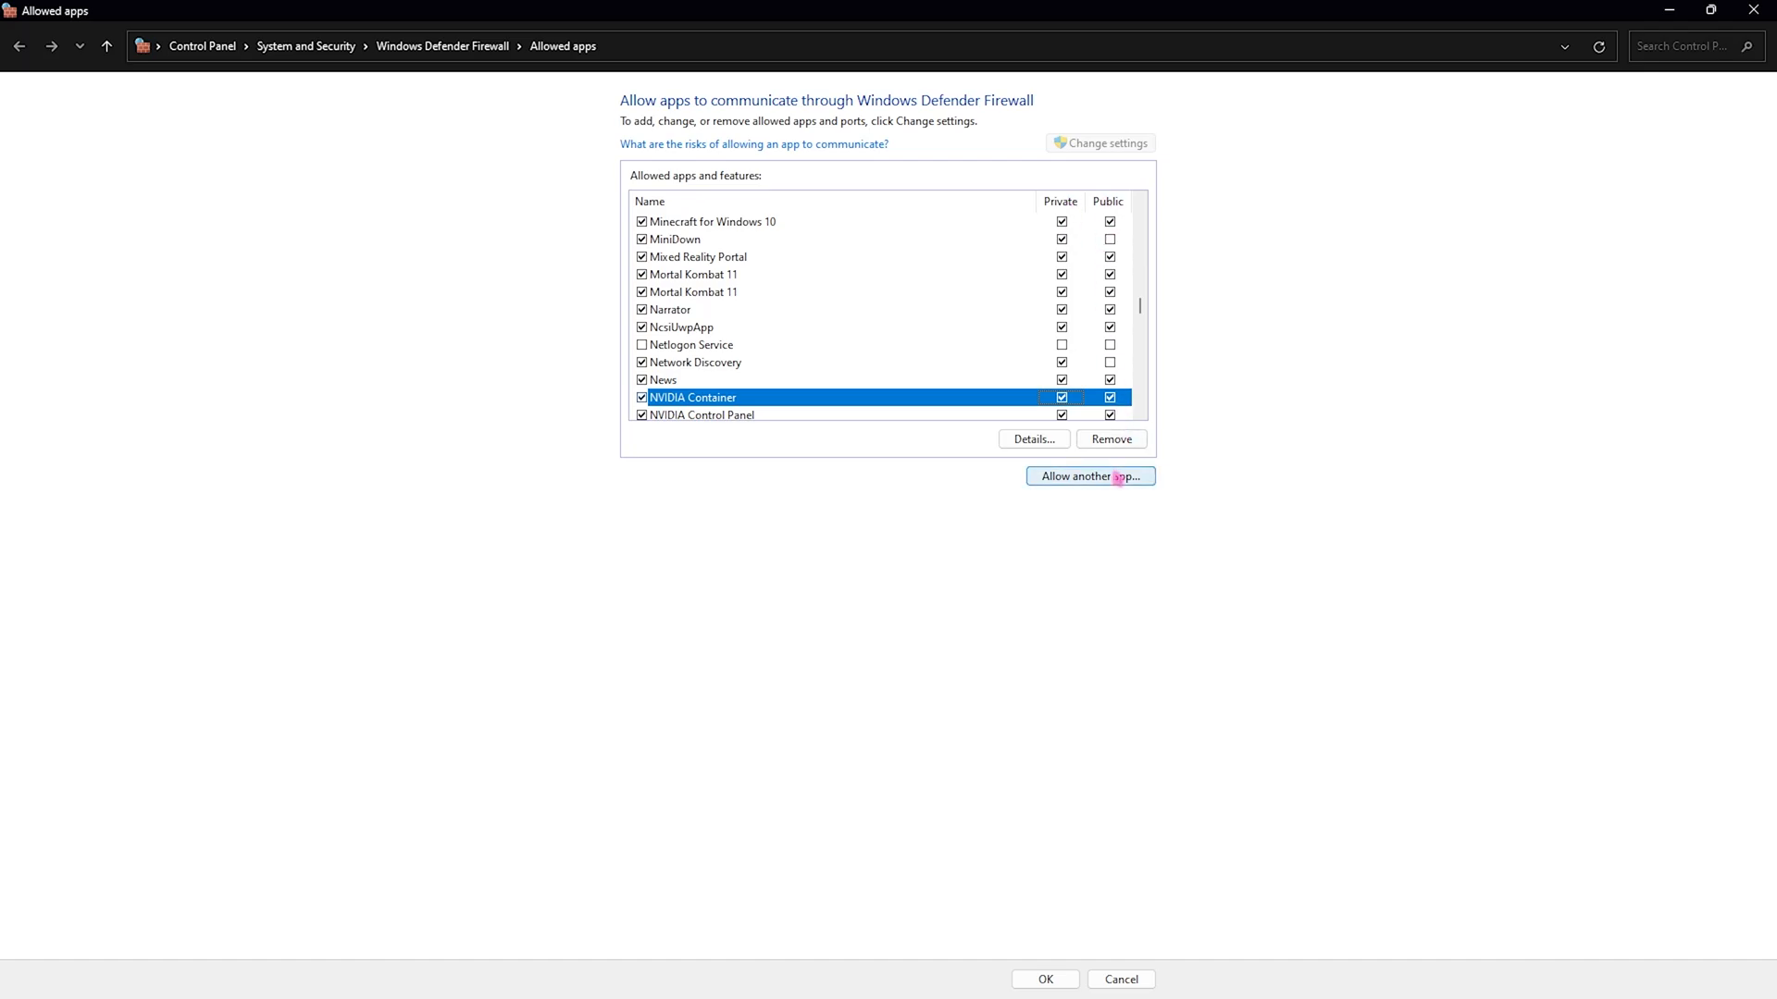
Step: Try allowing GeForceNOWMontage.exe and GeForceNOWStreamer.exe, dismissing both already-listed notices
left_click(1089, 475)
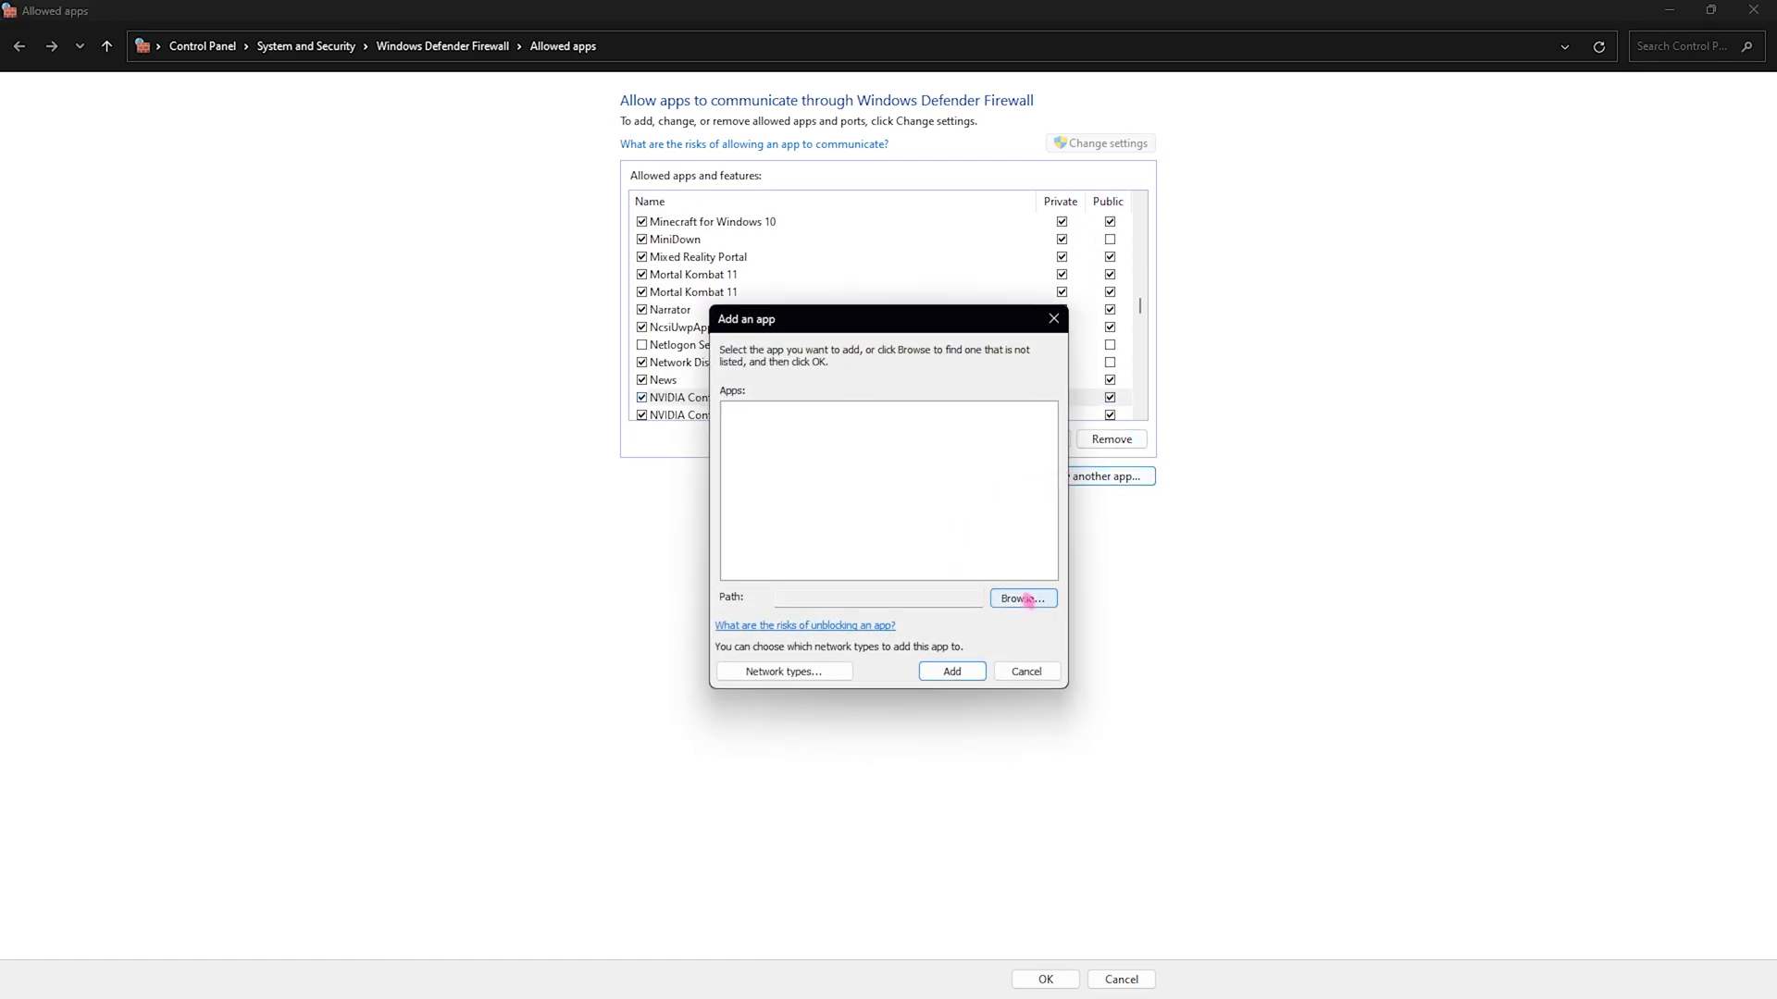
left_click(1020, 599)
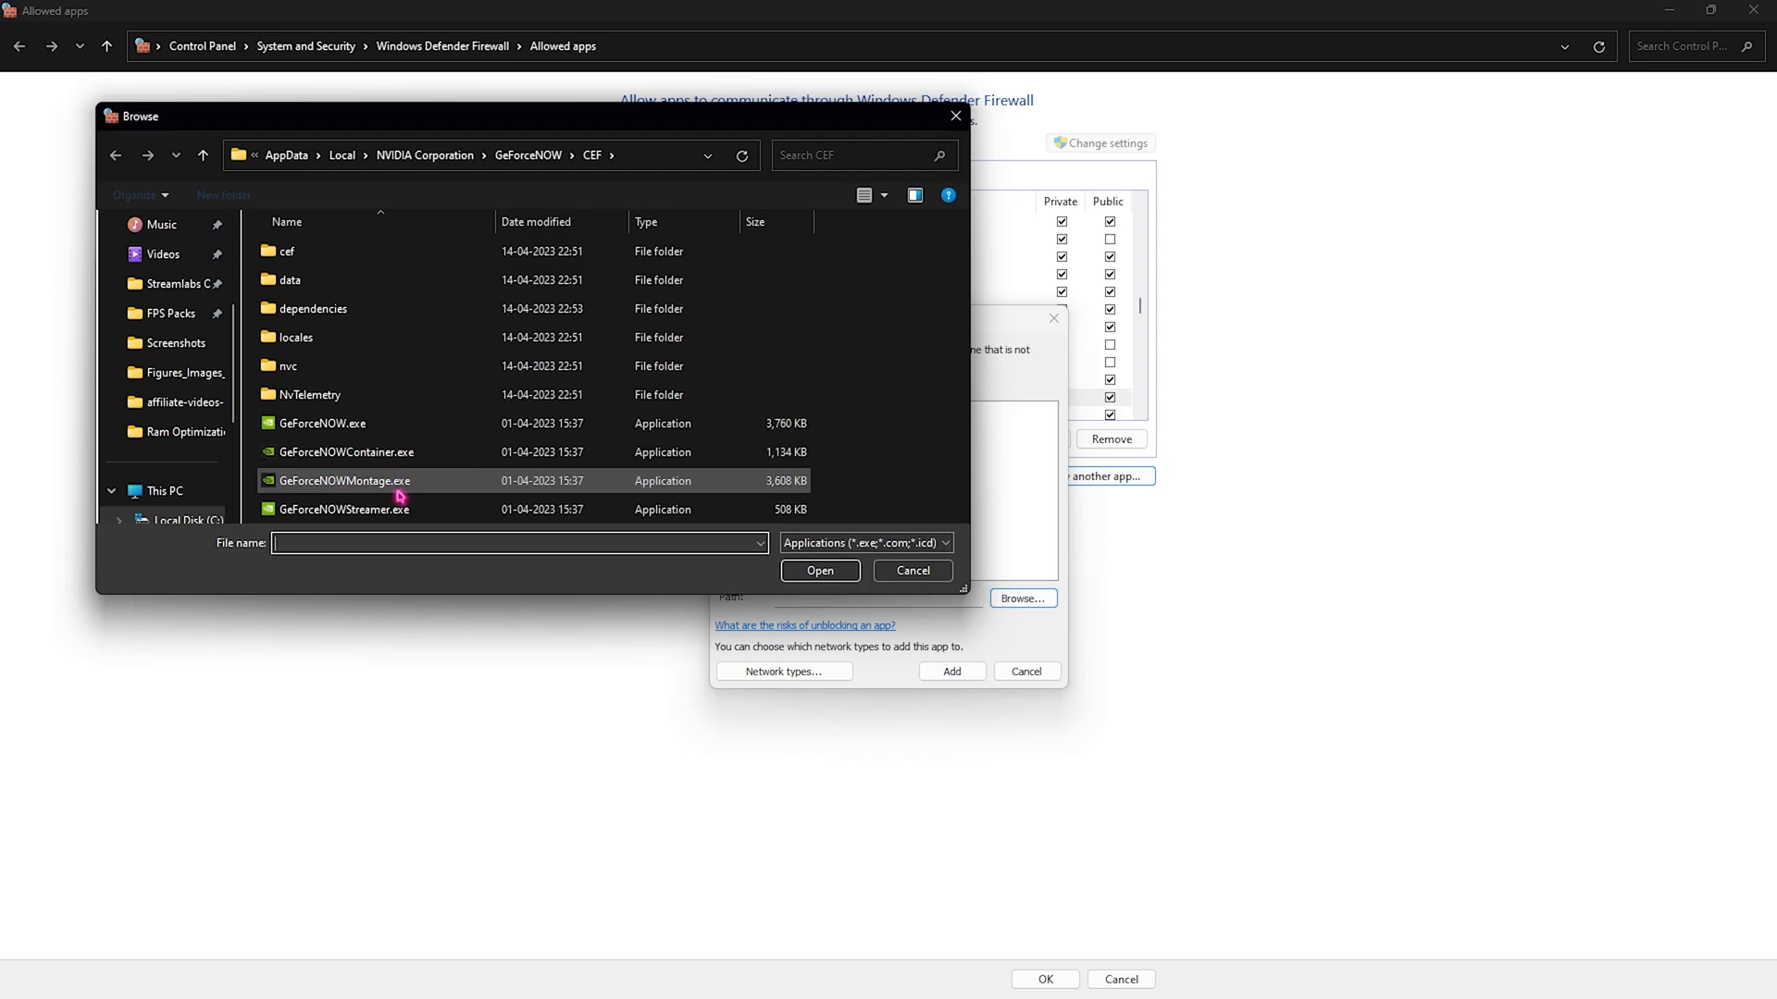
left_click(342, 481)
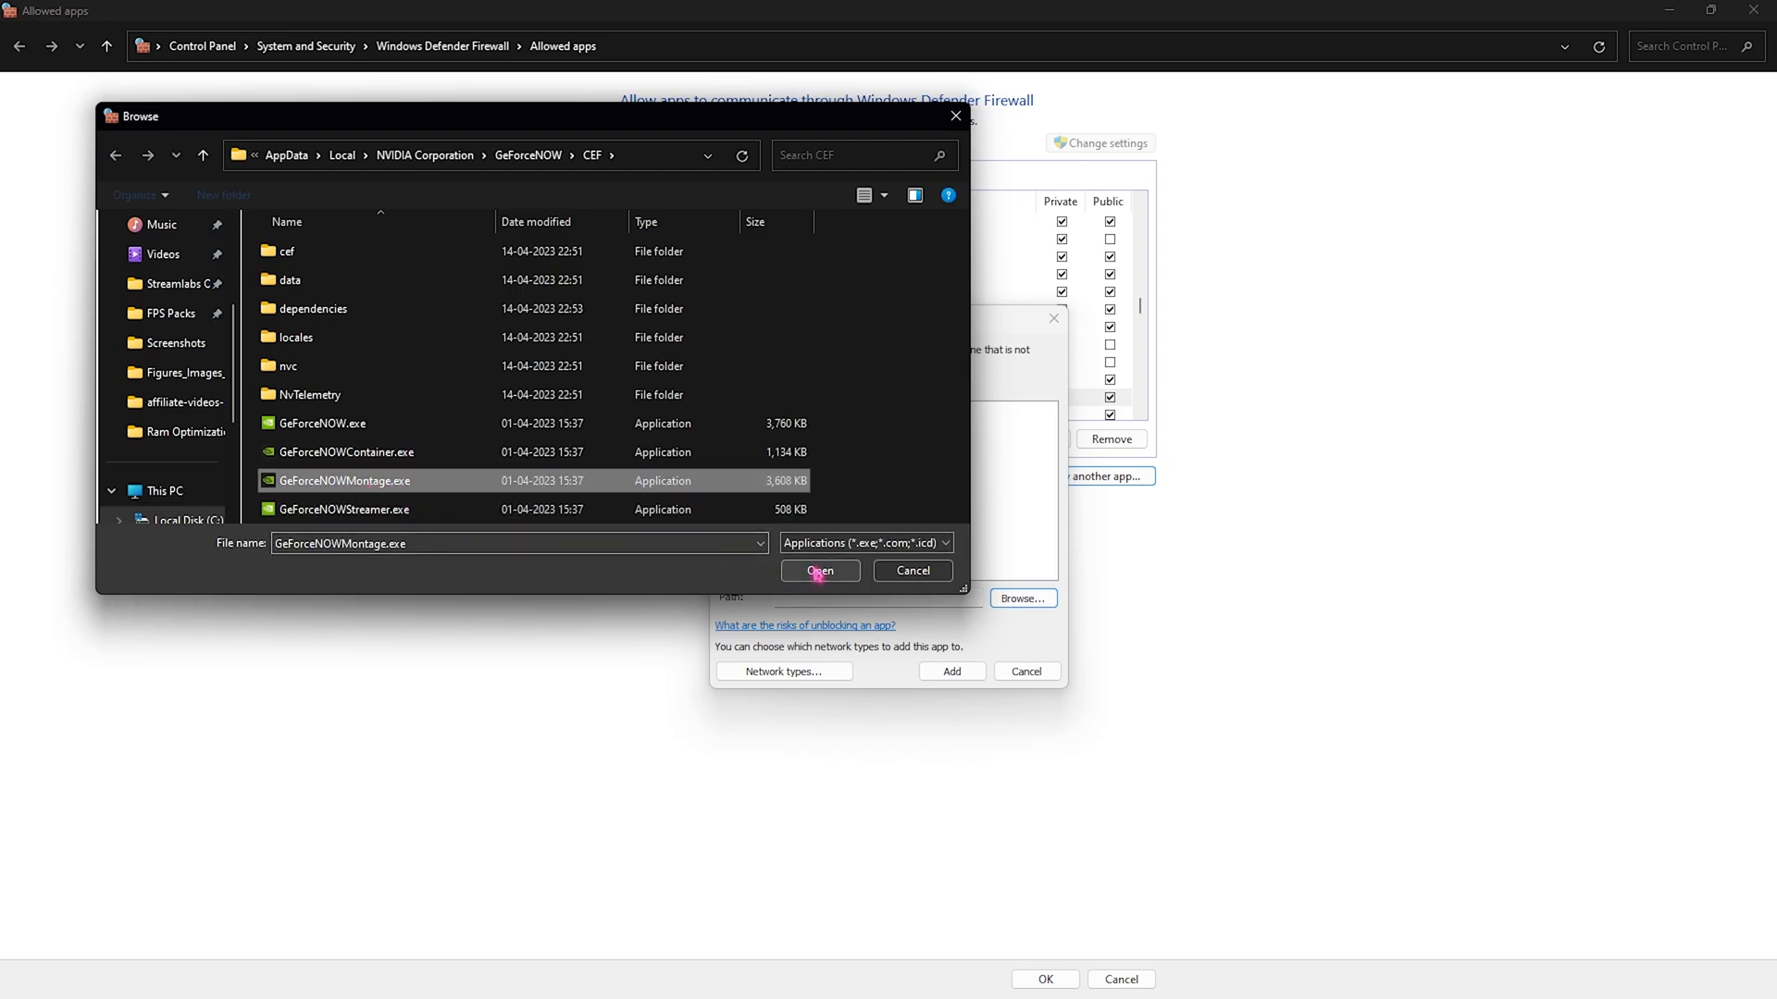
left_click(819, 570)
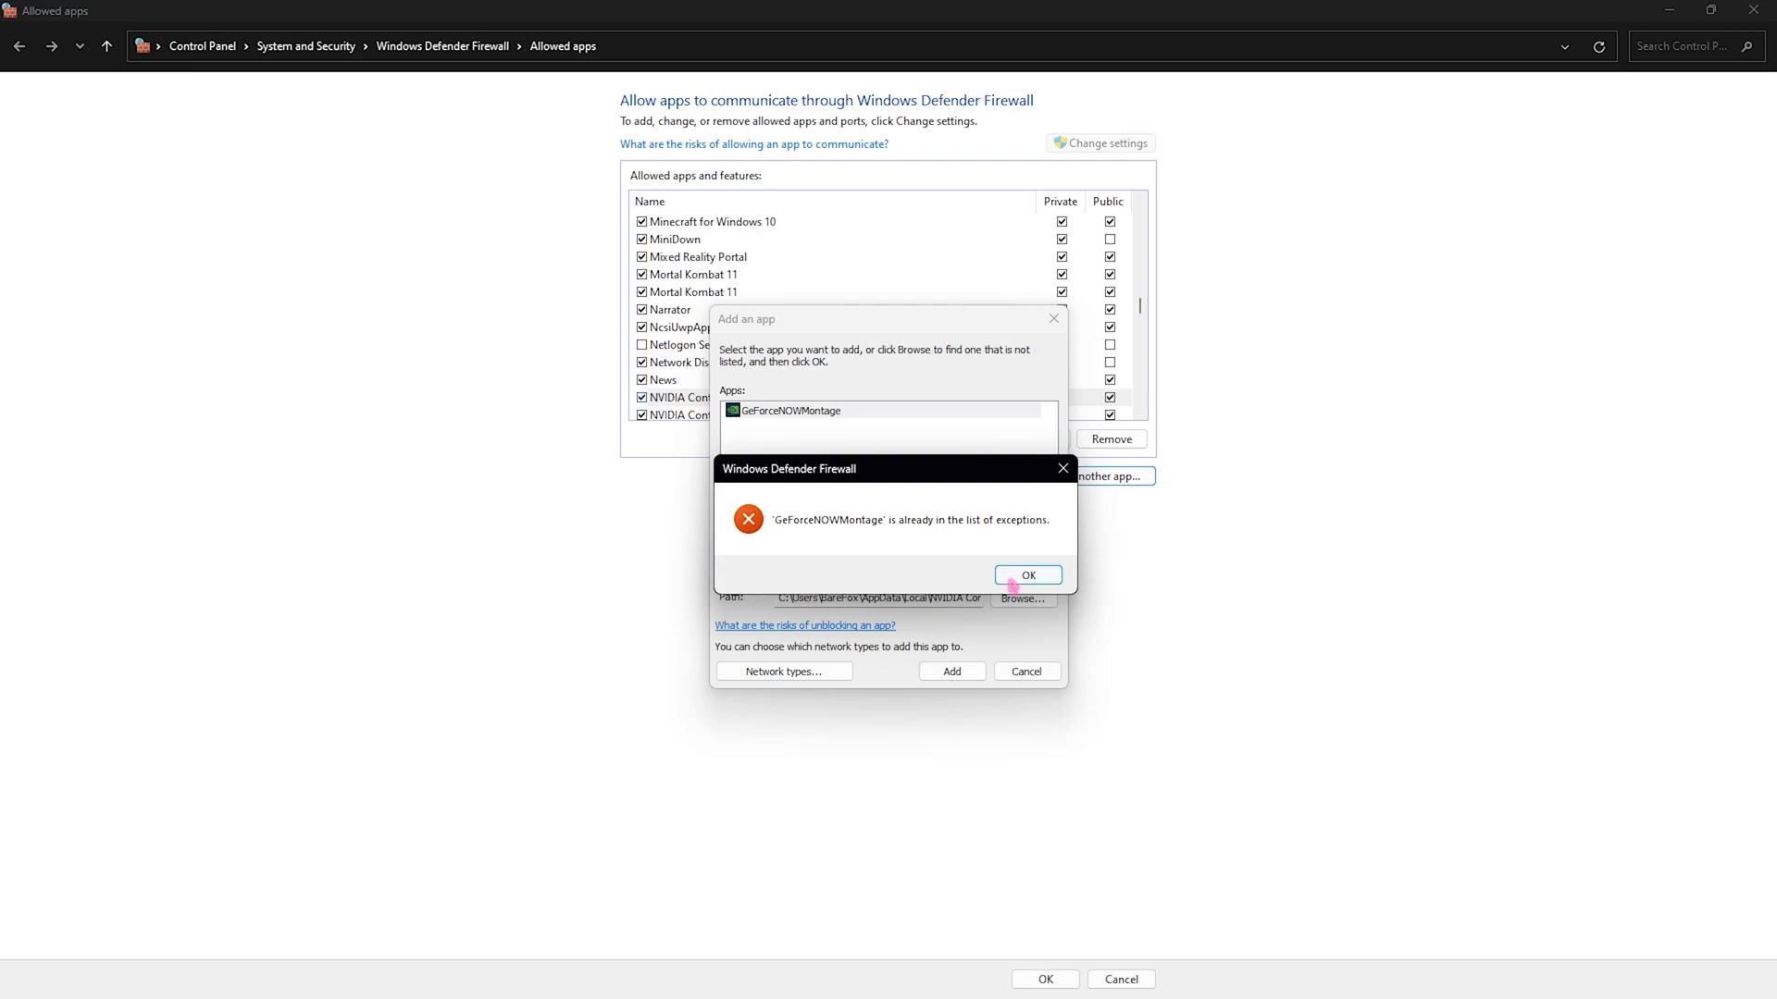
mouse_move(878, 521)
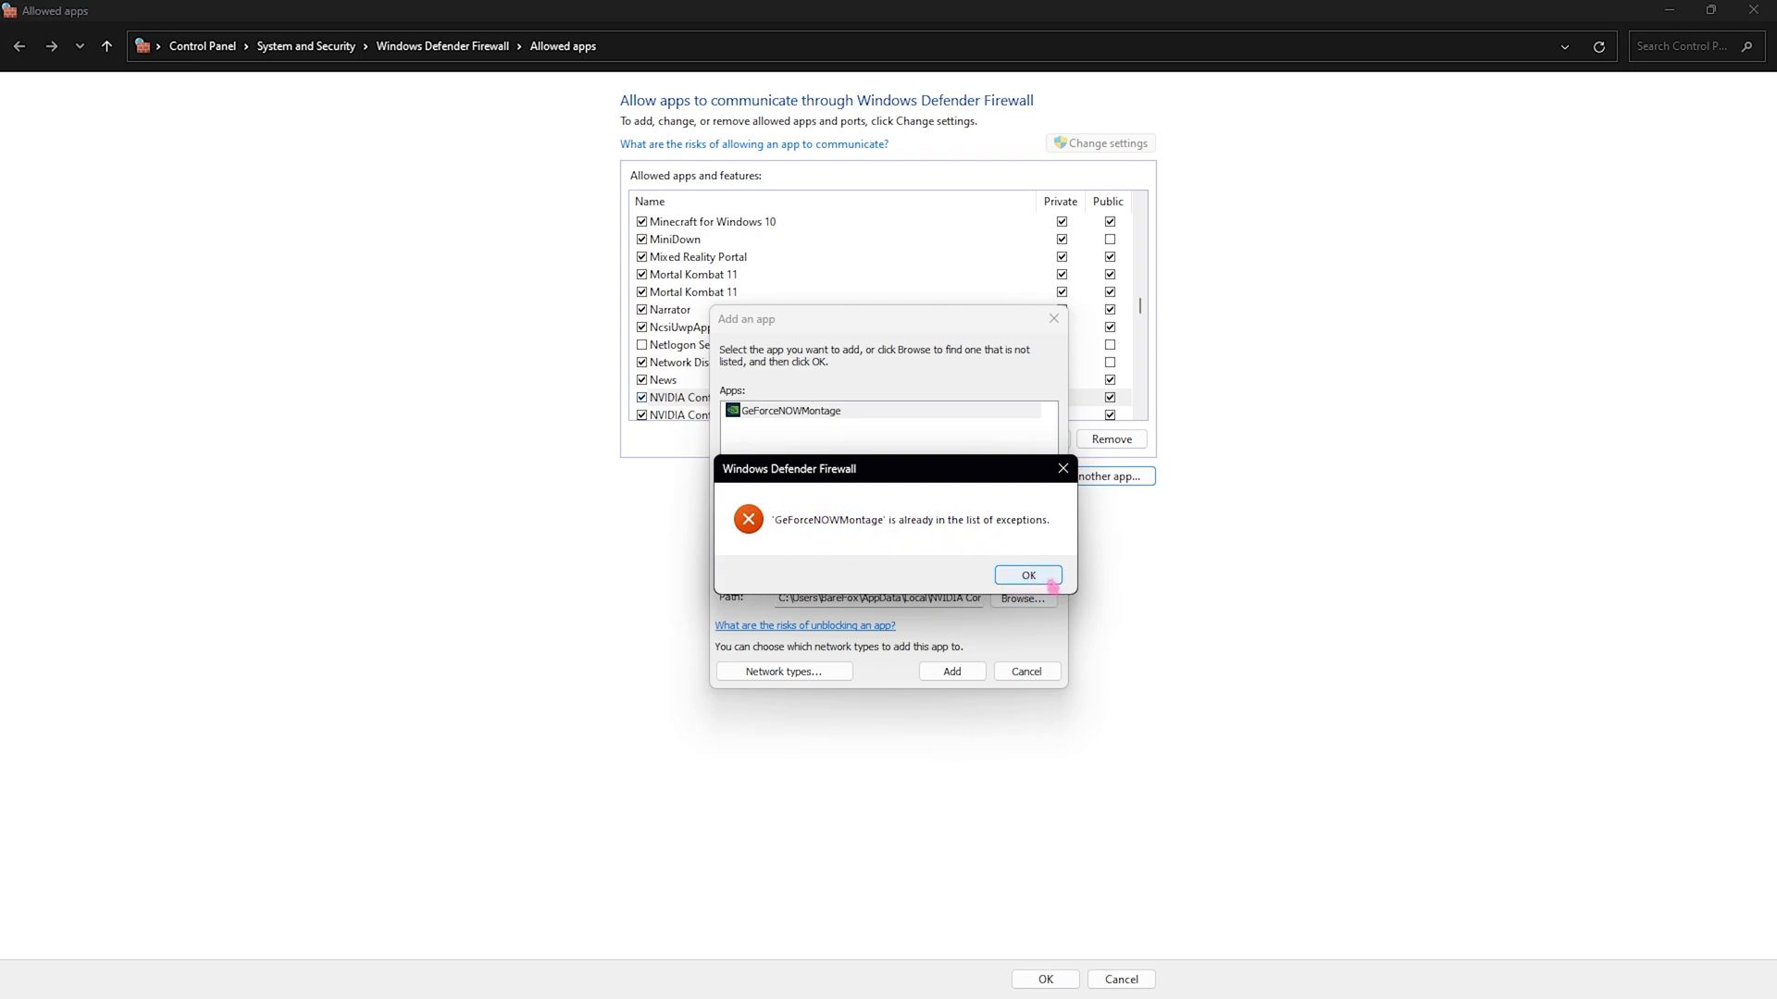
left_click(1024, 575)
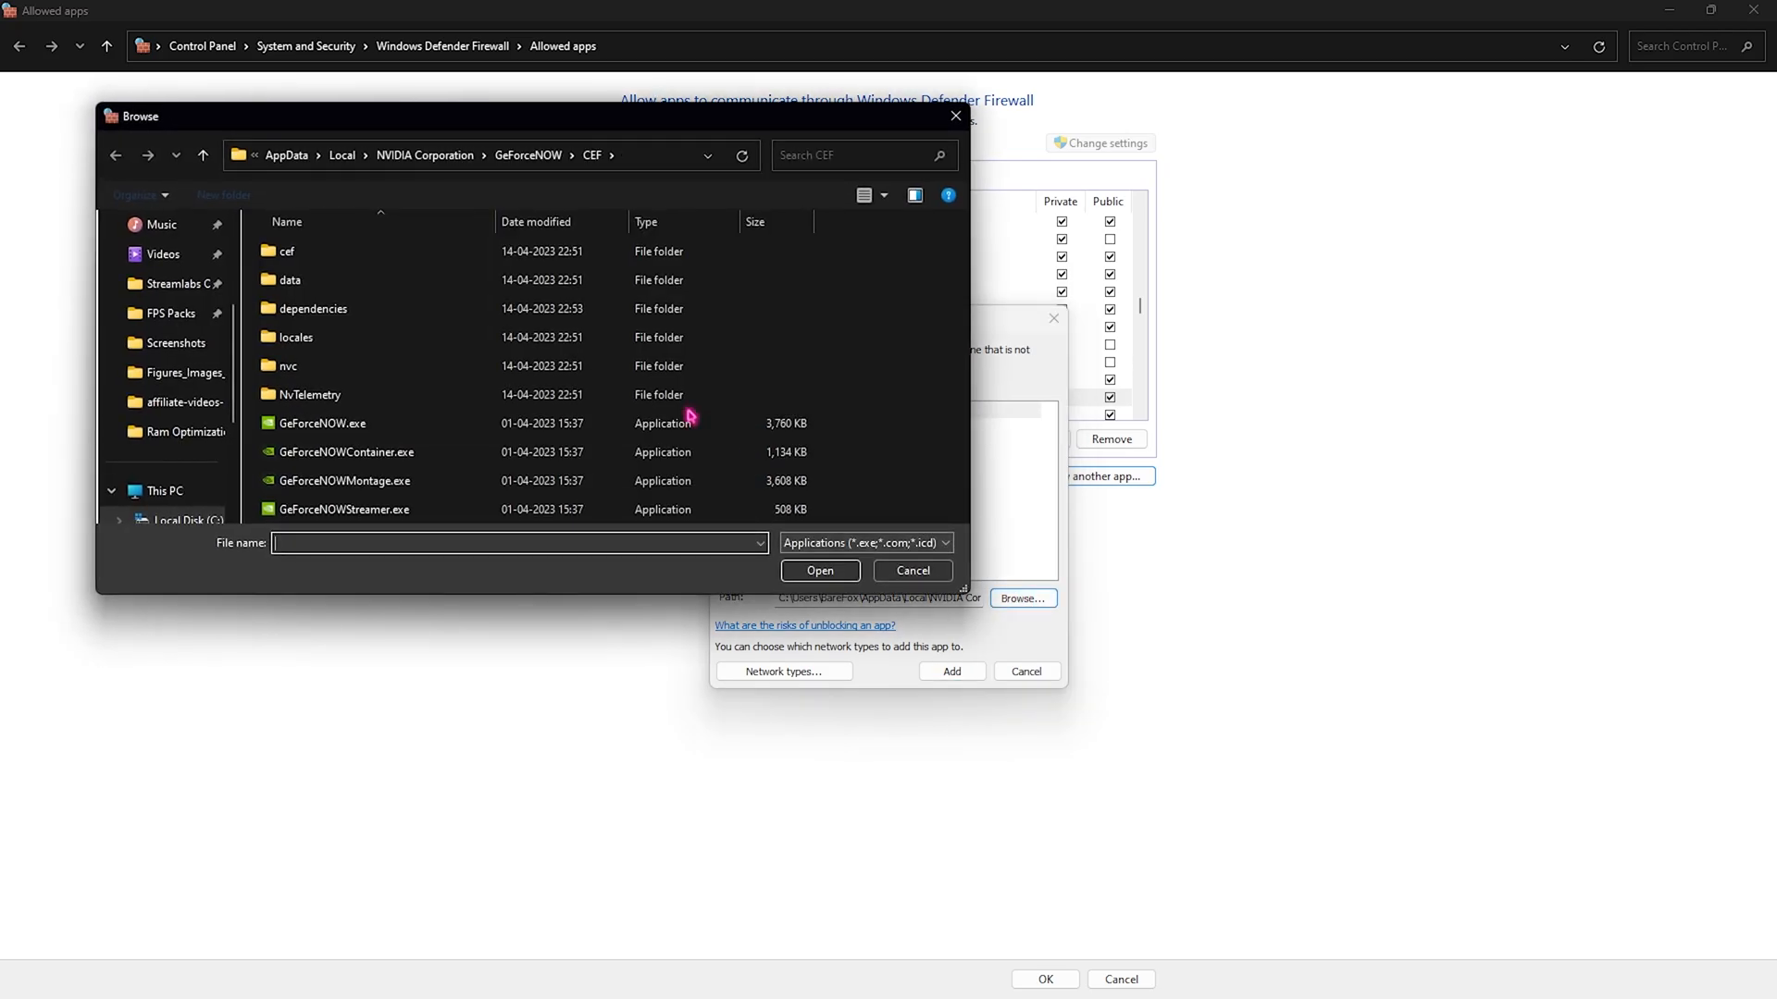
left_click(343, 509)
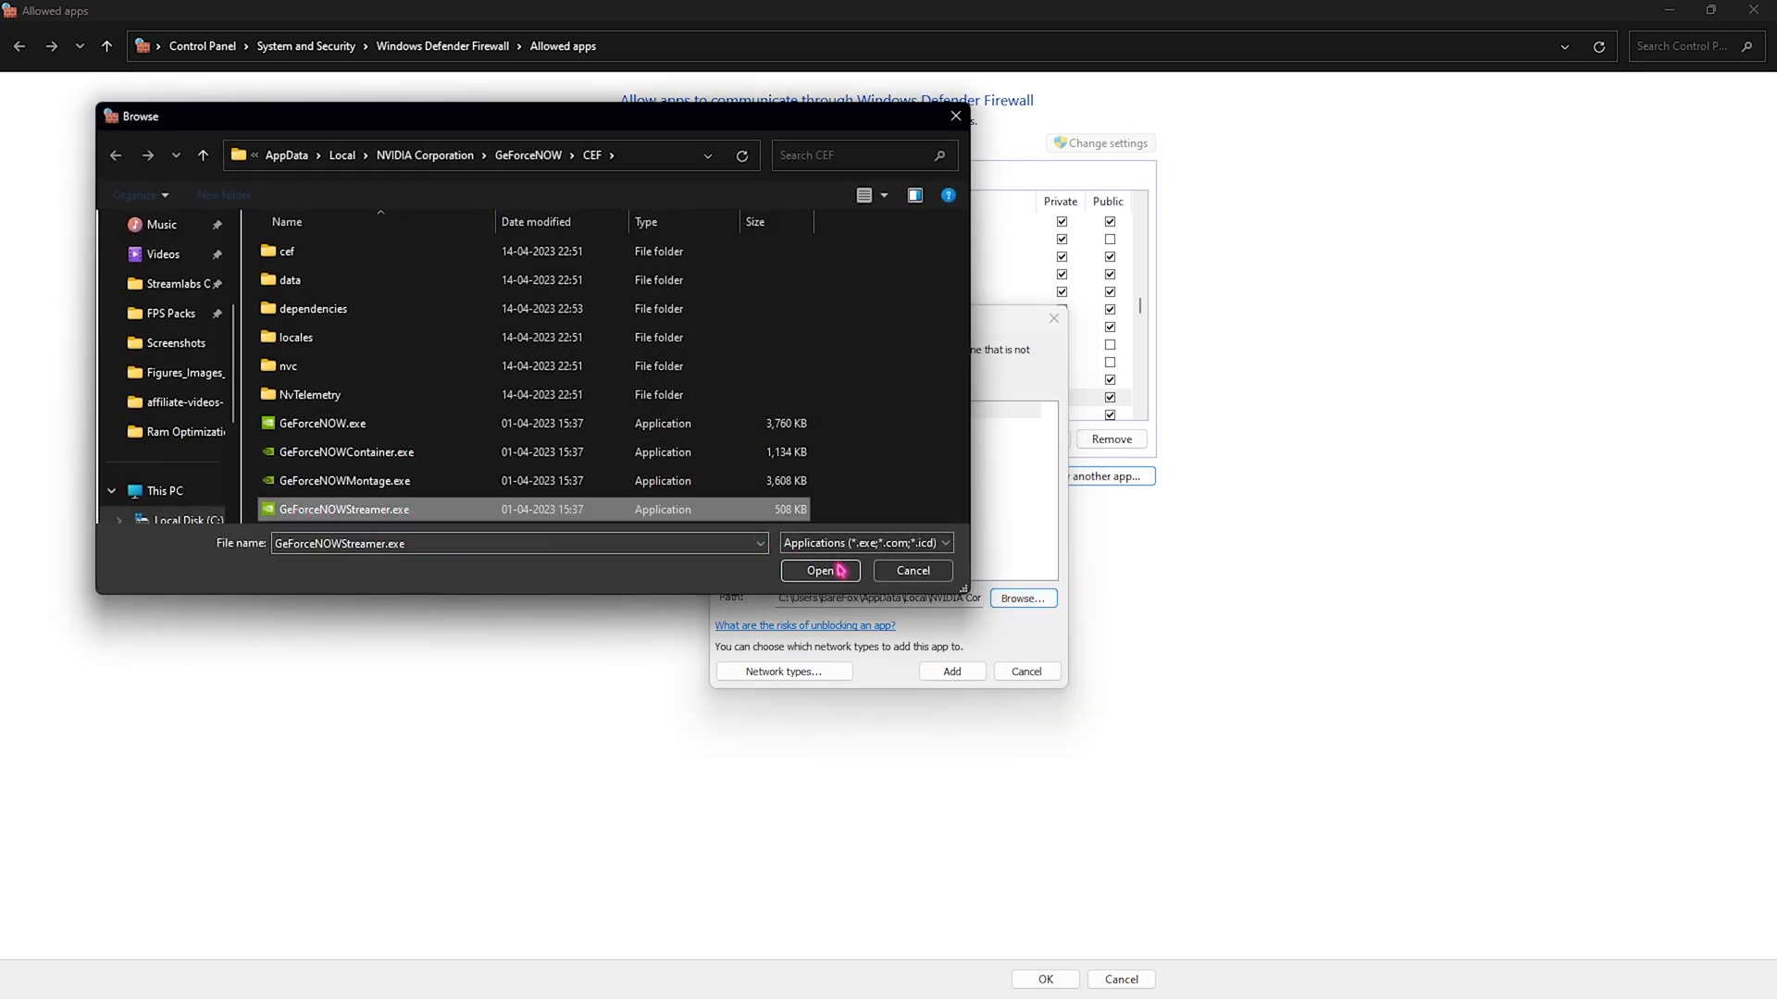
left_click(819, 570)
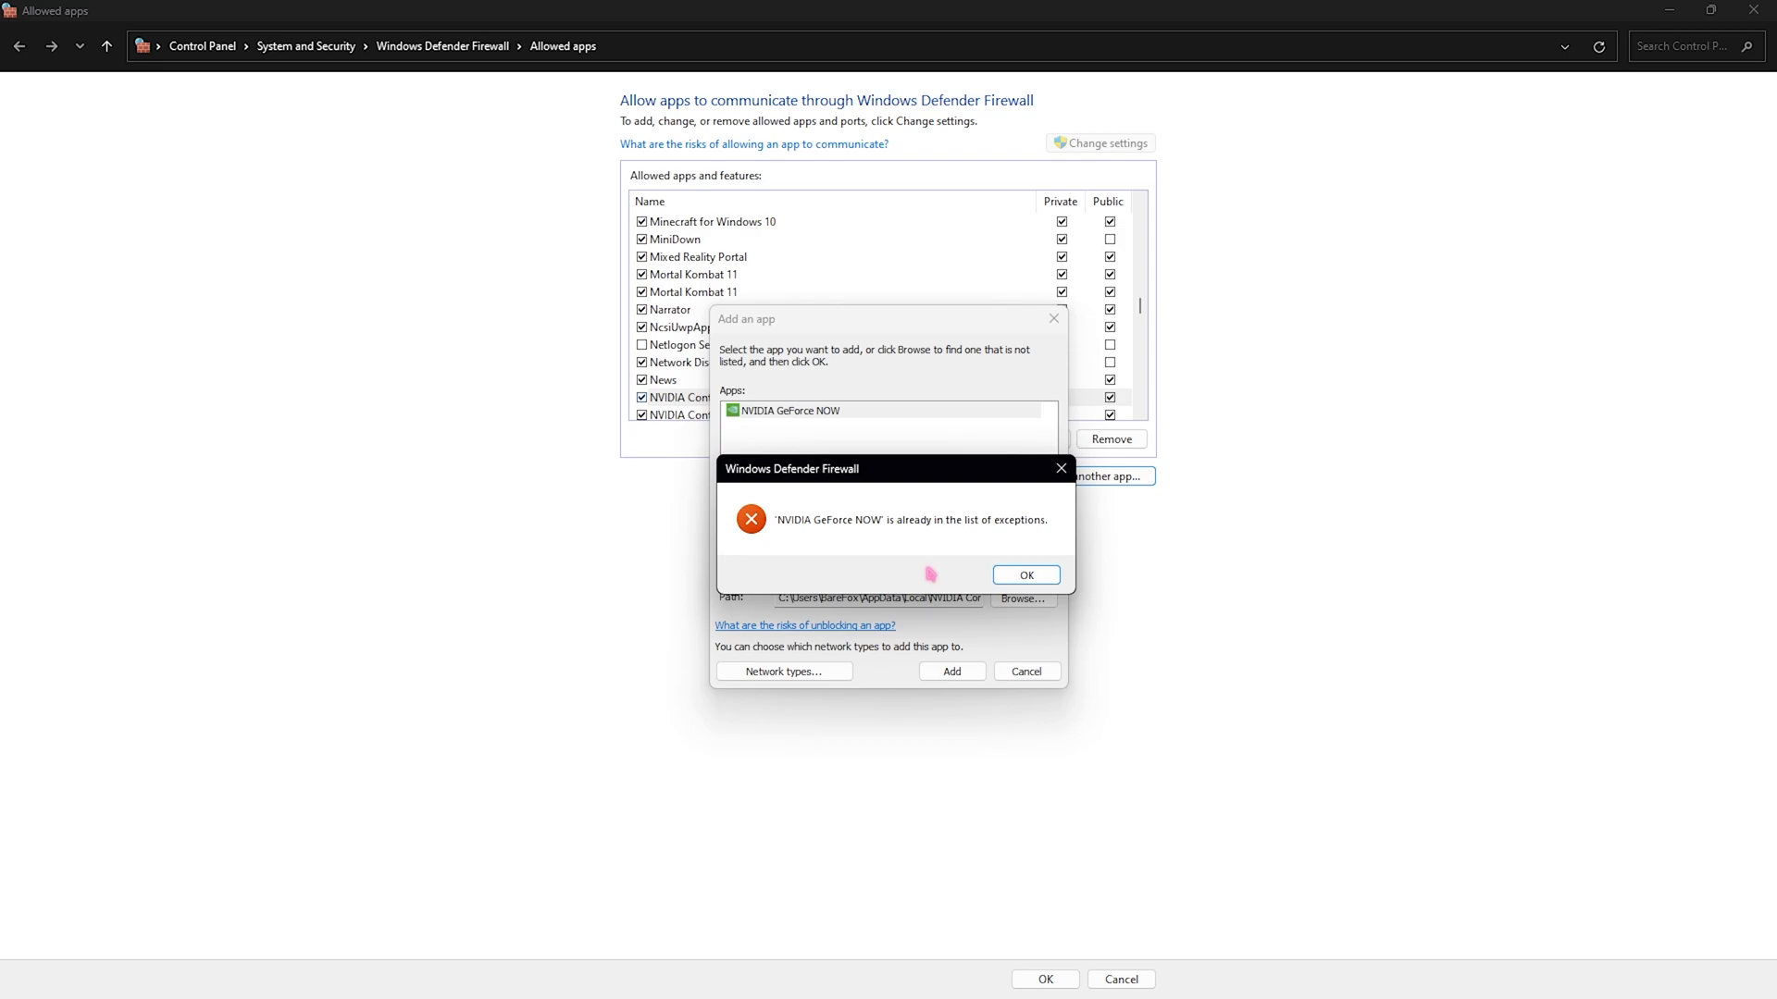
left_click(1023, 575)
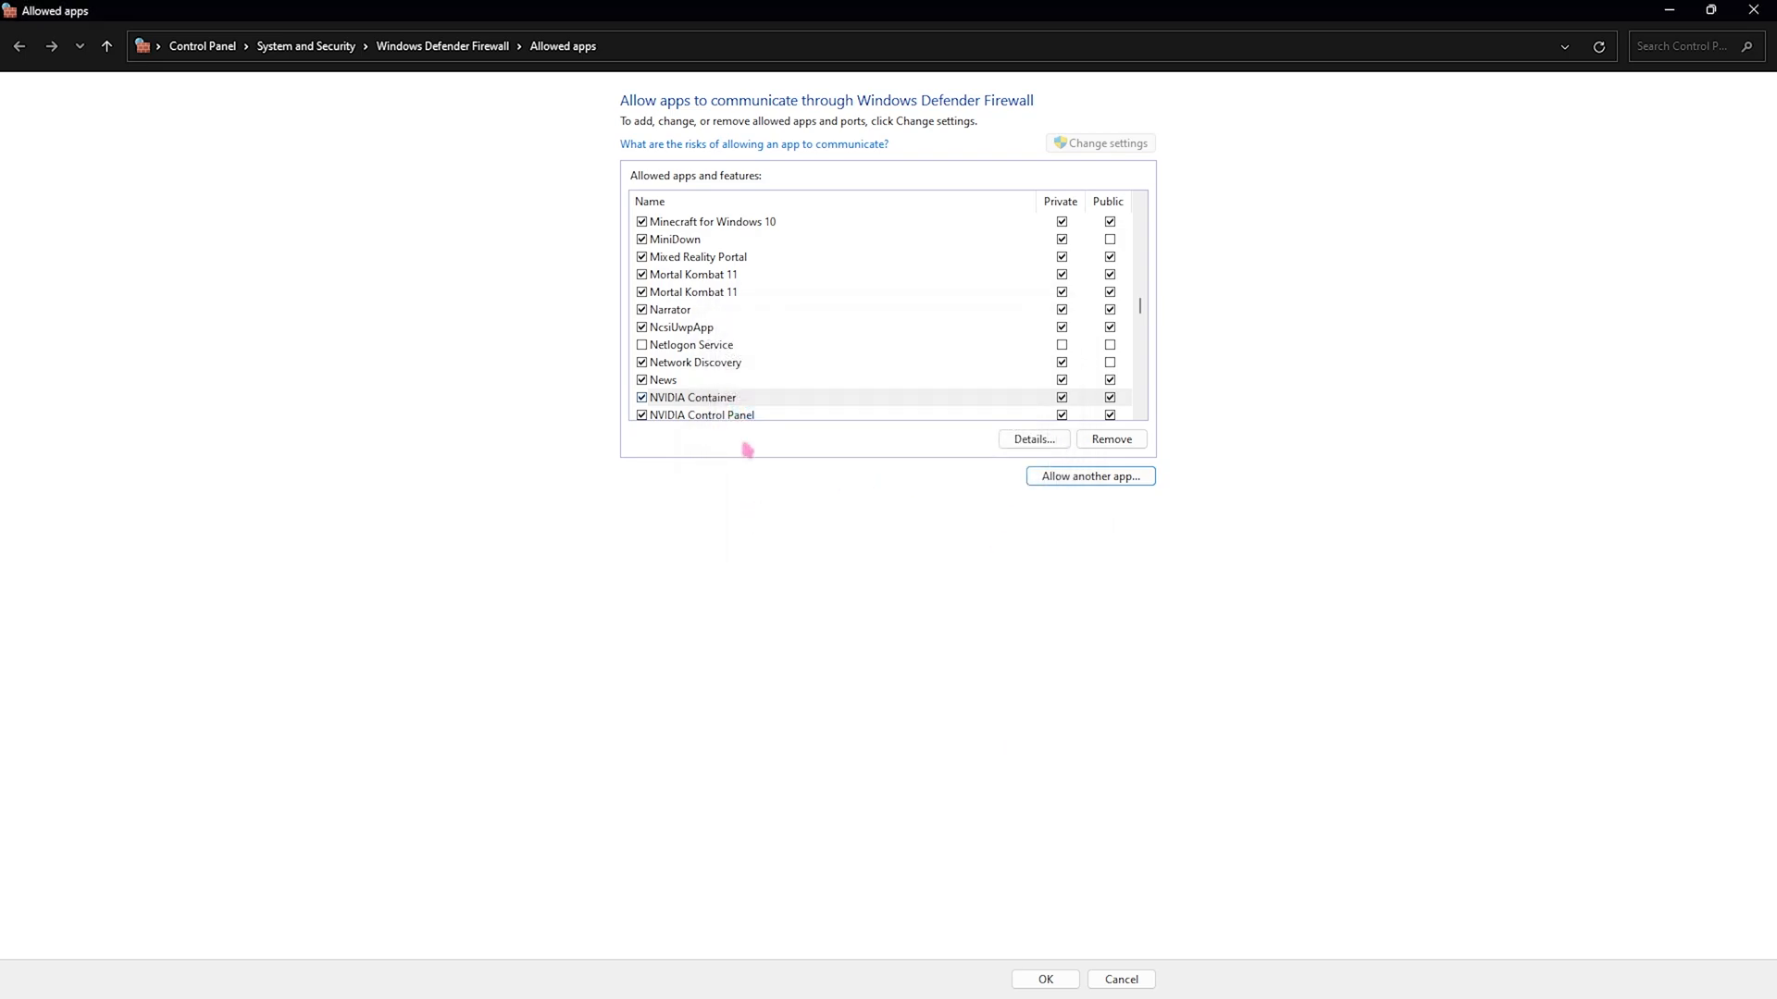
scroll("down", 3)
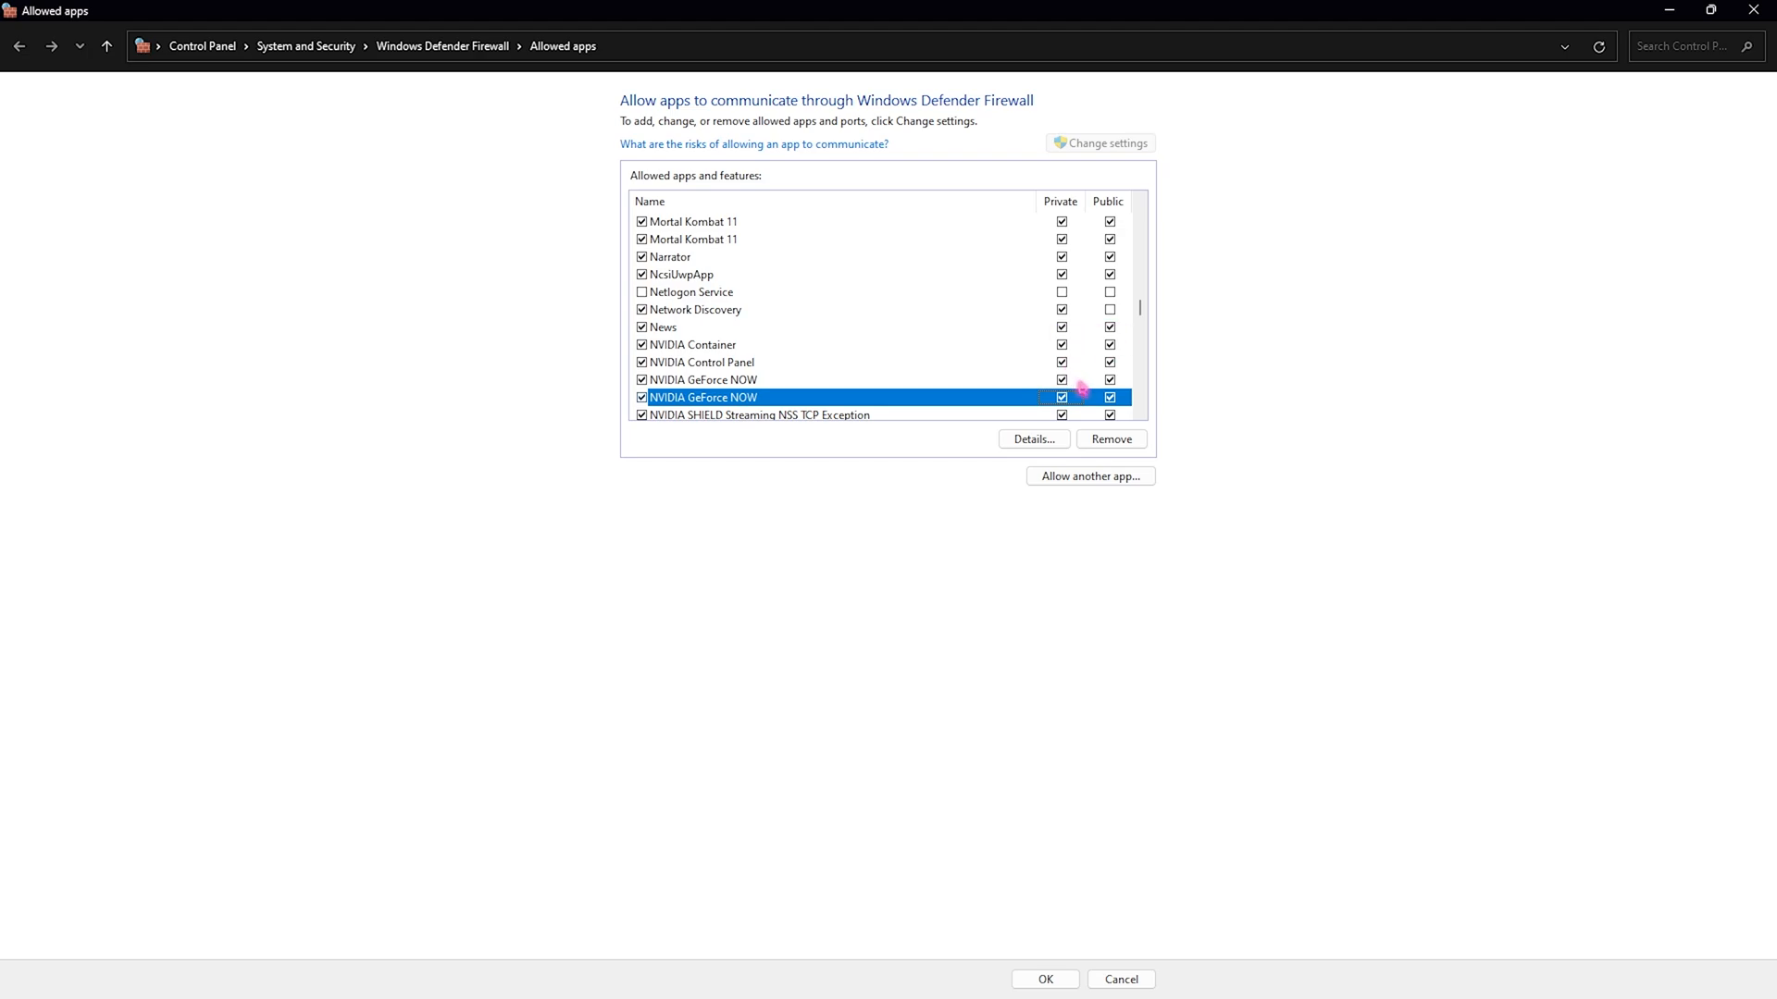
mouse_move(748, 529)
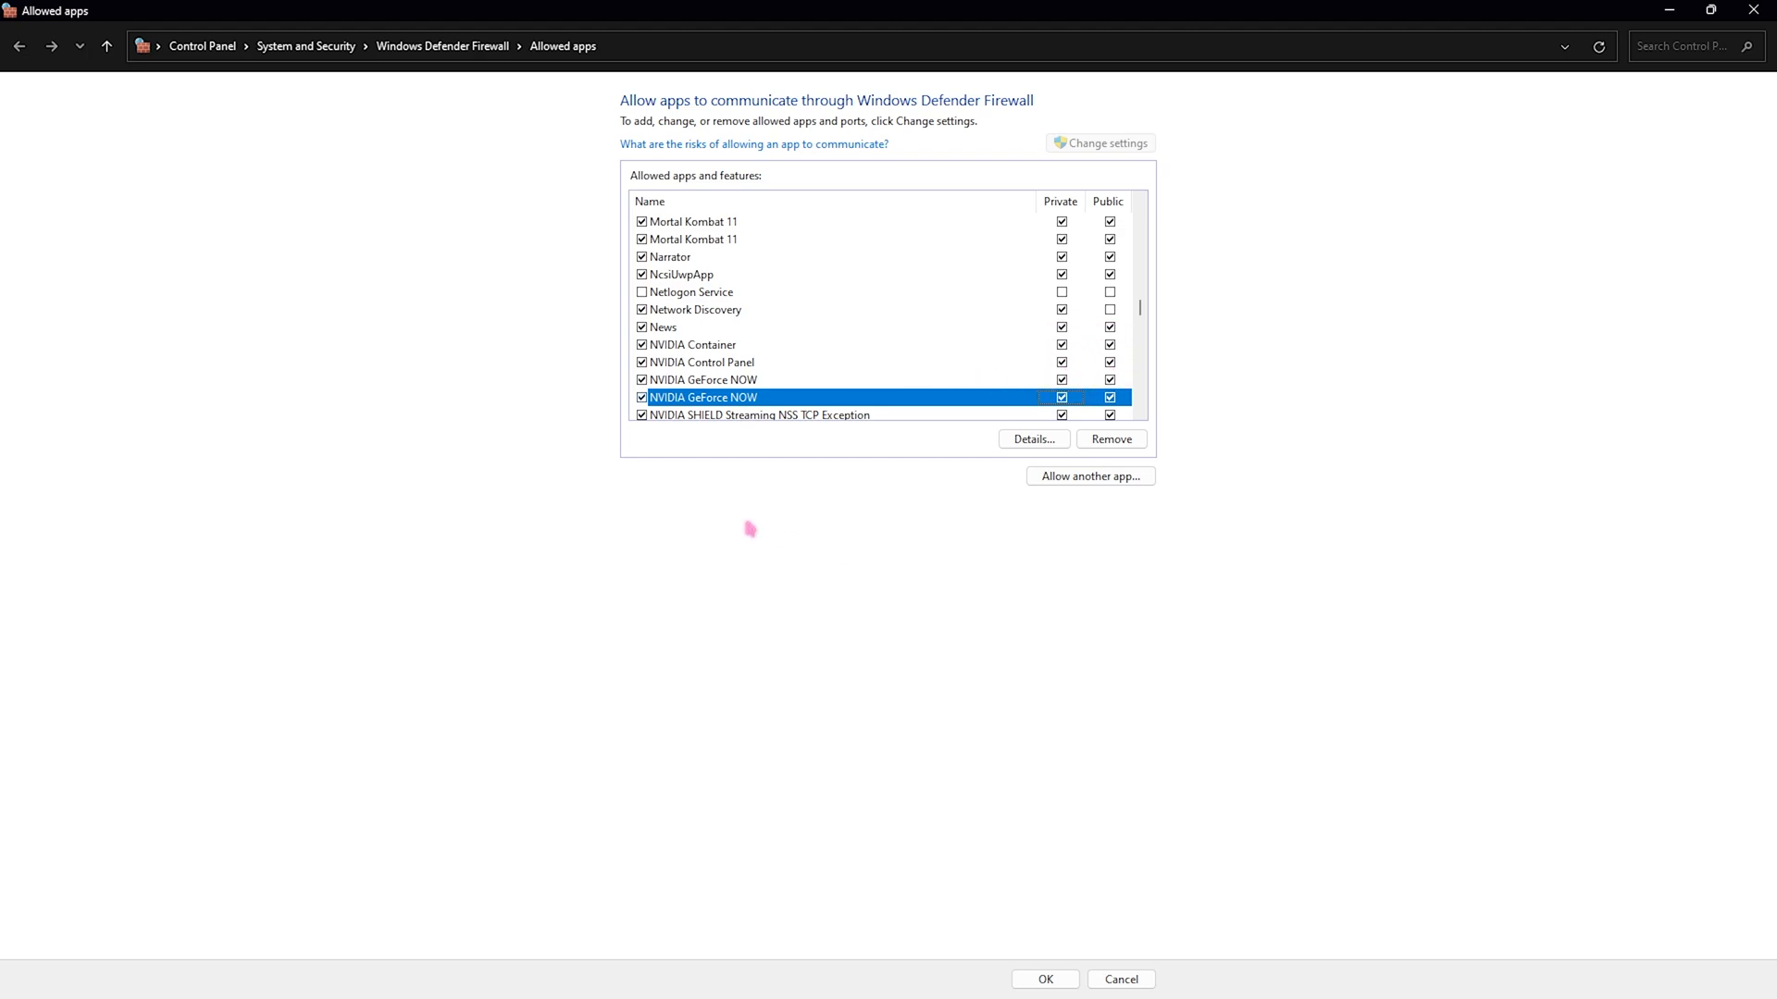
mouse_move(716, 520)
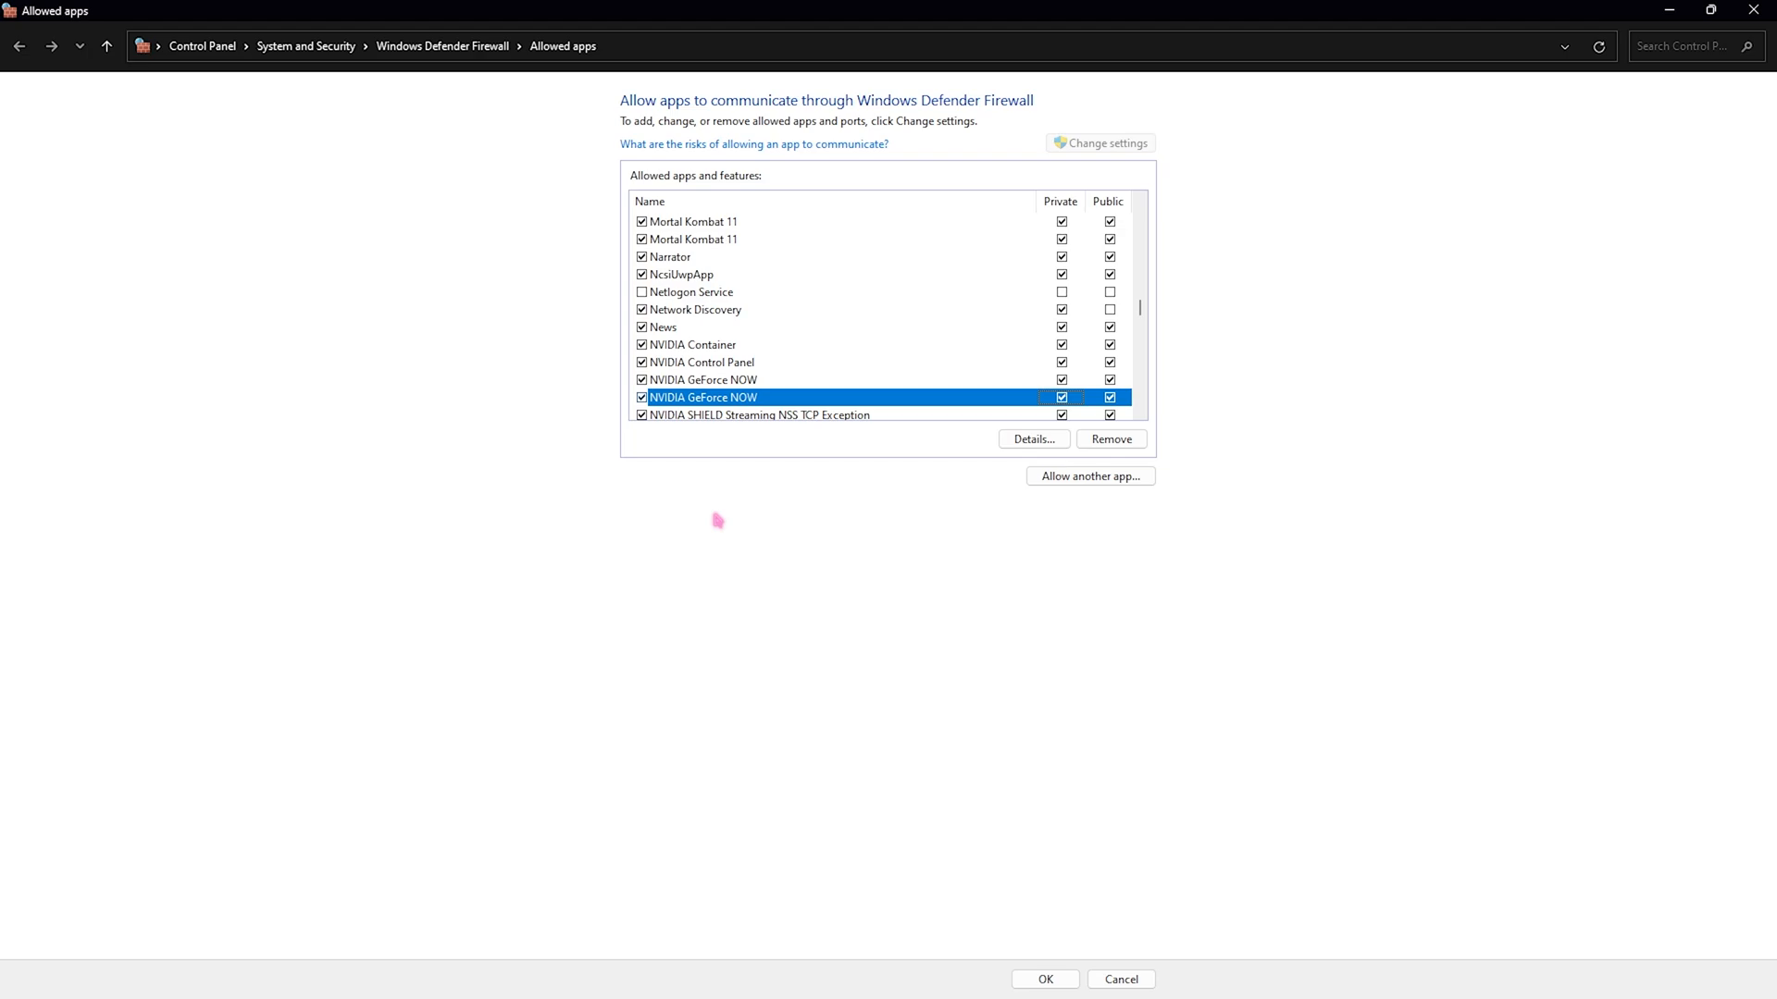
mouse_move(799, 368)
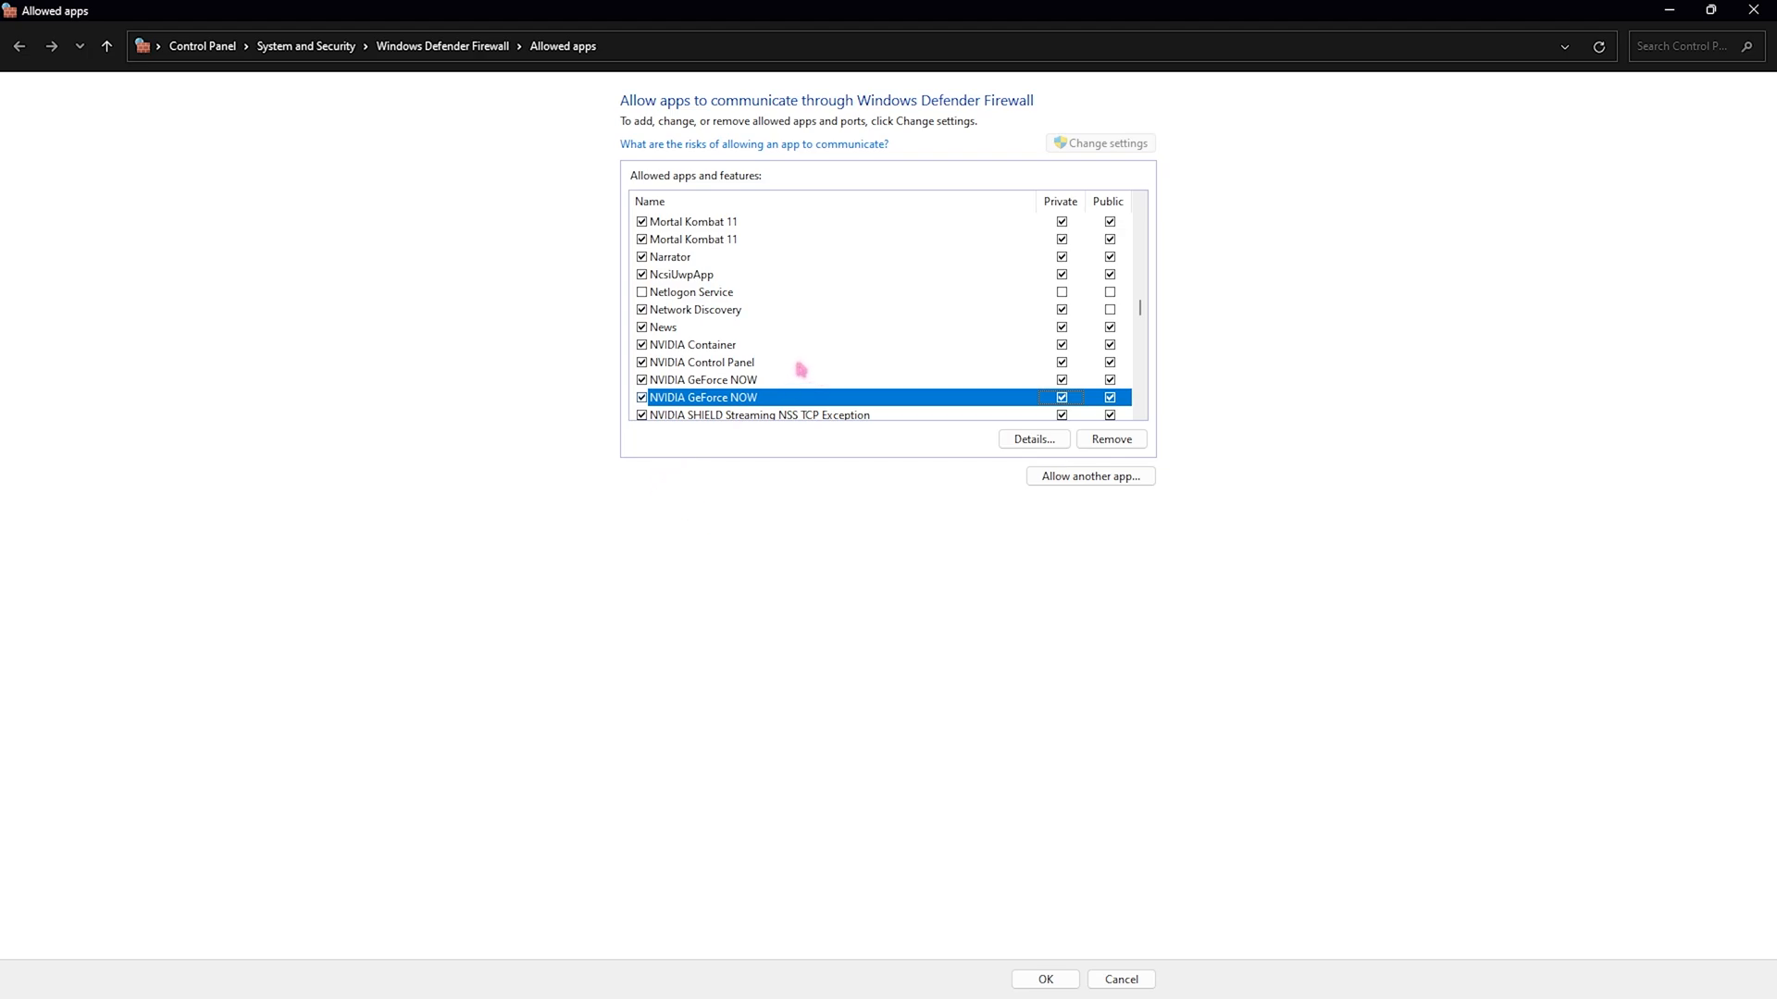
scroll("down", 3)
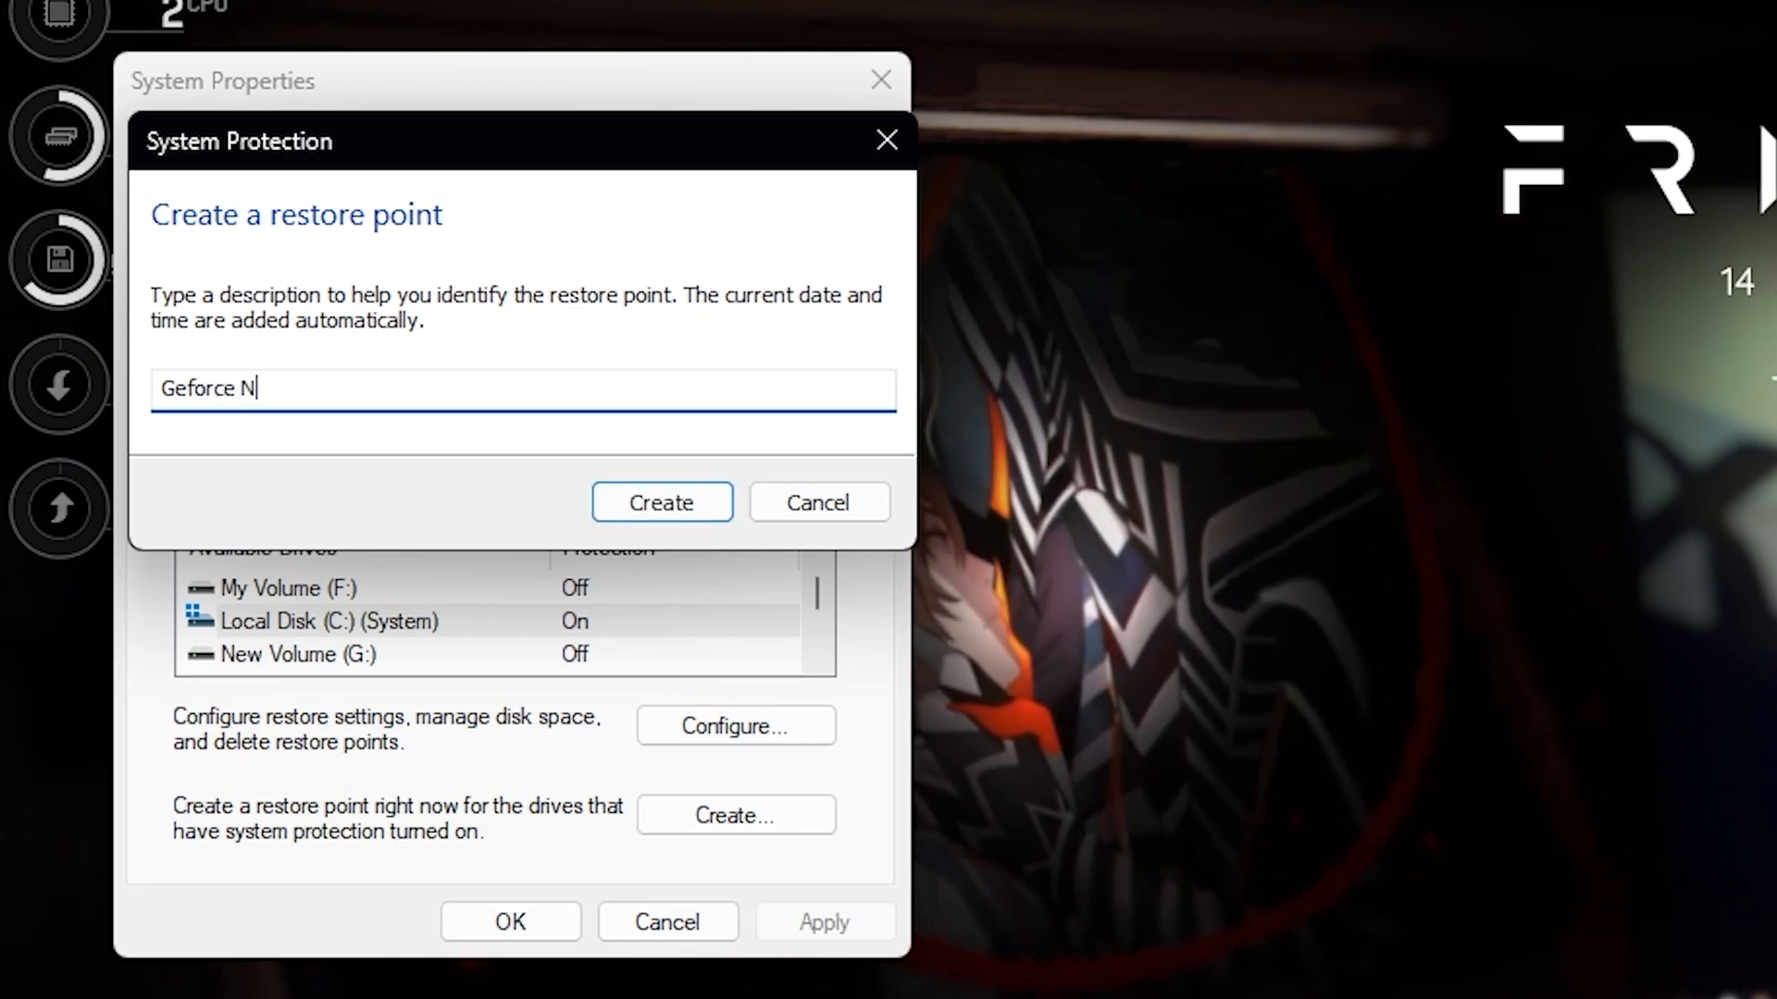
Step: Create the restore point with the entered description and close the success notice
left_click(662, 501)
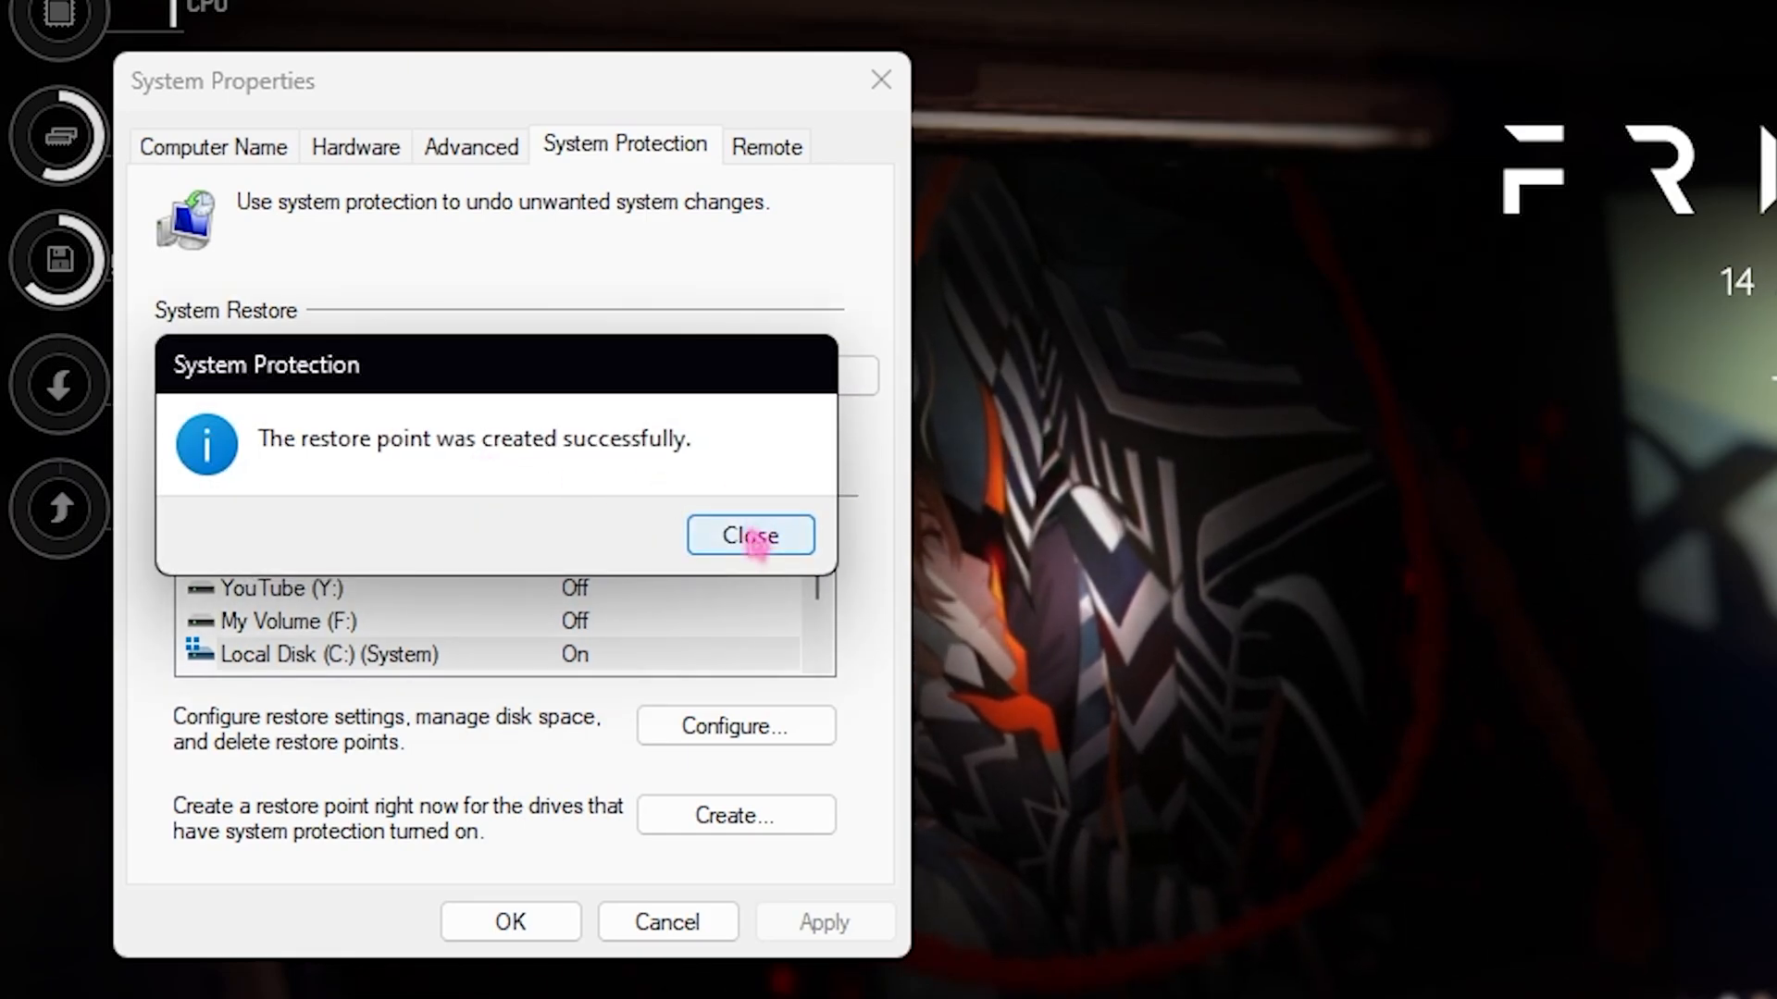
left_click(749, 535)
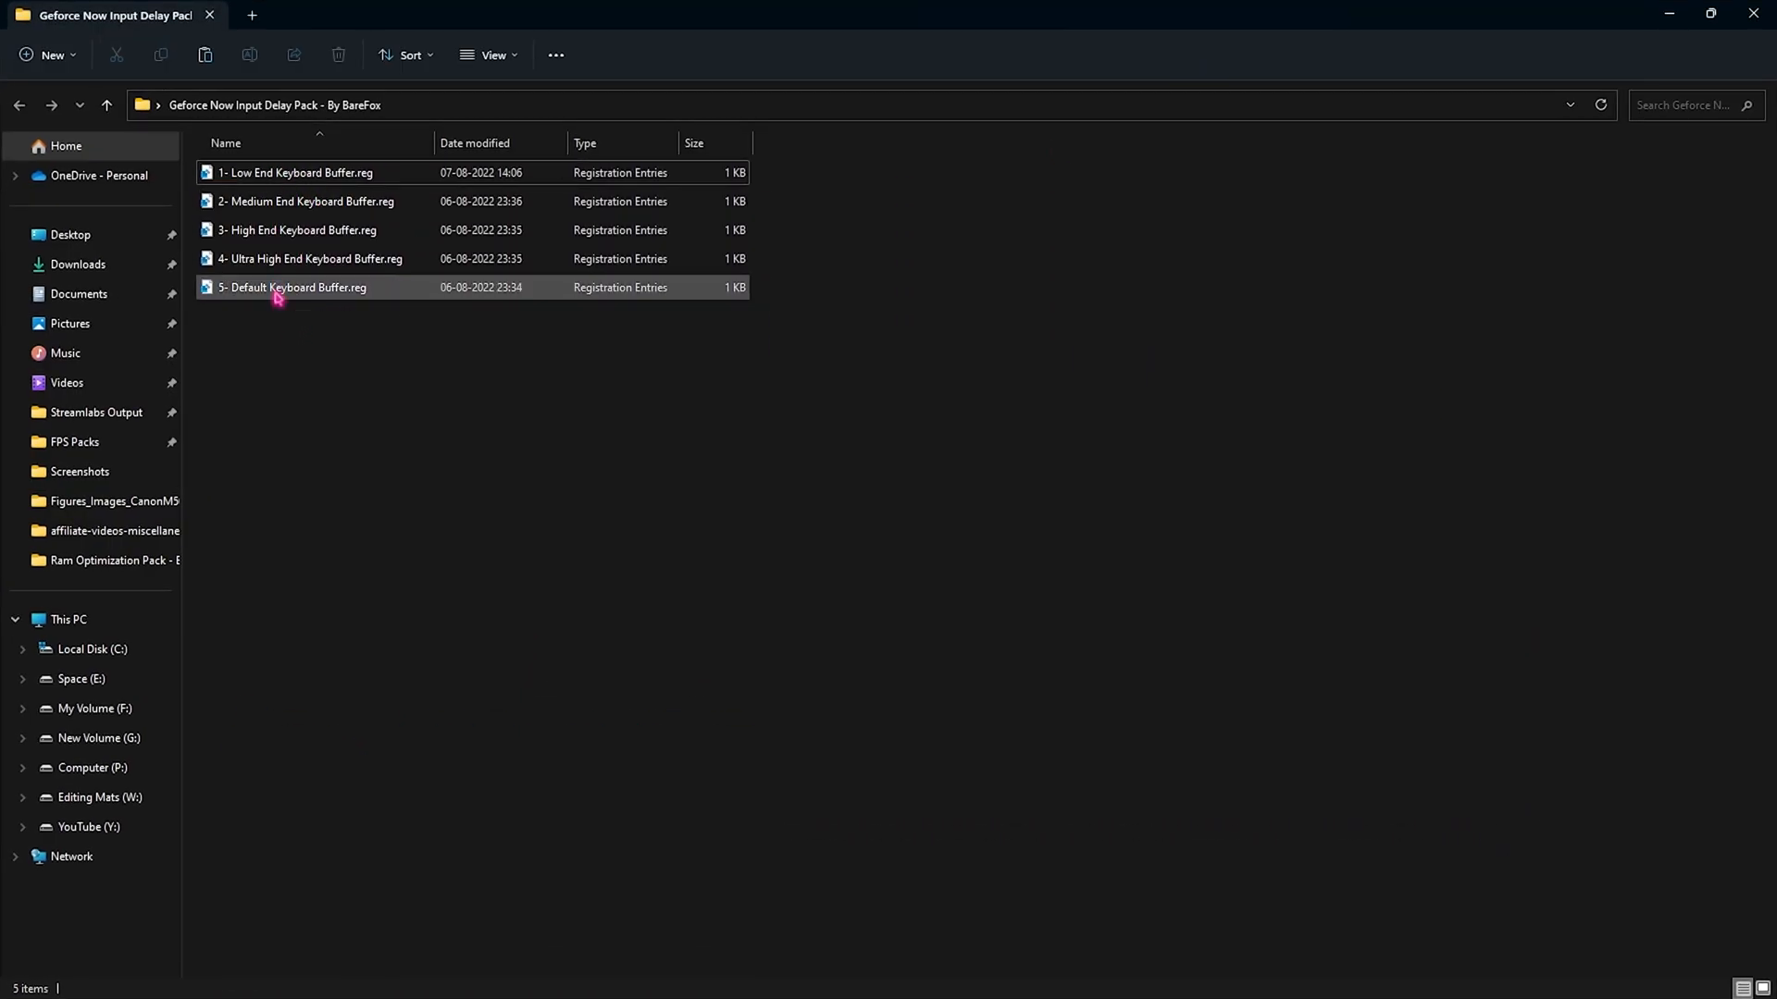
Step: Review the five keyboard buffer .reg files and select '5- Default Keyboard Buffer.reg'
key("ctrl+a")
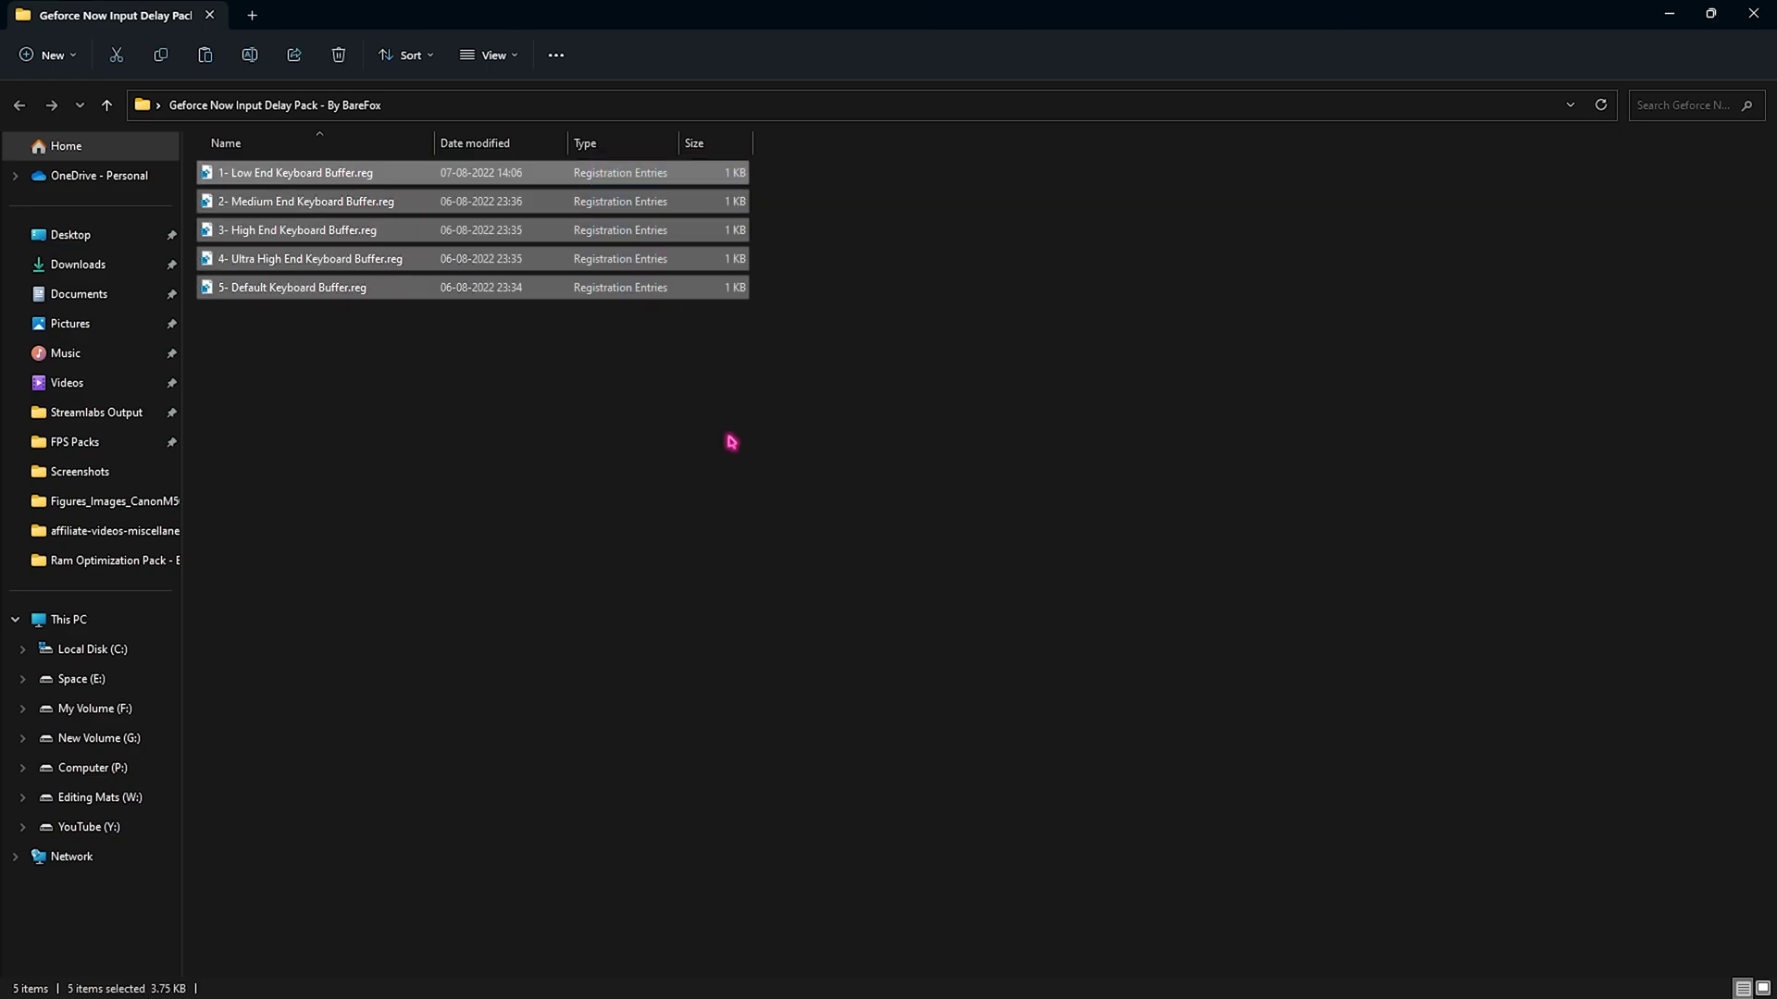
left_click(543, 377)
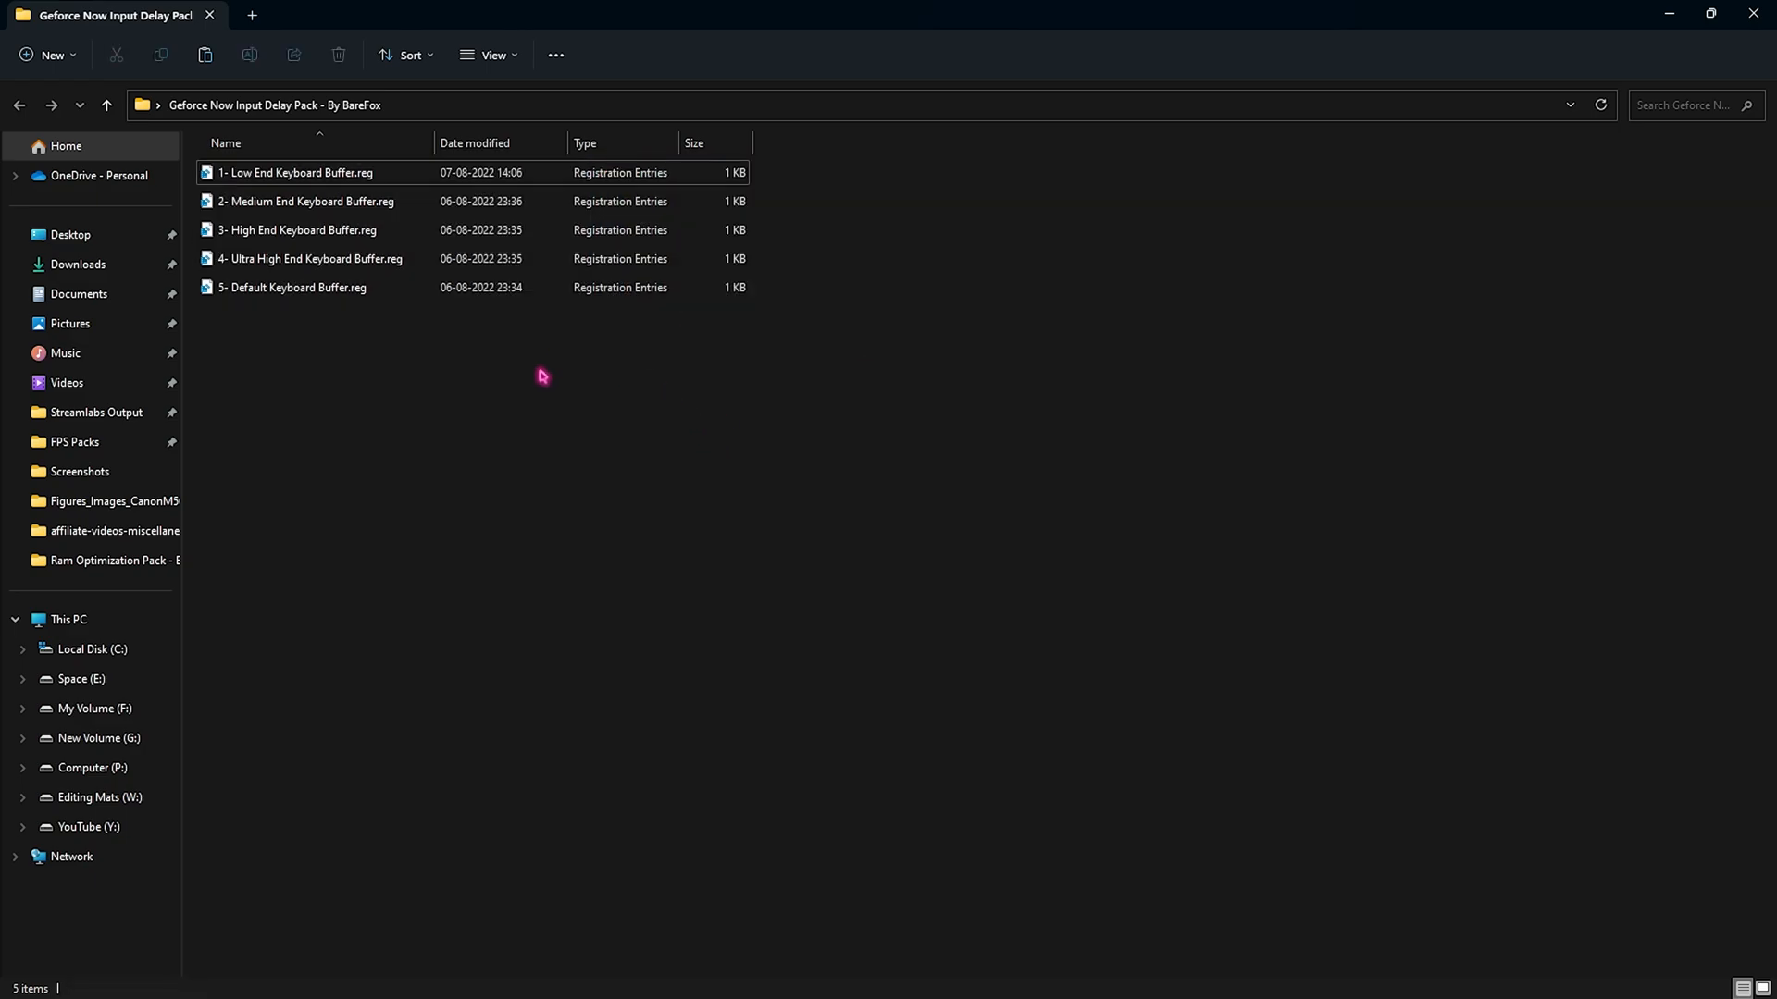
mouse_move(547, 343)
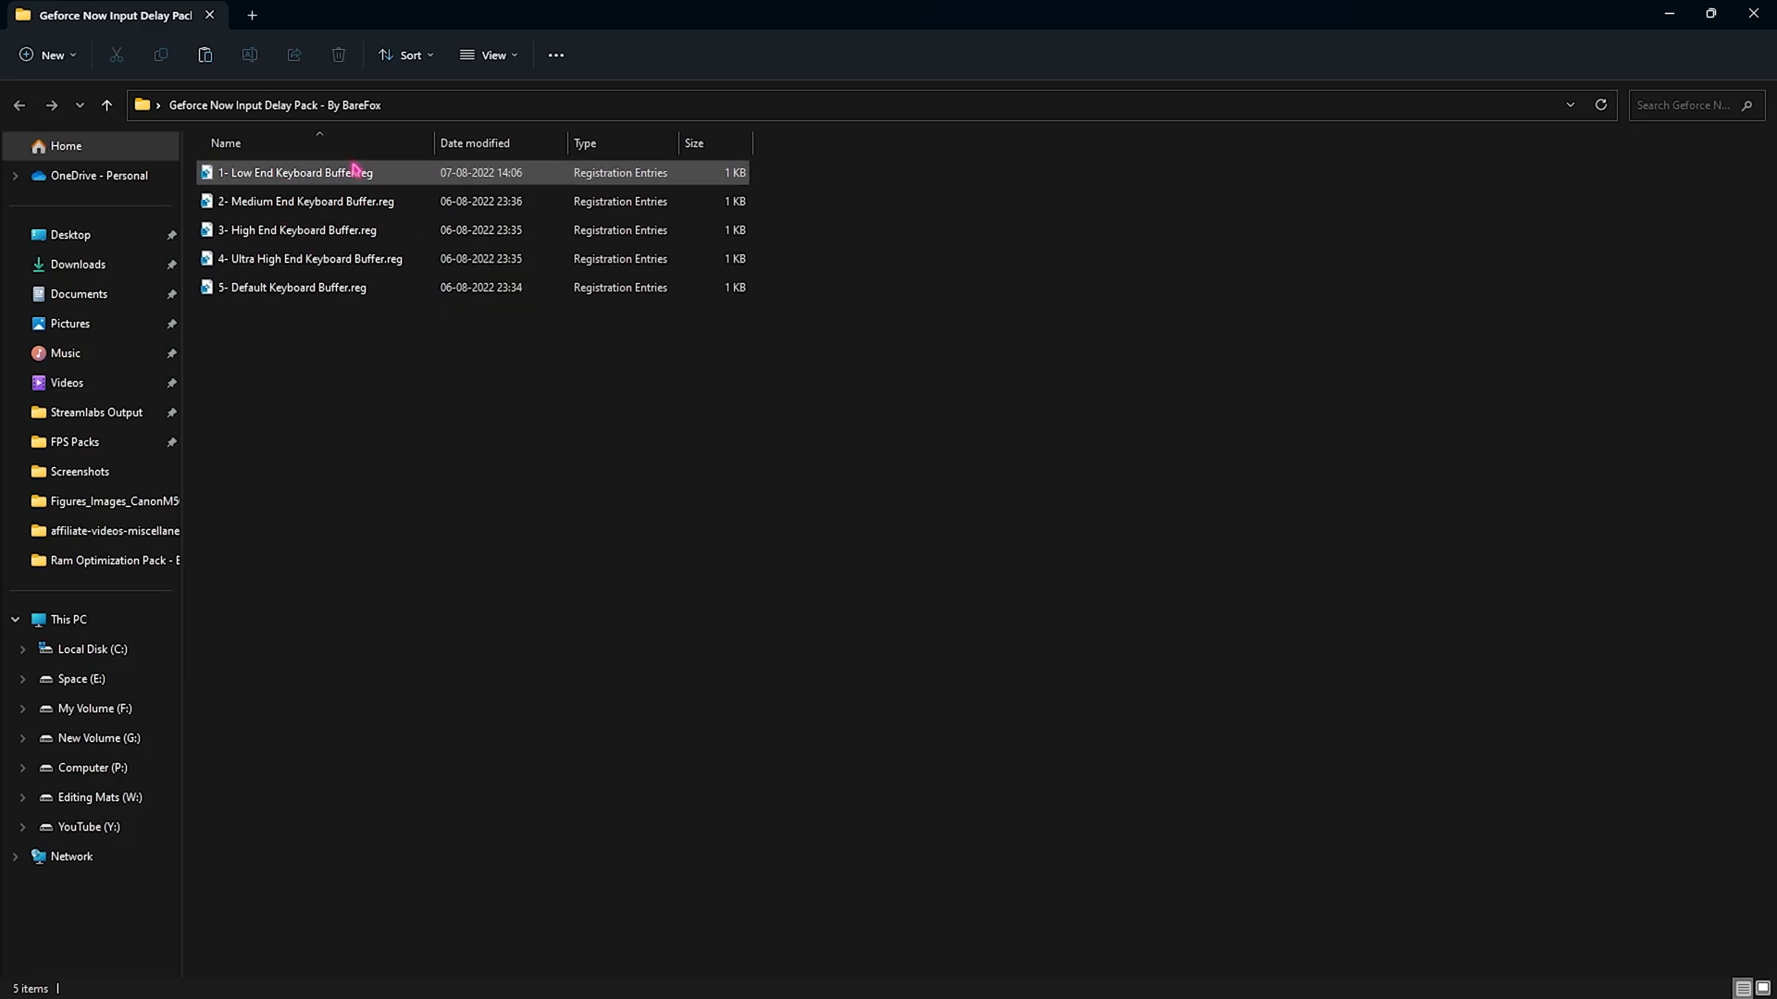
mouse_move(328, 171)
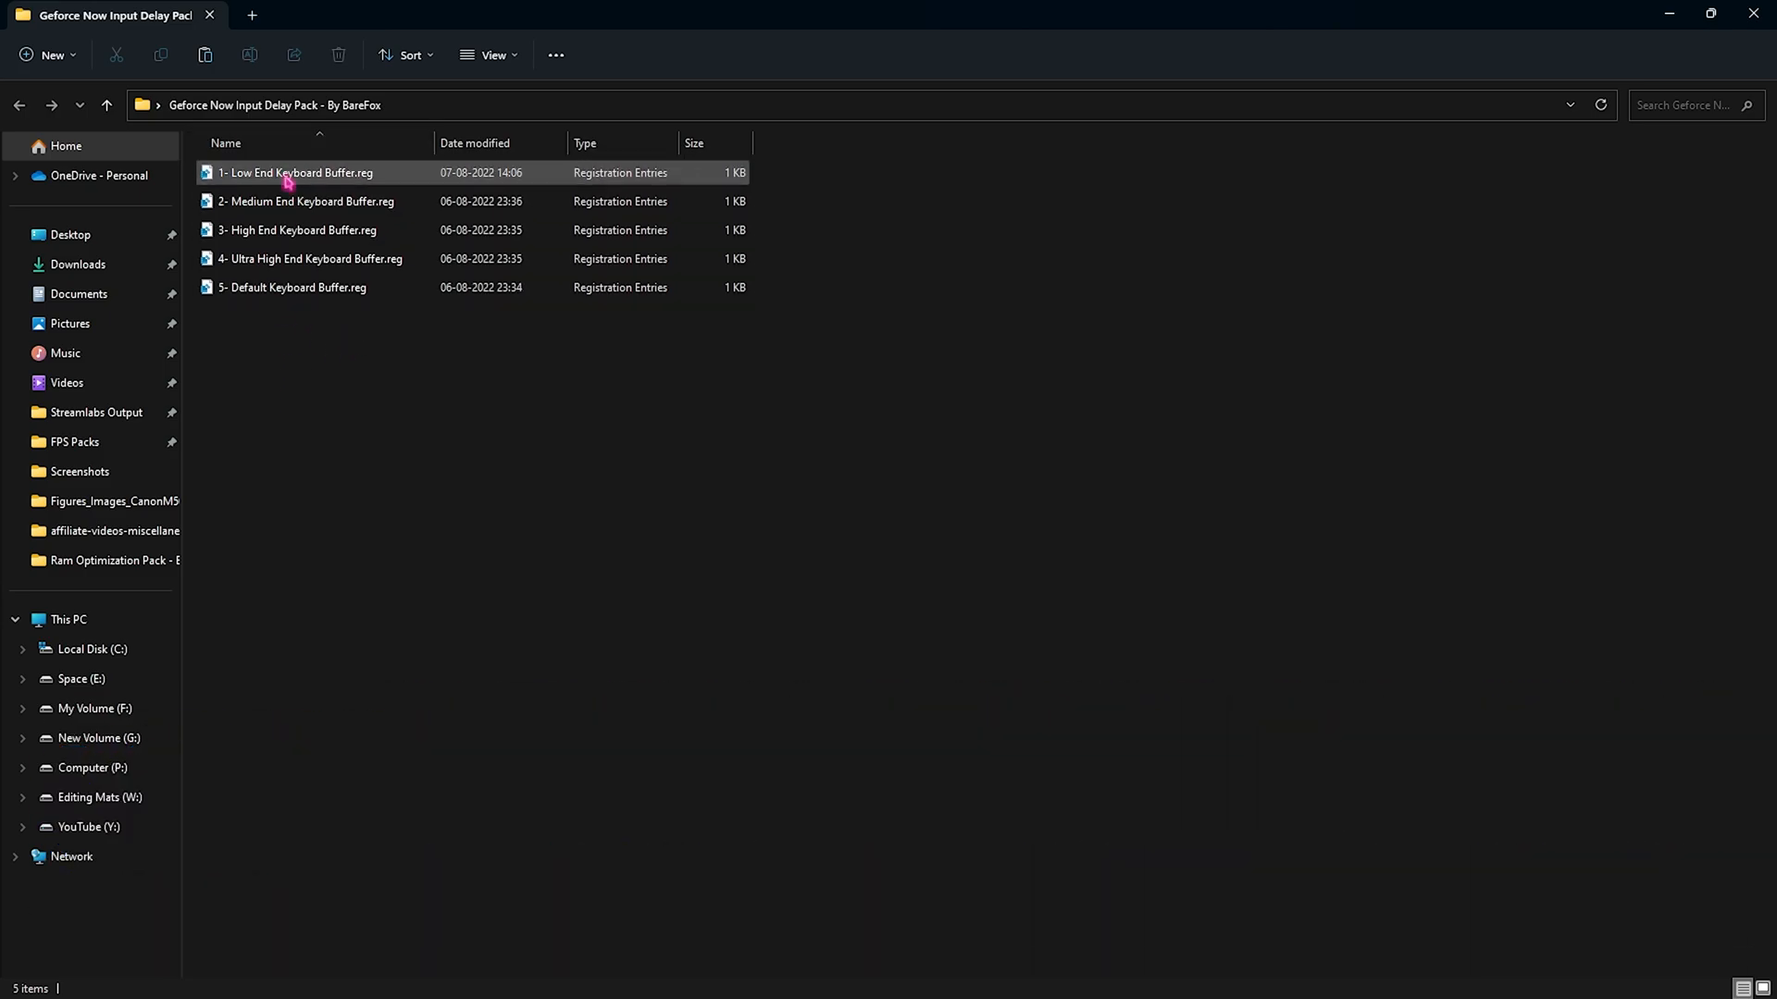
mouse_move(297, 238)
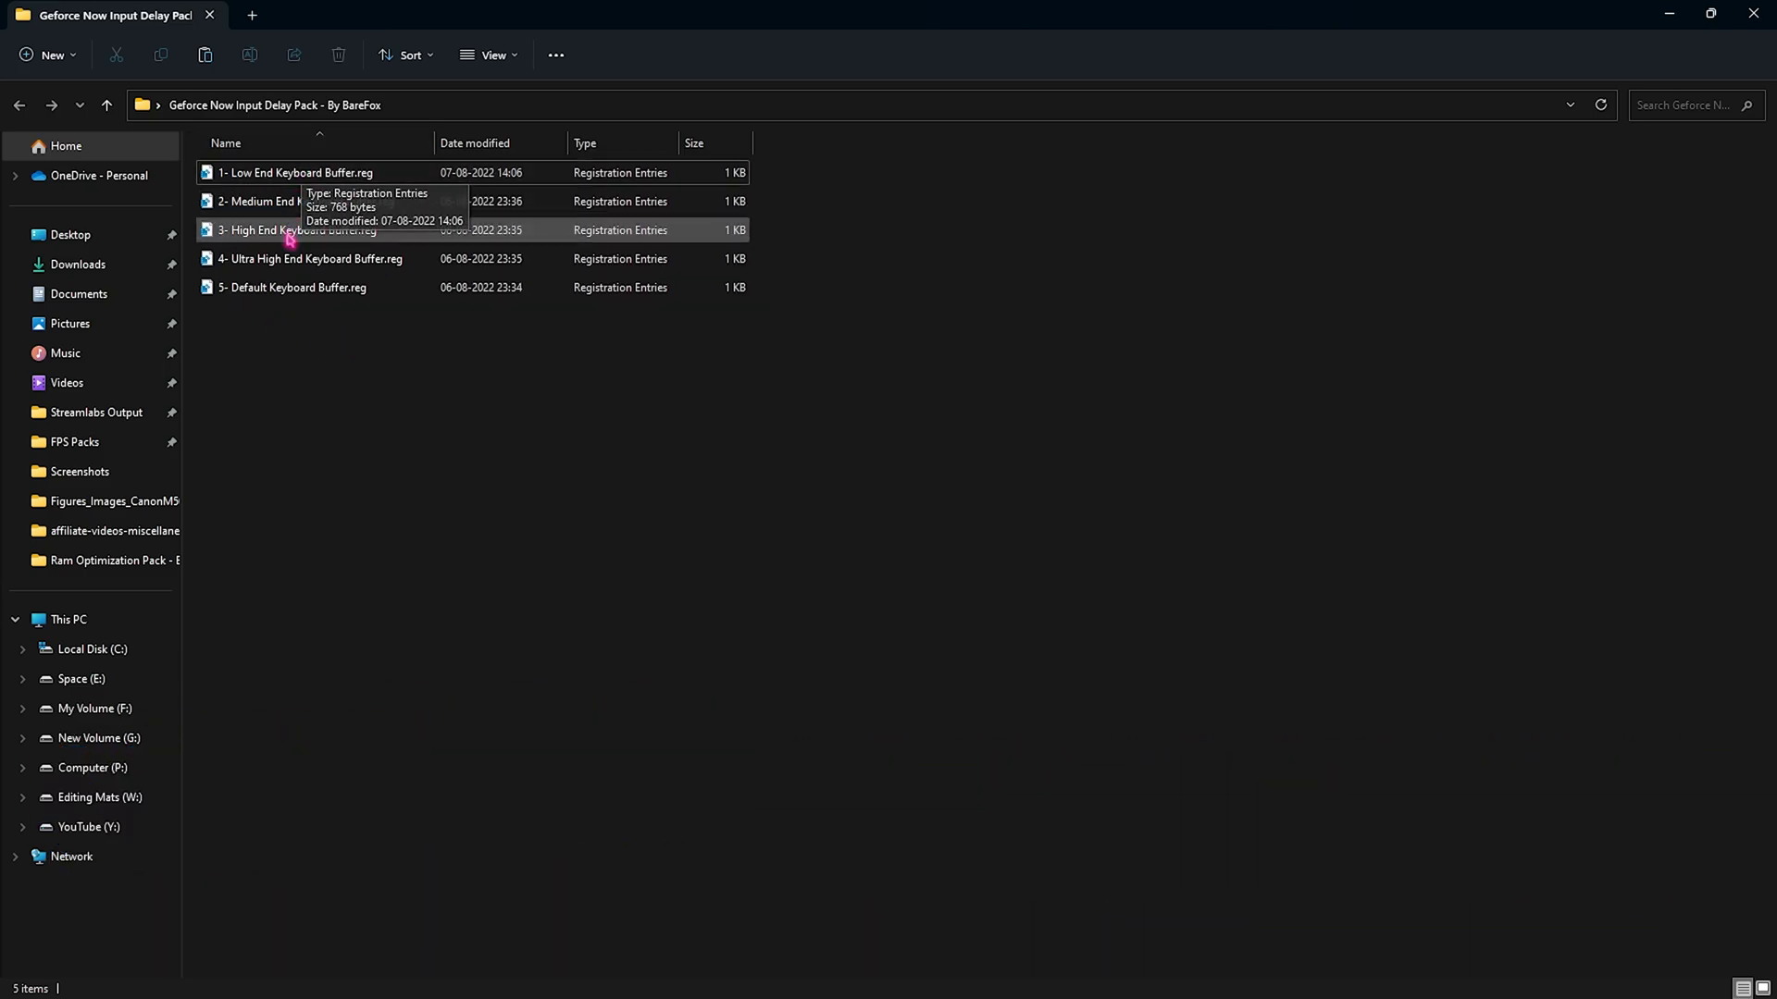
mouse_move(299, 307)
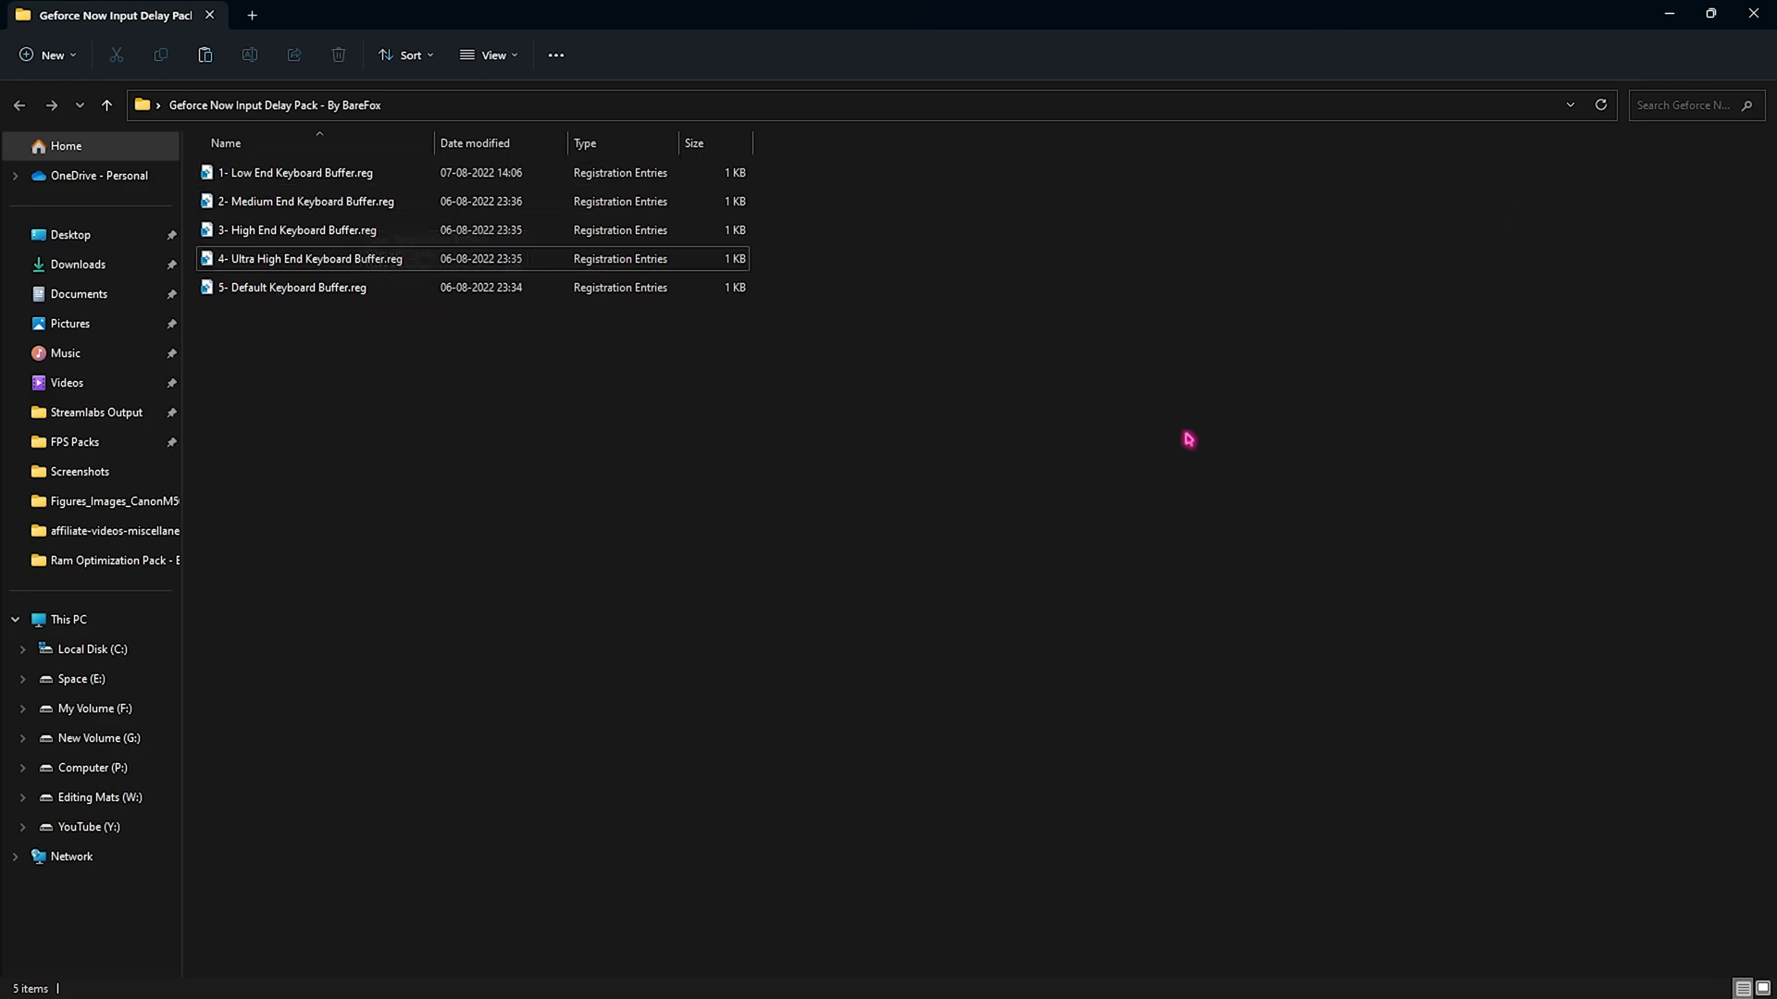
mouse_move(927, 481)
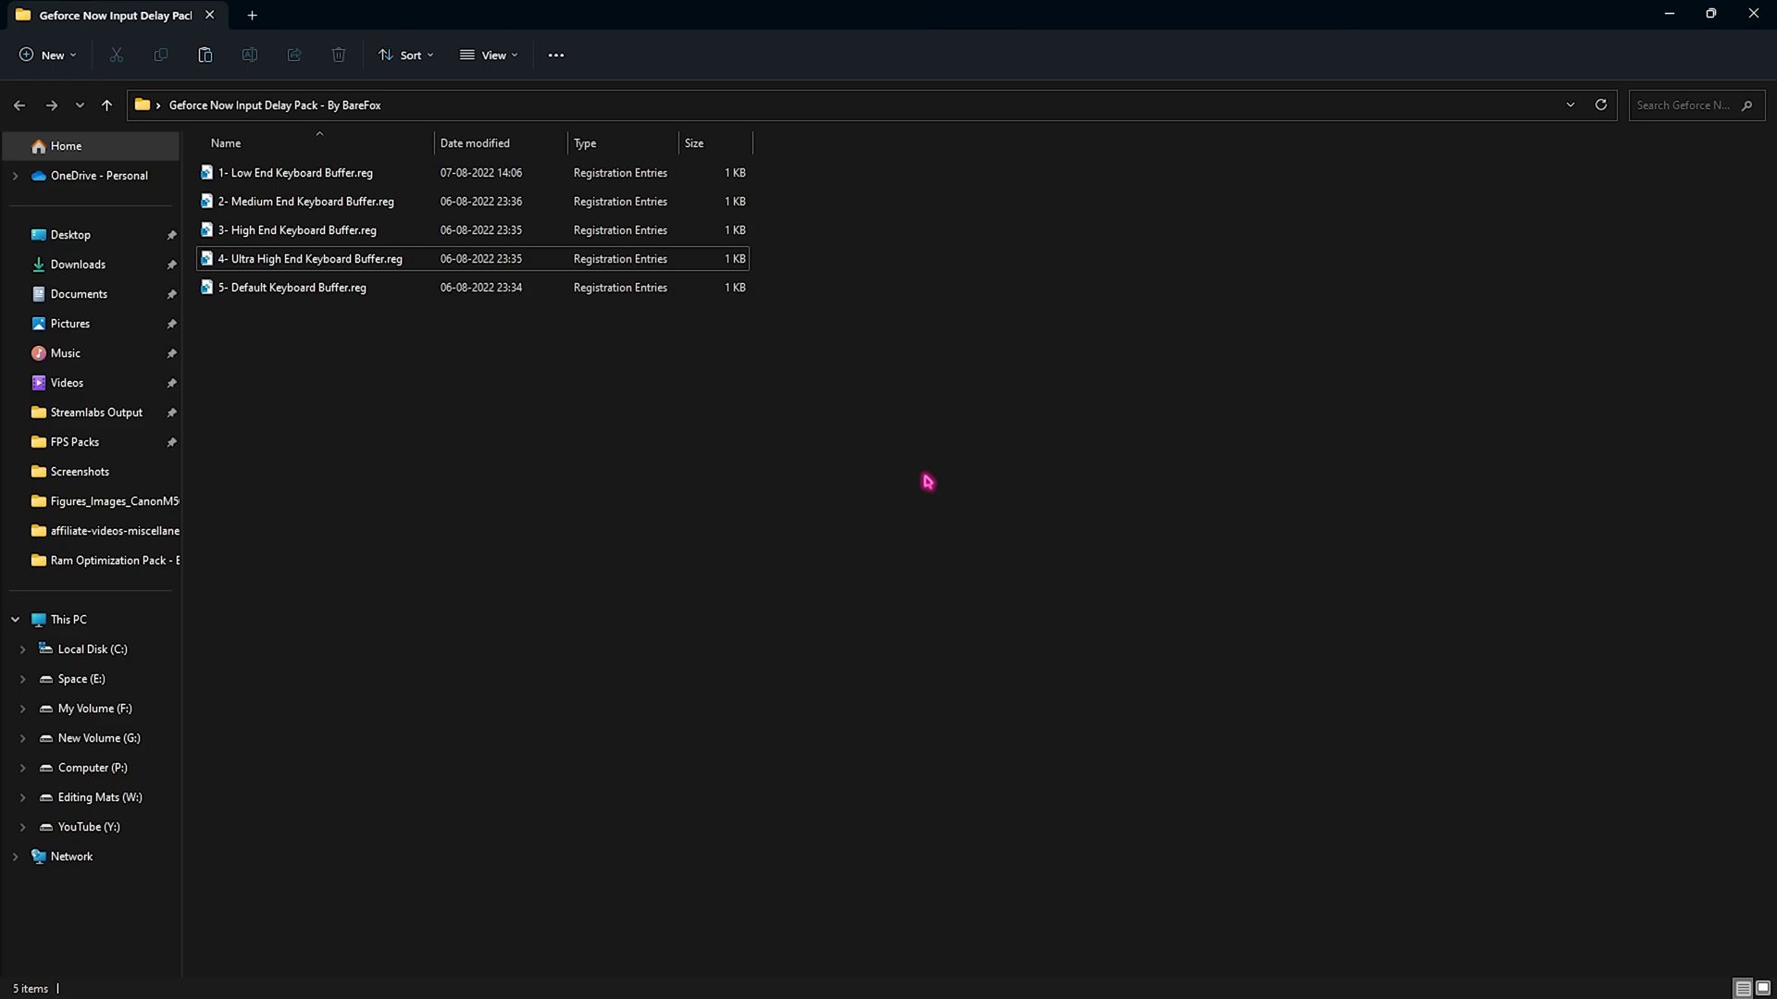
mouse_move(427, 345)
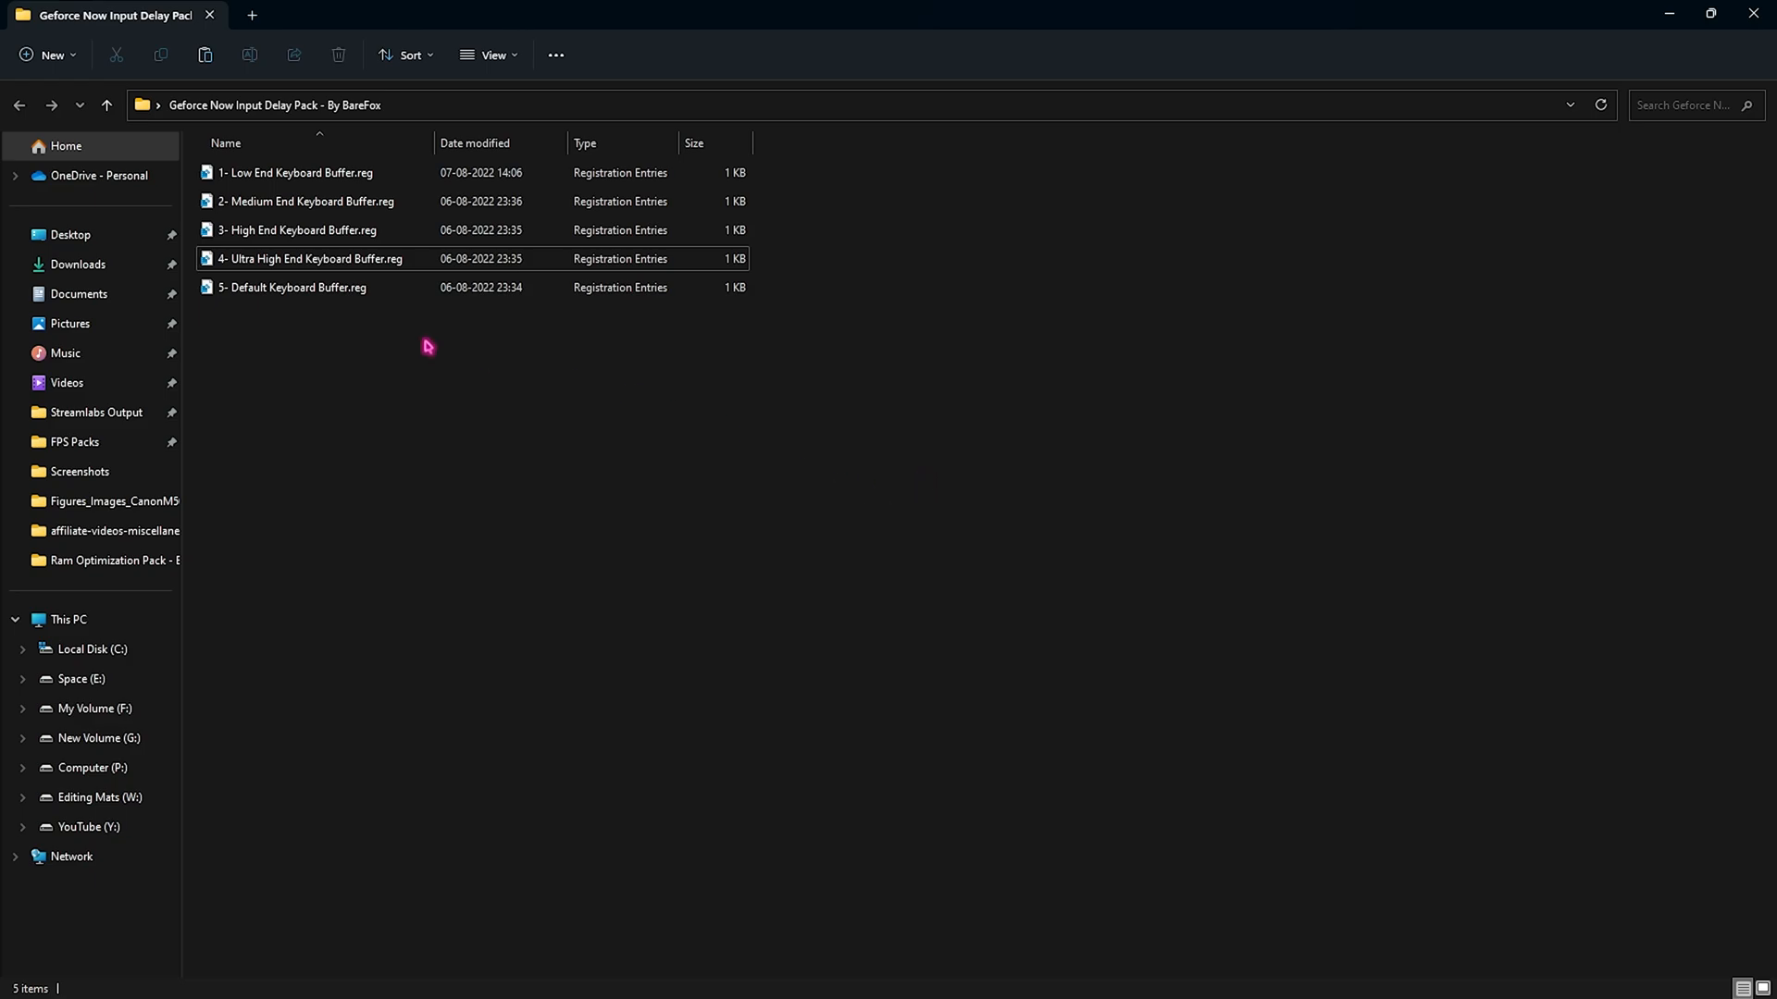
left_click(292, 287)
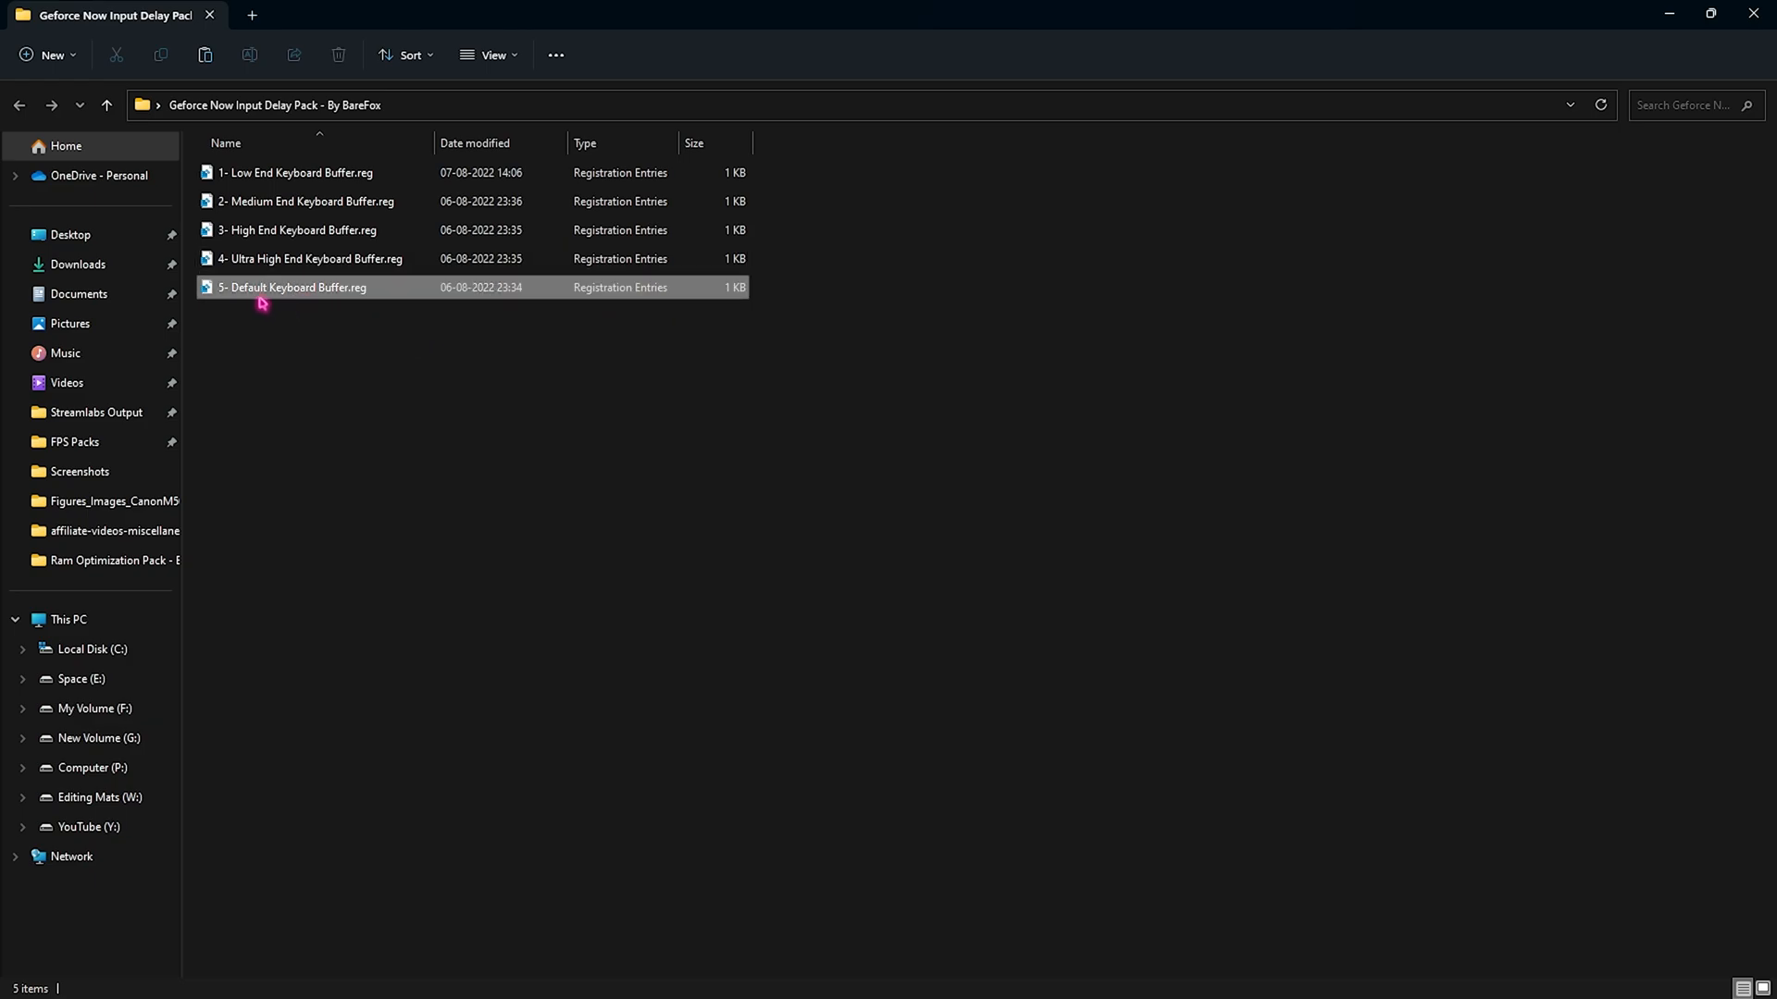
mouse_move(569, 448)
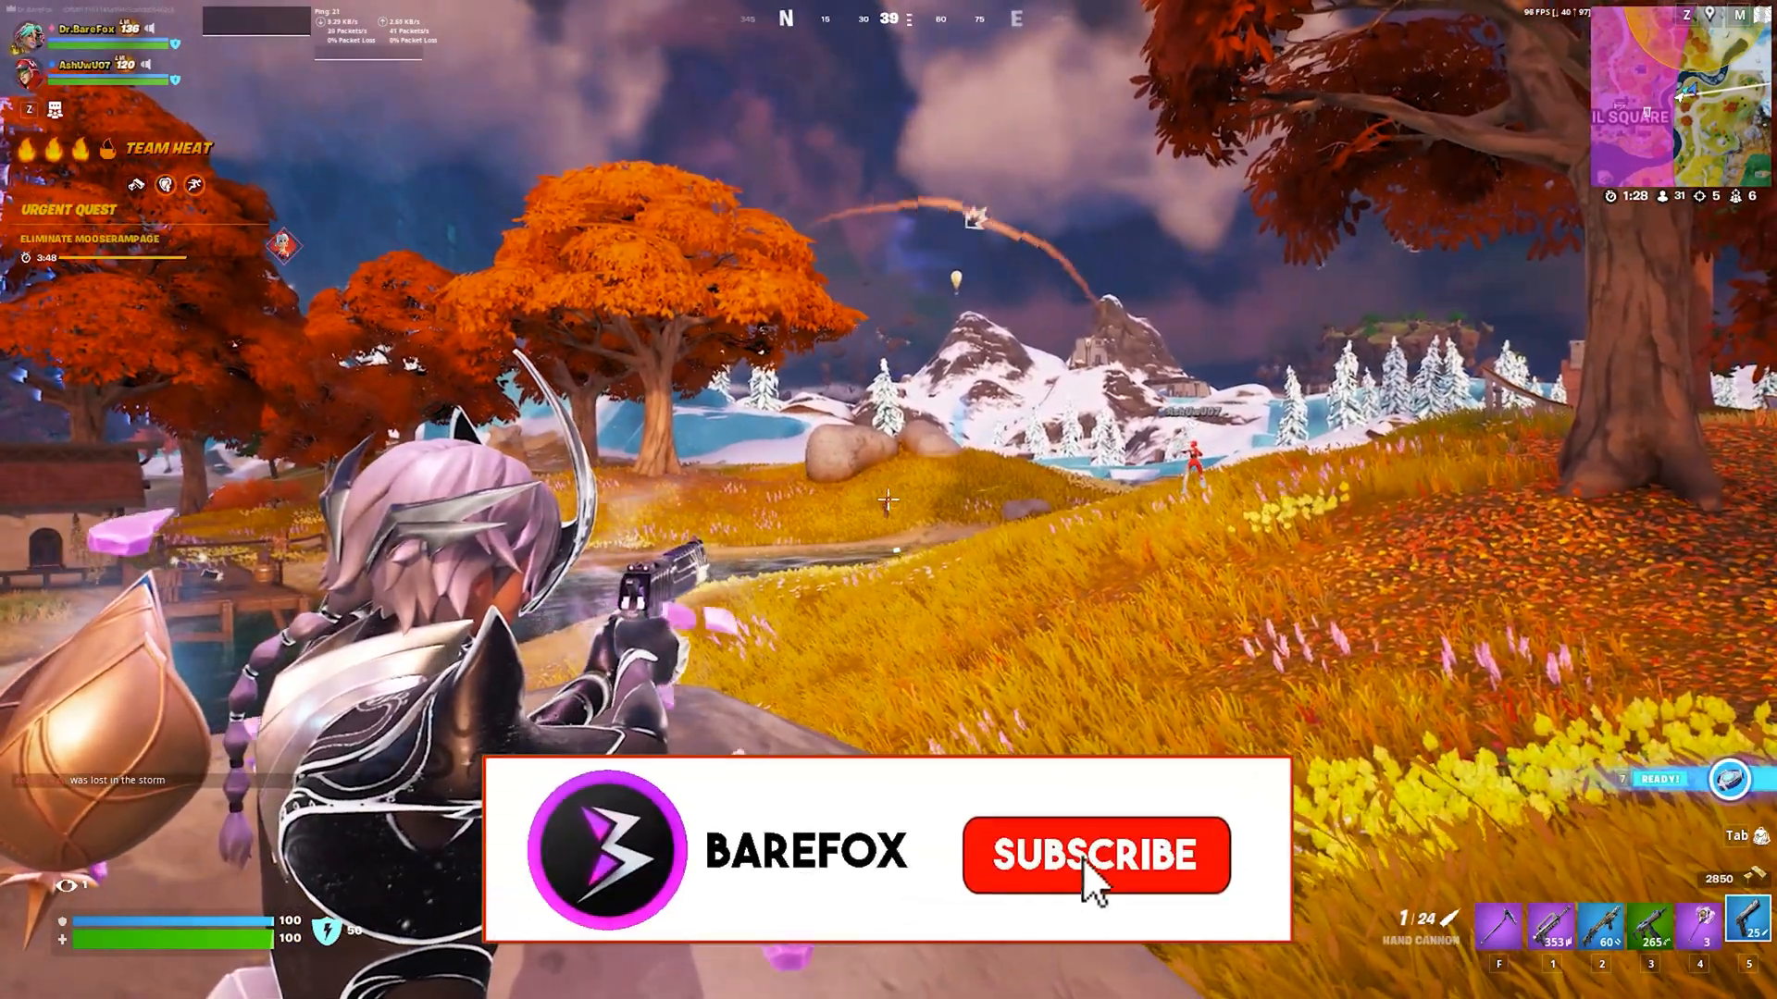
left_click(1095, 854)
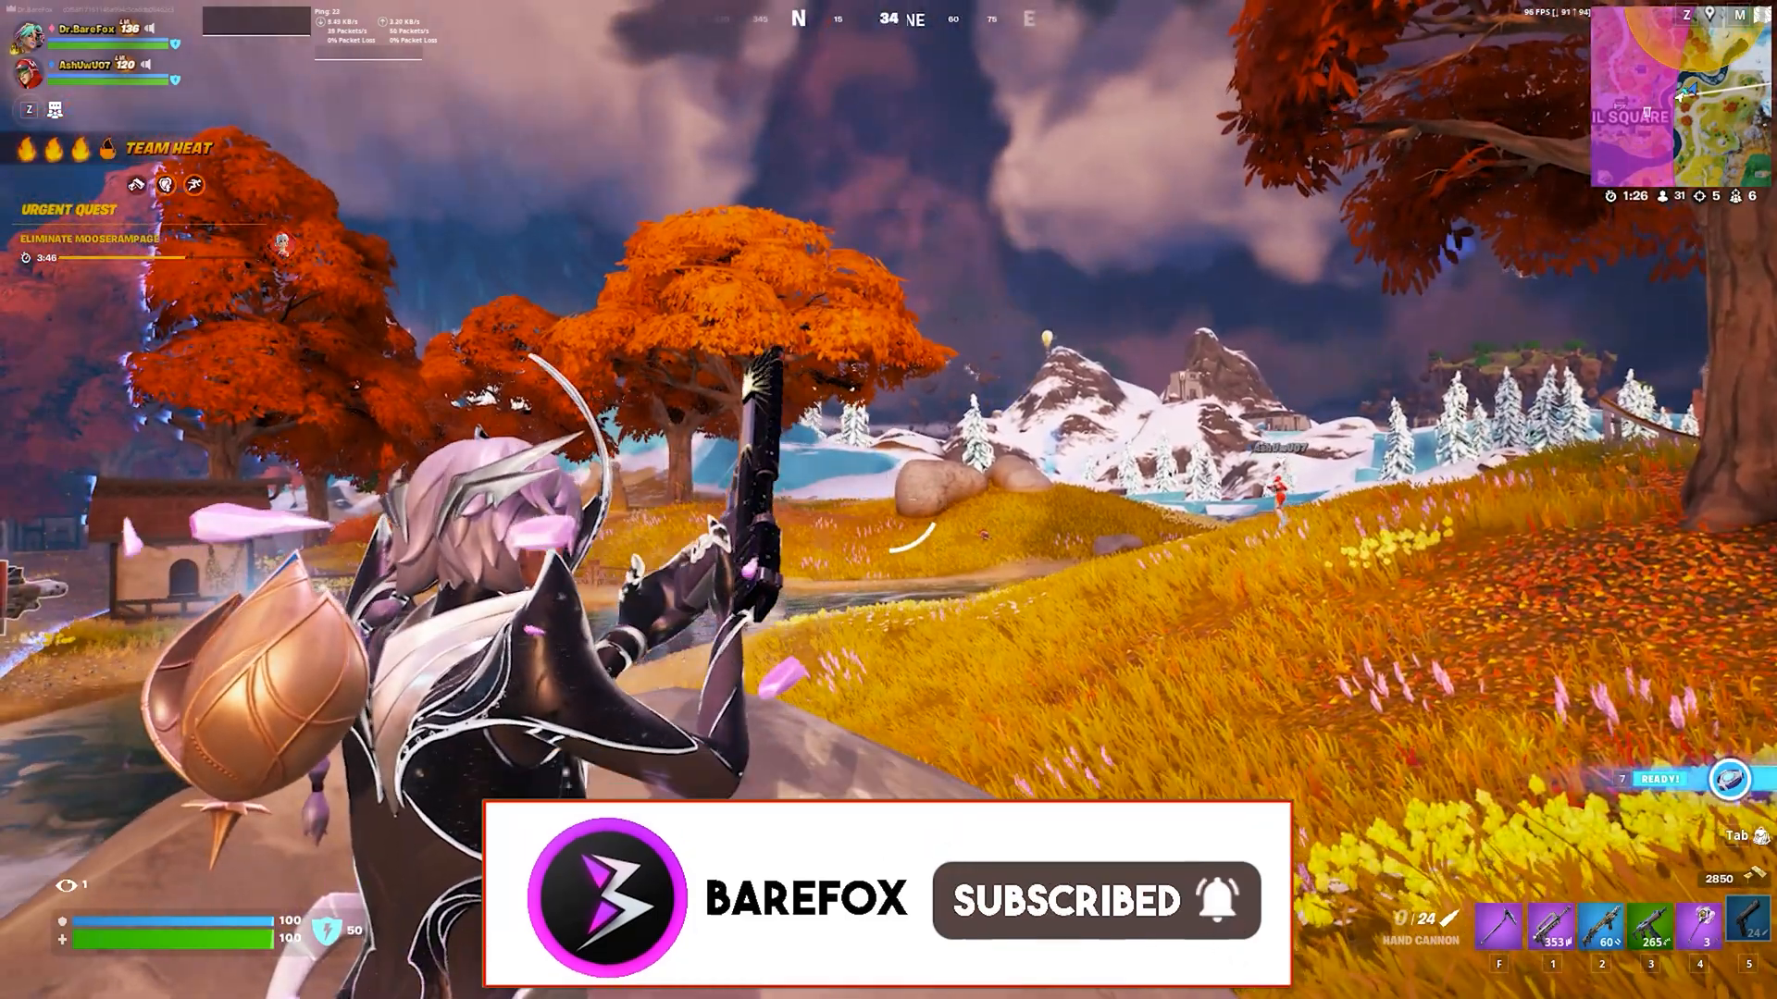